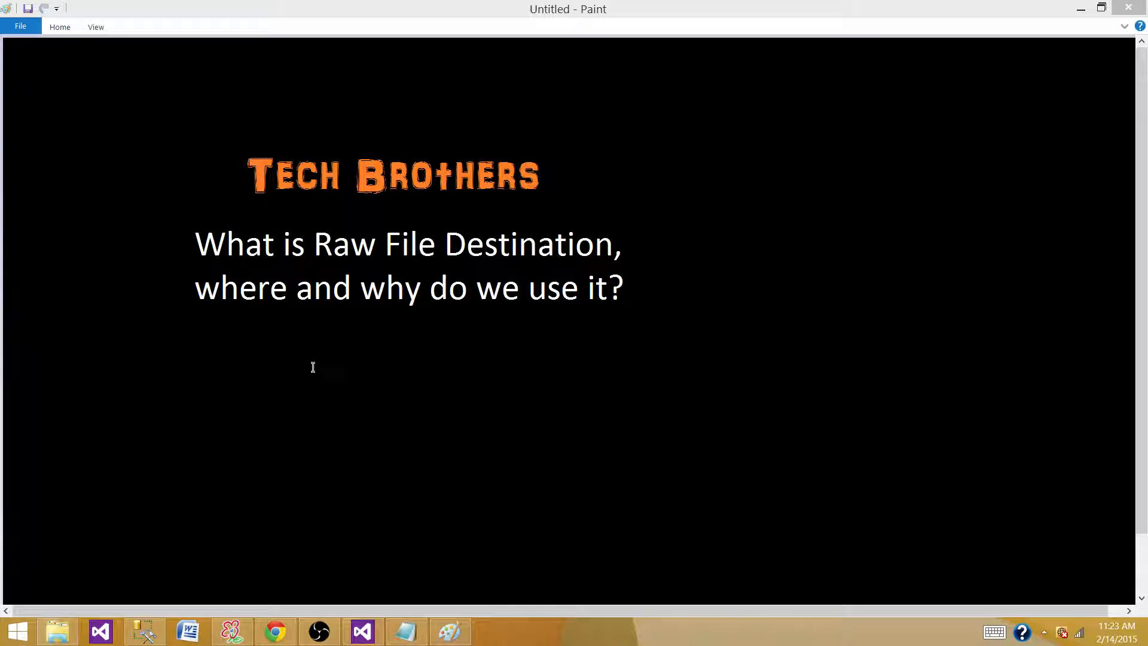
Step: Add a new package to SSIS Packages and rename it Pkg_RawFileDestination.dtsx
{"action": "left_click", "coordinate": [362, 630]}
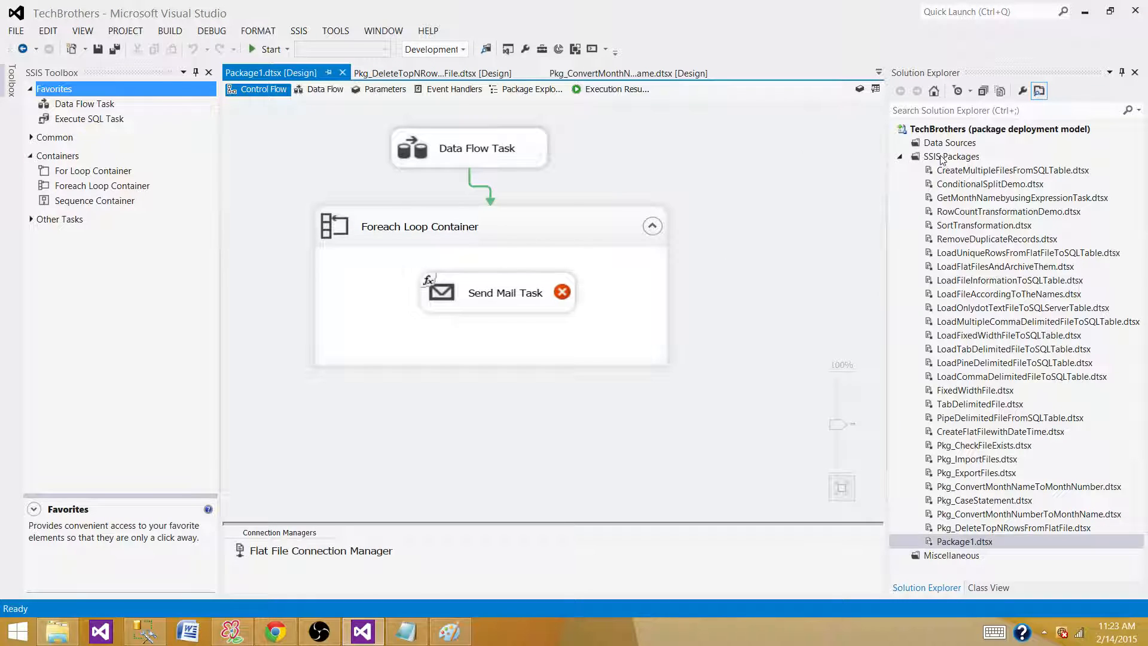
{"action": "left_click", "coordinate": [951, 156]}
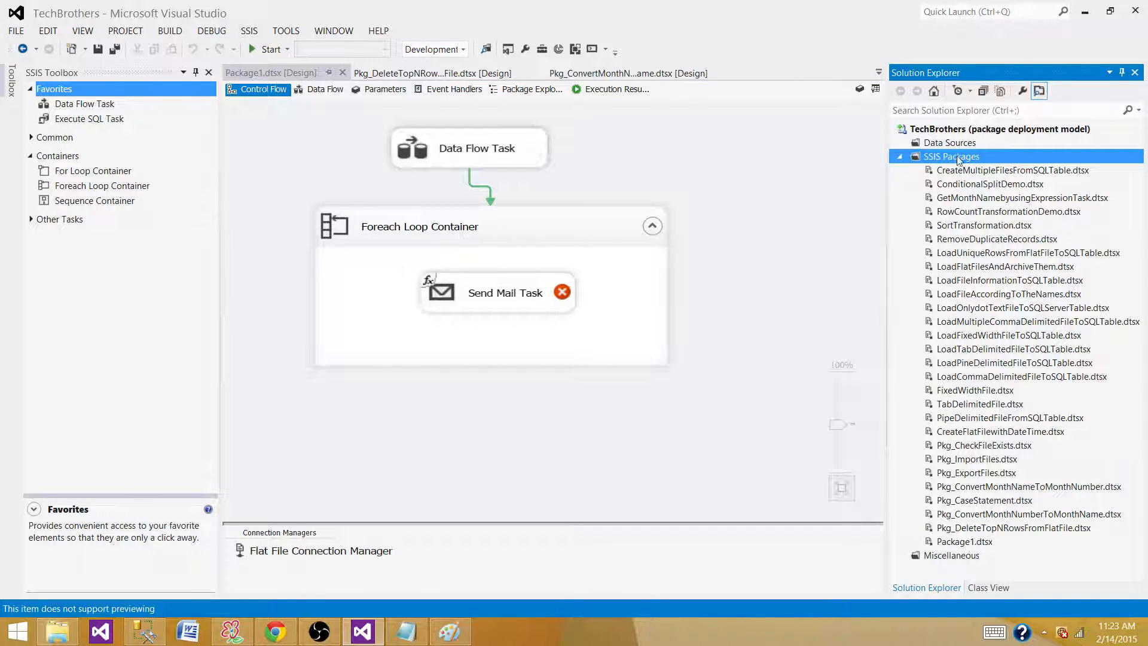
{"action": "mouse_move", "coordinate": [814, 172]}
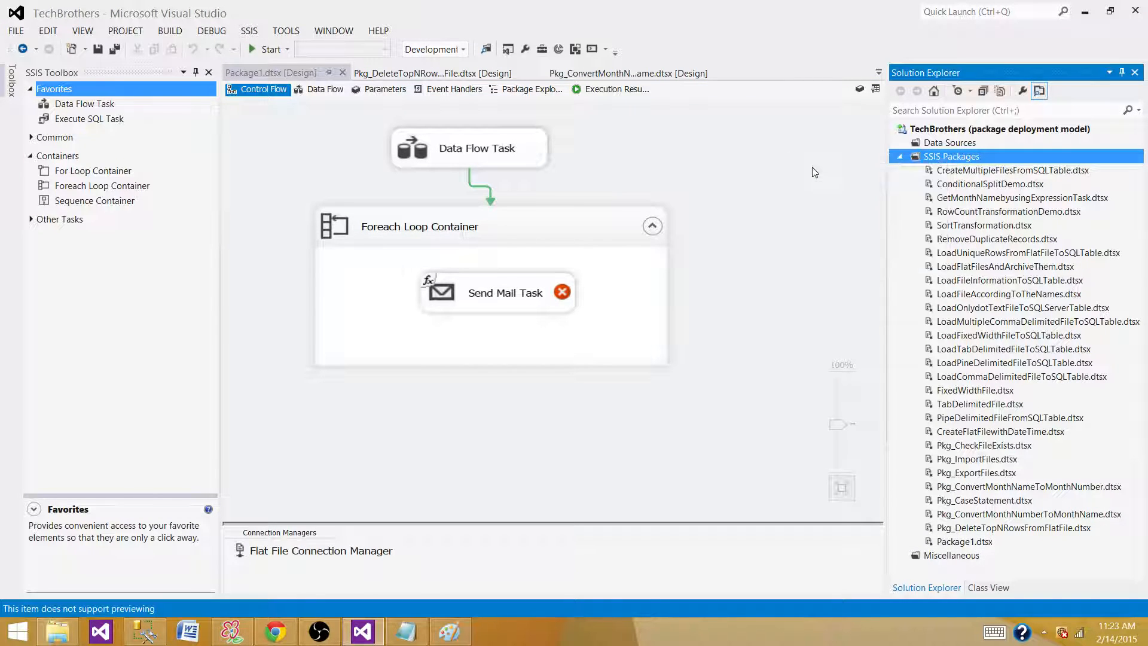
{"action": "double_click", "coordinate": [964, 555]}
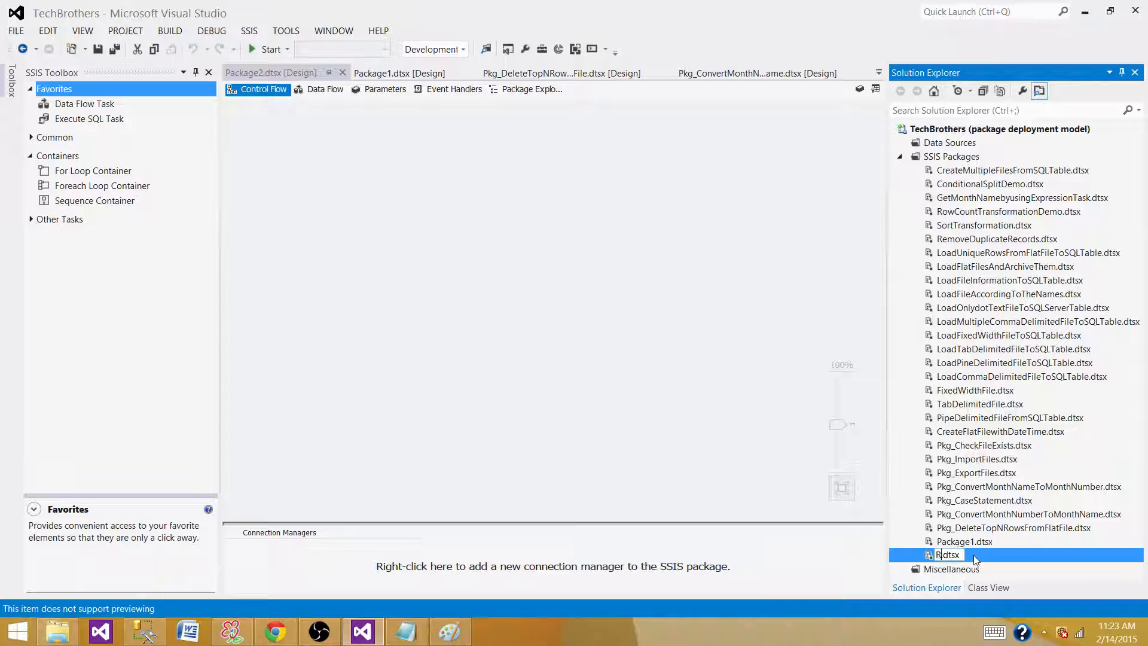
{"action": "type", "text": "Pkg_RawFileDestination"}
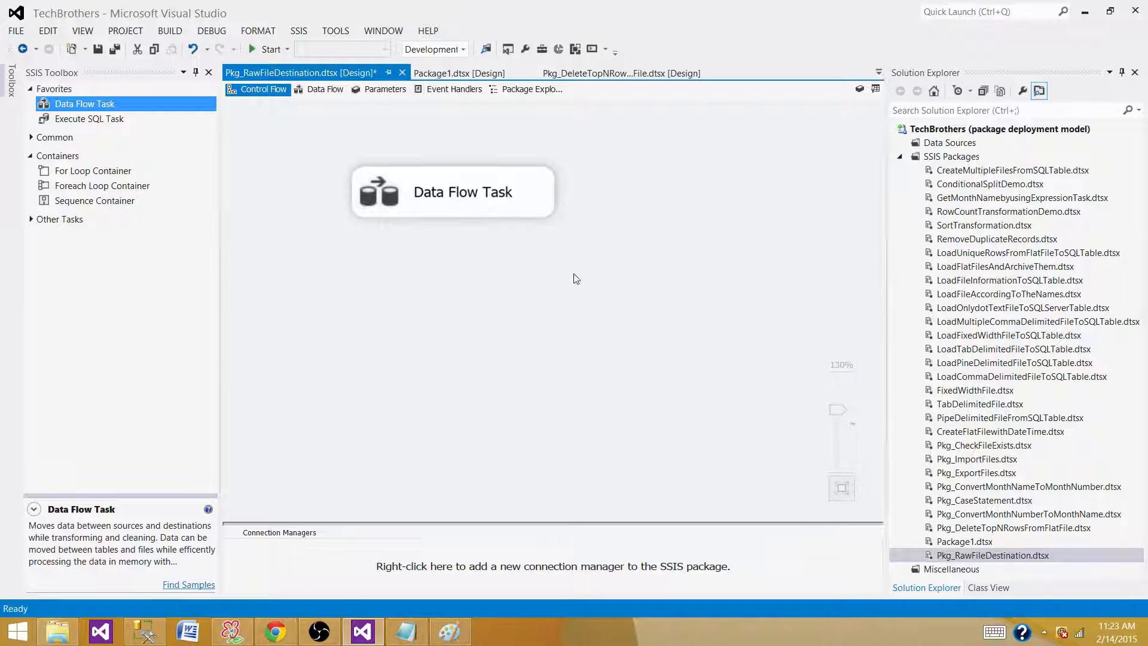
Step: Add an OLE DB Source using the TestDB connection with data access mode SQL command
{"action": "left_click", "coordinate": [325, 89]}
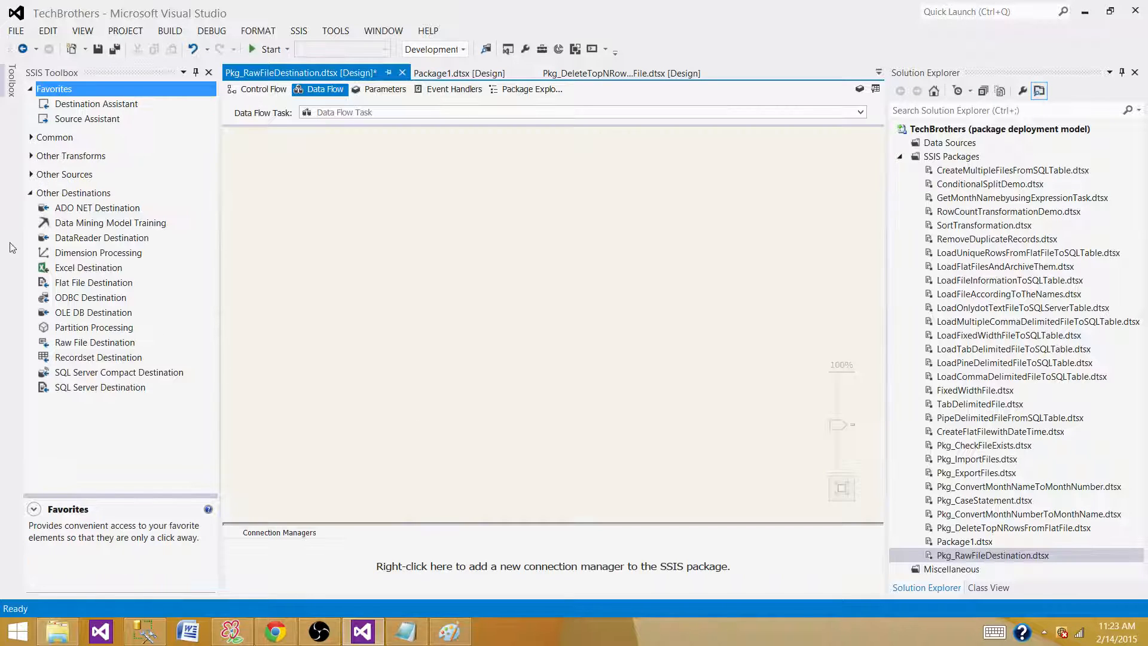
{"action": "left_click", "coordinate": [31, 192]}
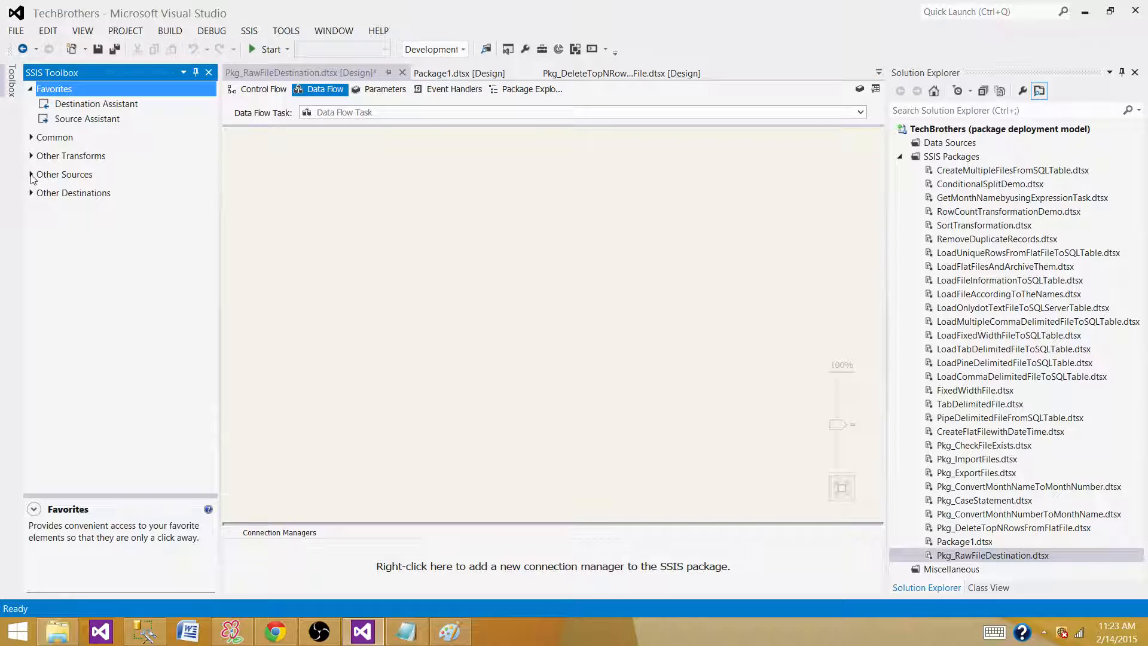
{"action": "left_click", "coordinate": [31, 174]}
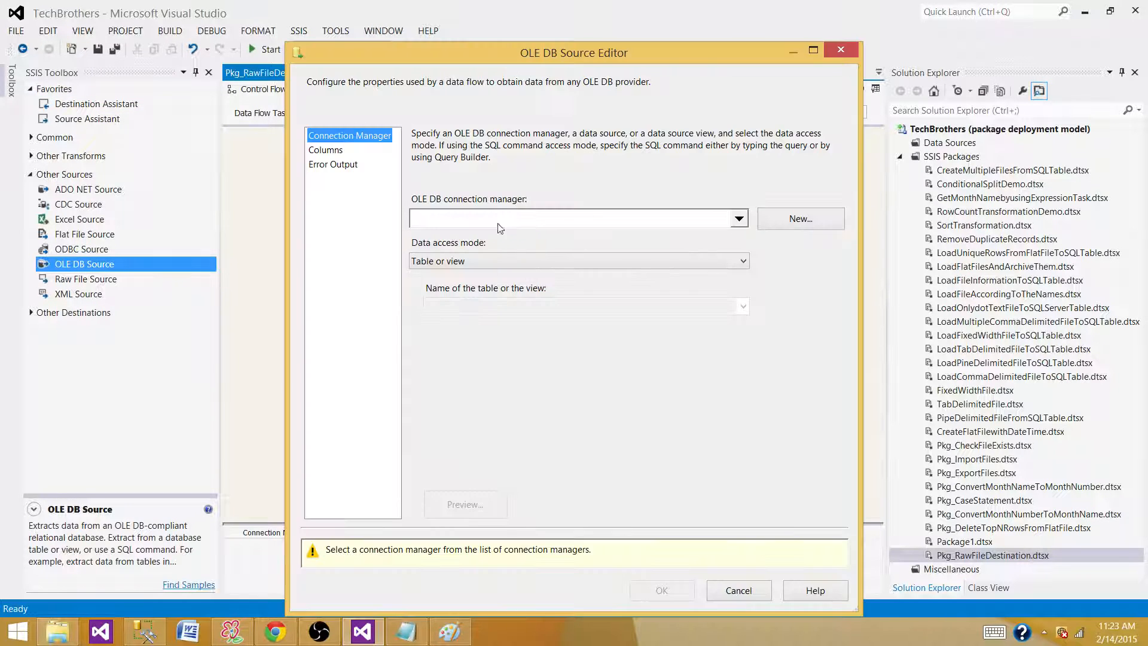
{"action": "left_click", "coordinate": [799, 218]}
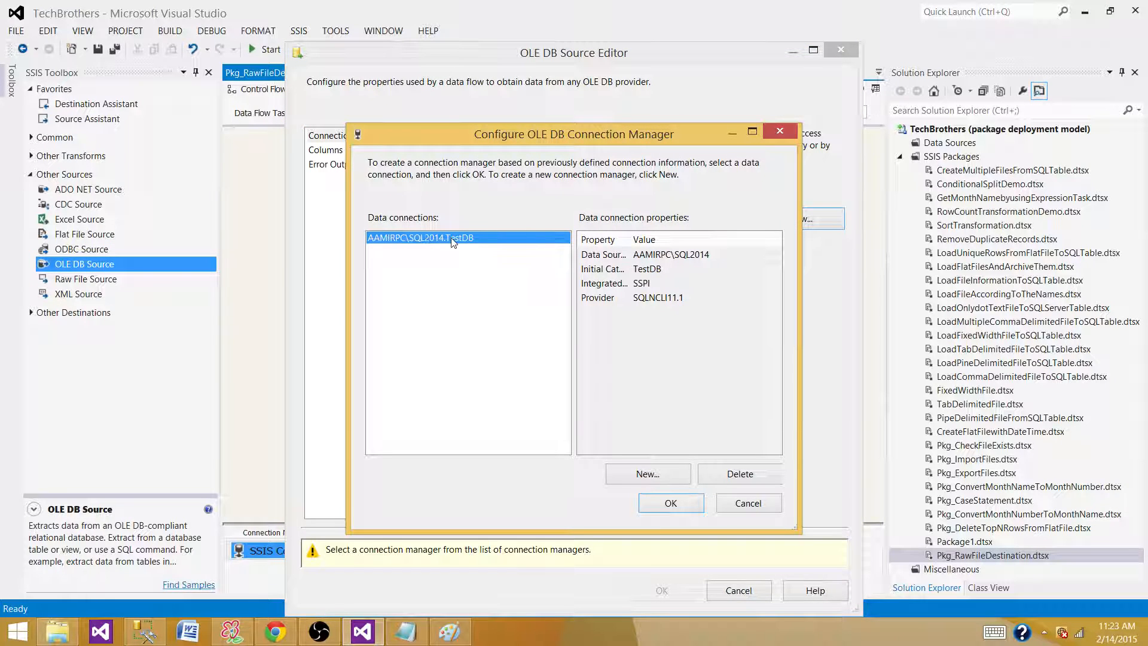
{"action": "mouse_move", "coordinate": [469, 215]}
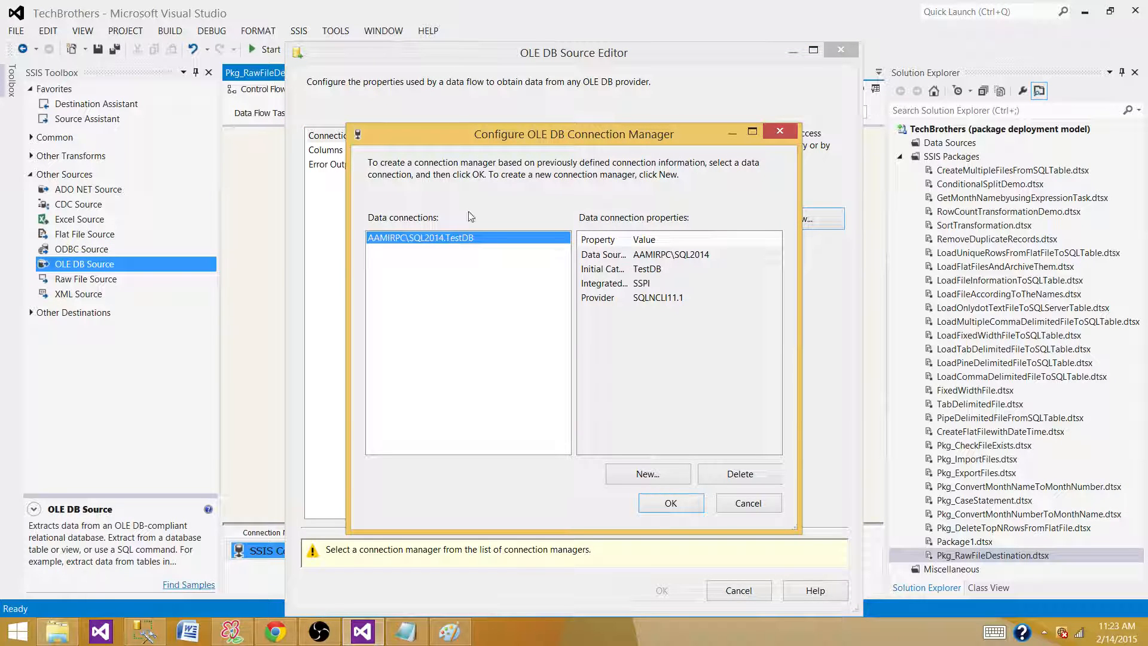
{"action": "mouse_move", "coordinate": [668, 411]}
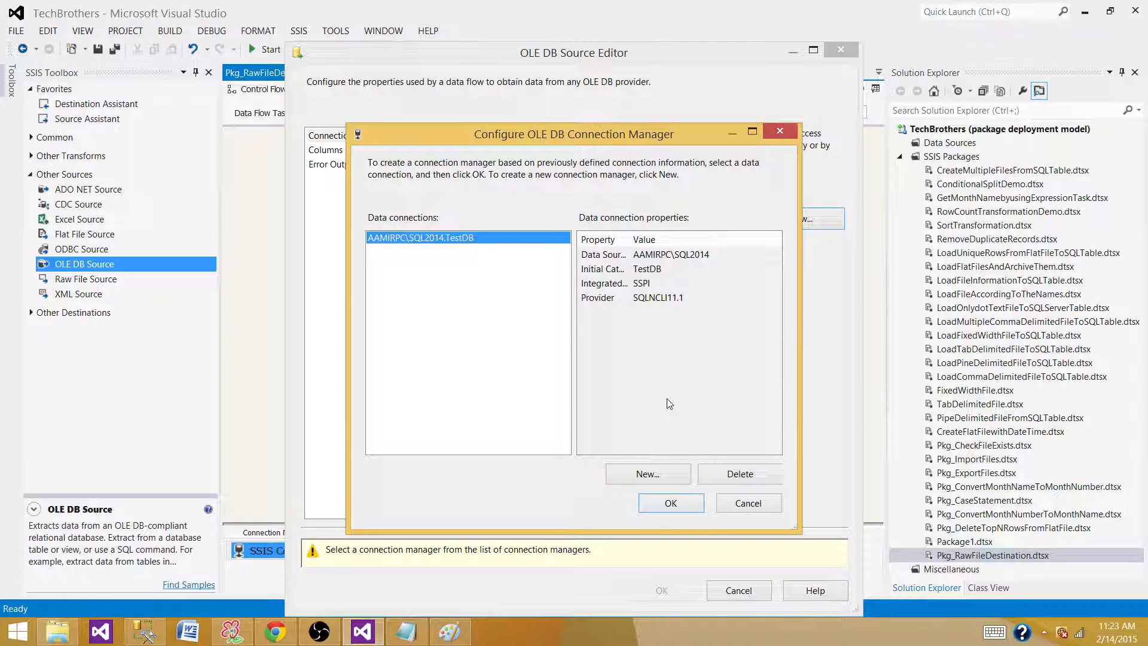
{"action": "left_click", "coordinate": [669, 503]}
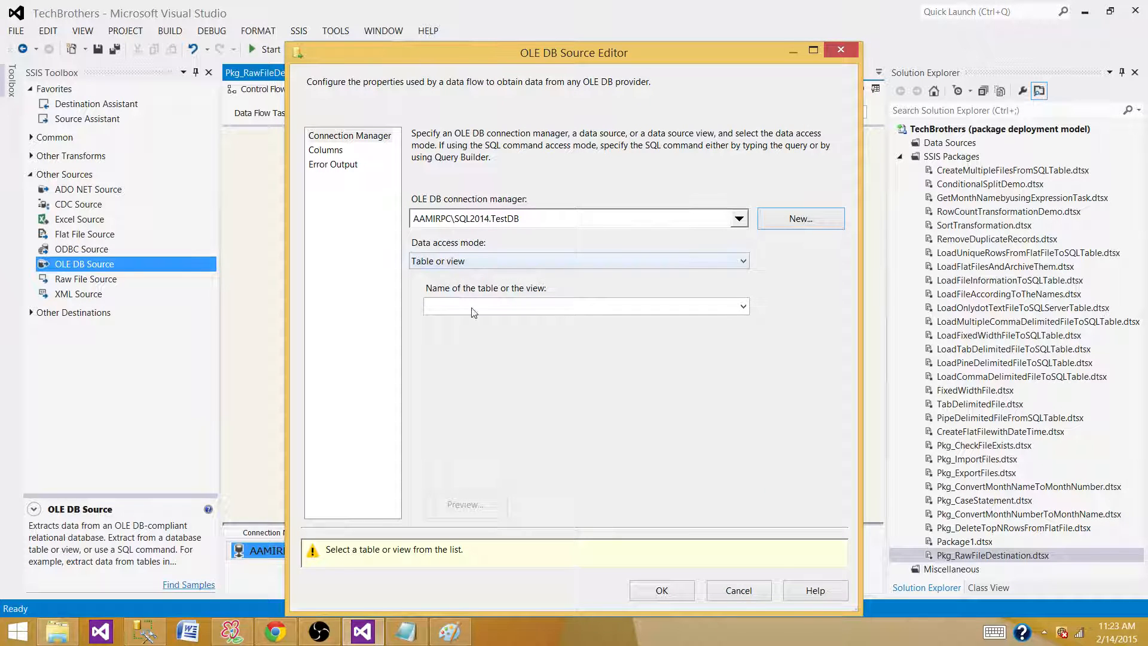
{"action": "left_click", "coordinate": [740, 261]}
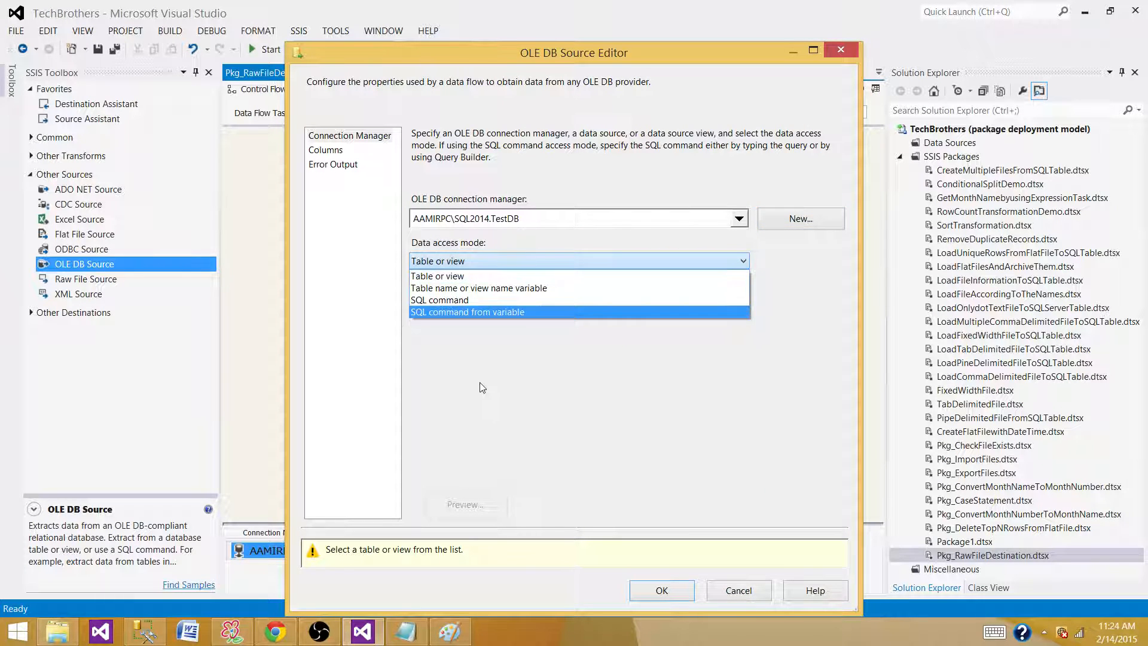
{"action": "left_click", "coordinate": [438, 276]}
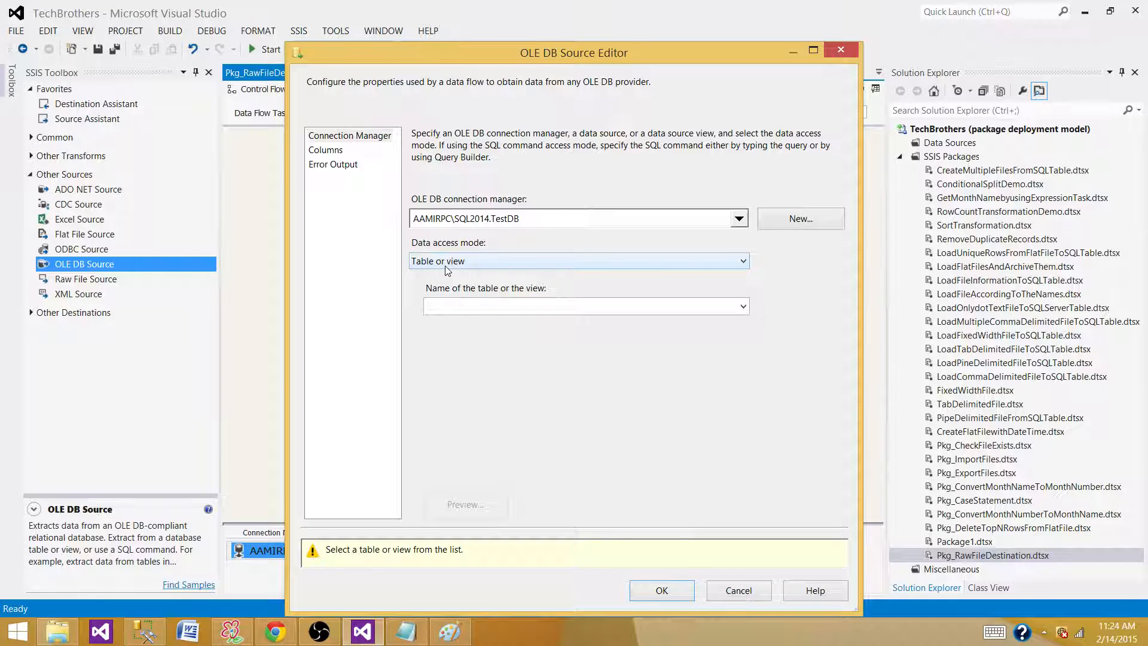
{"action": "left_click", "coordinate": [578, 260]}
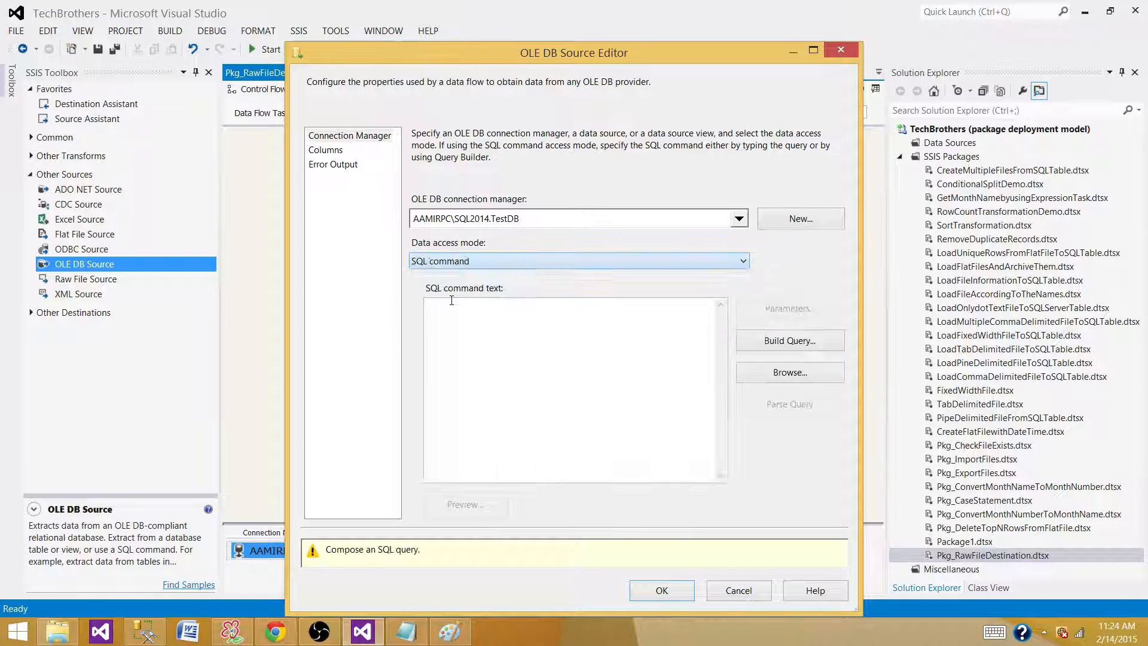
Step: Use the dbo.Customer SELECT query from Management Studio as the SQL command, check columns, confirm
{"action": "left_click", "coordinate": [144, 631]}
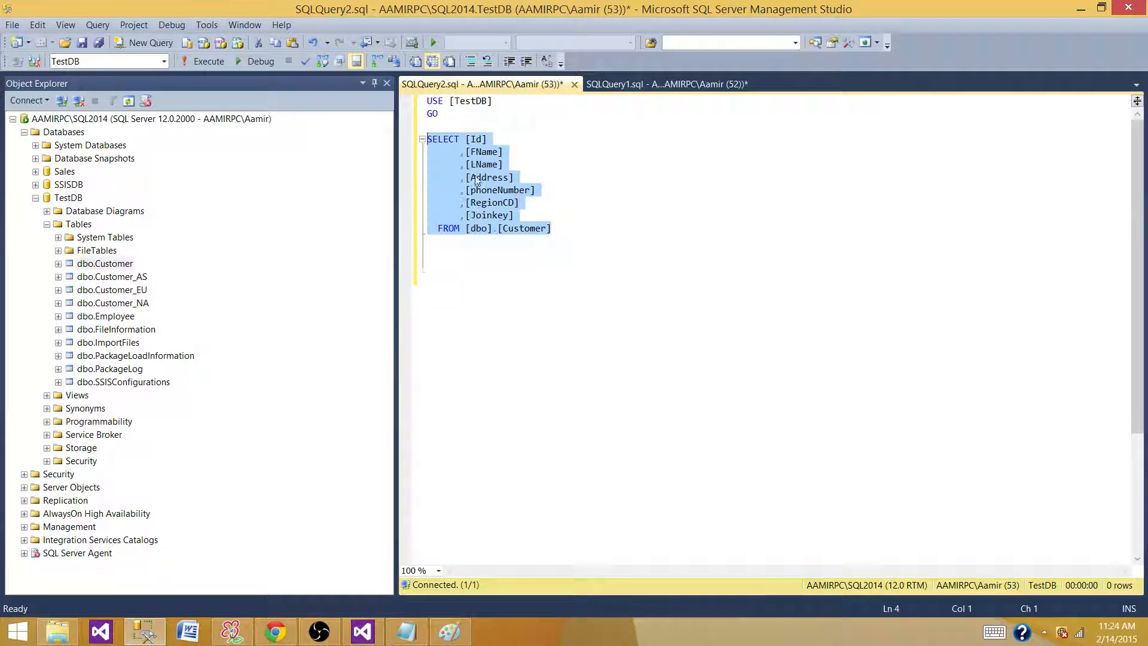
{"action": "left_click", "coordinate": [360, 631]}
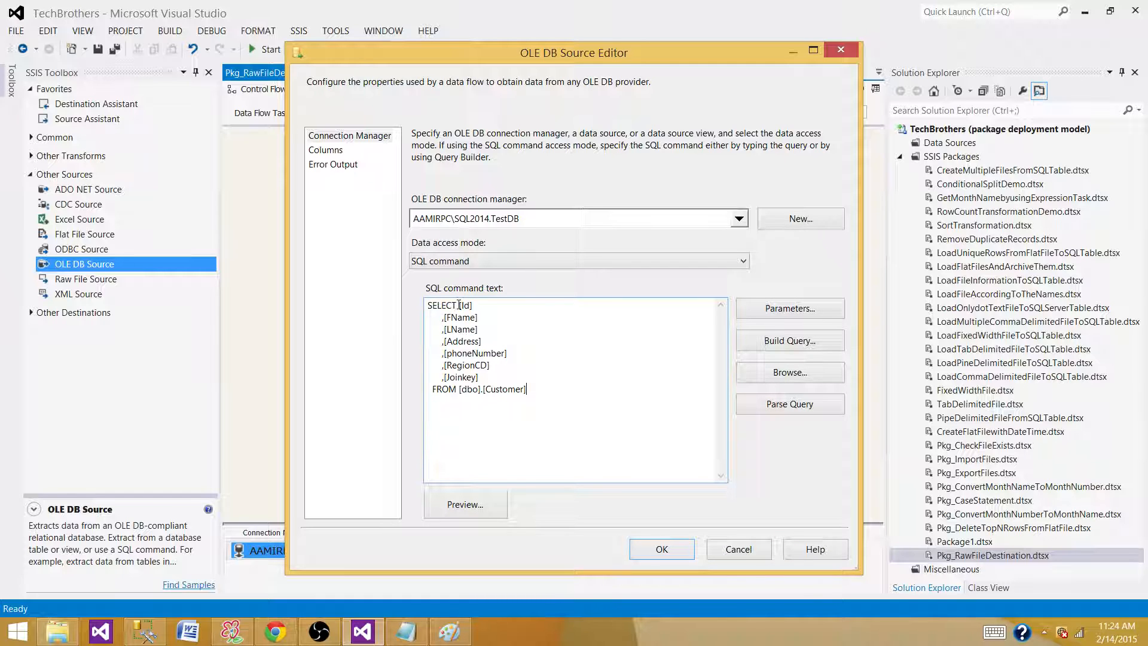
{"action": "left_click", "coordinate": [325, 150]}
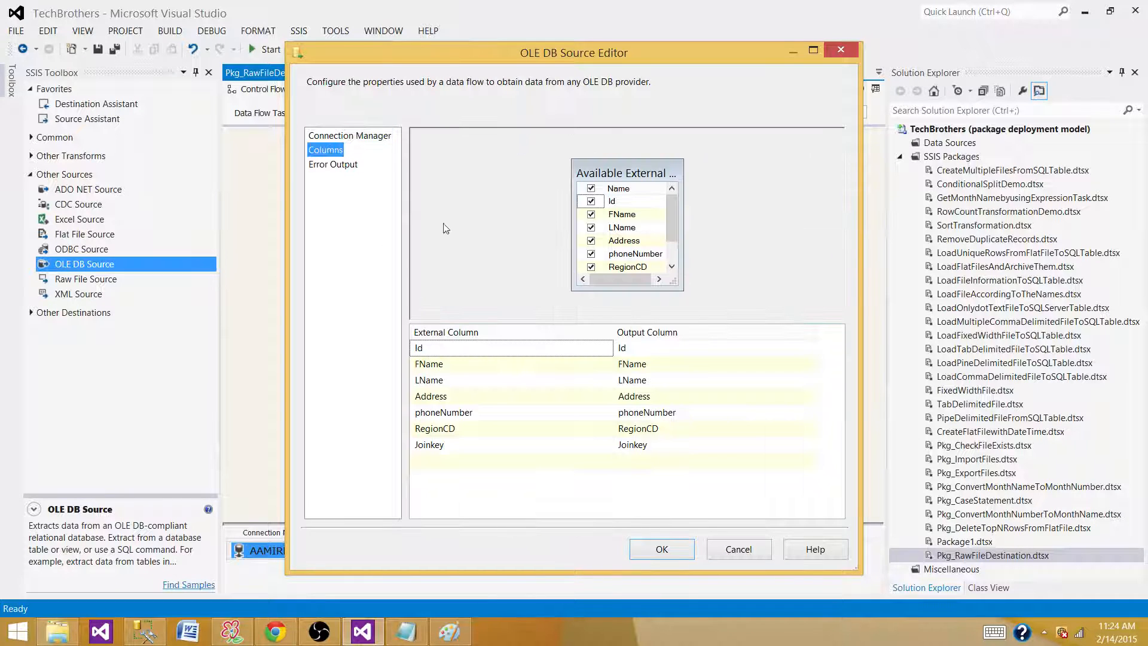
{"action": "left_click", "coordinate": [661, 548]}
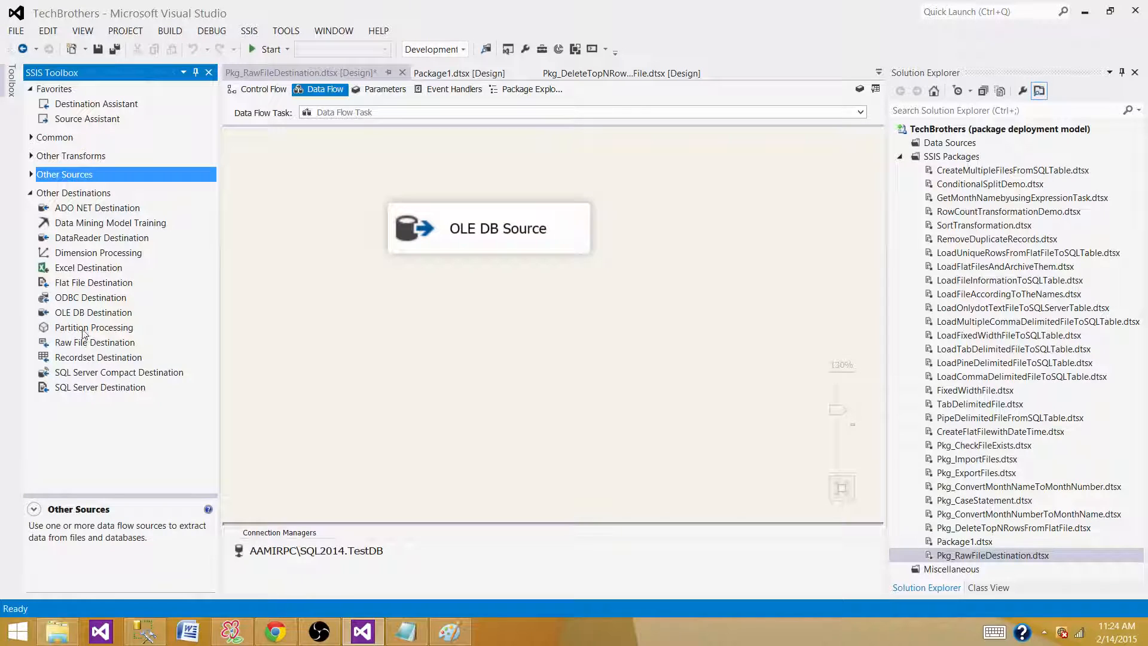
Step: Place a Raw File Destination and link the OLE DB Source output to it
{"action": "left_click", "coordinate": [94, 342]}
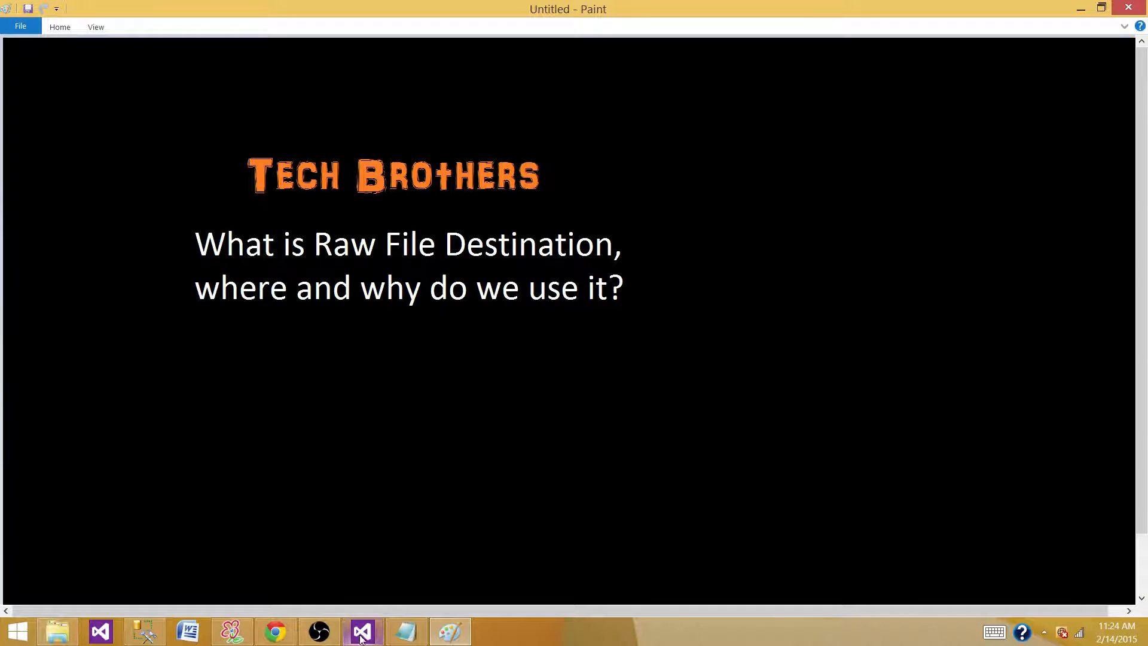
{"action": "left_click", "coordinate": [361, 631]}
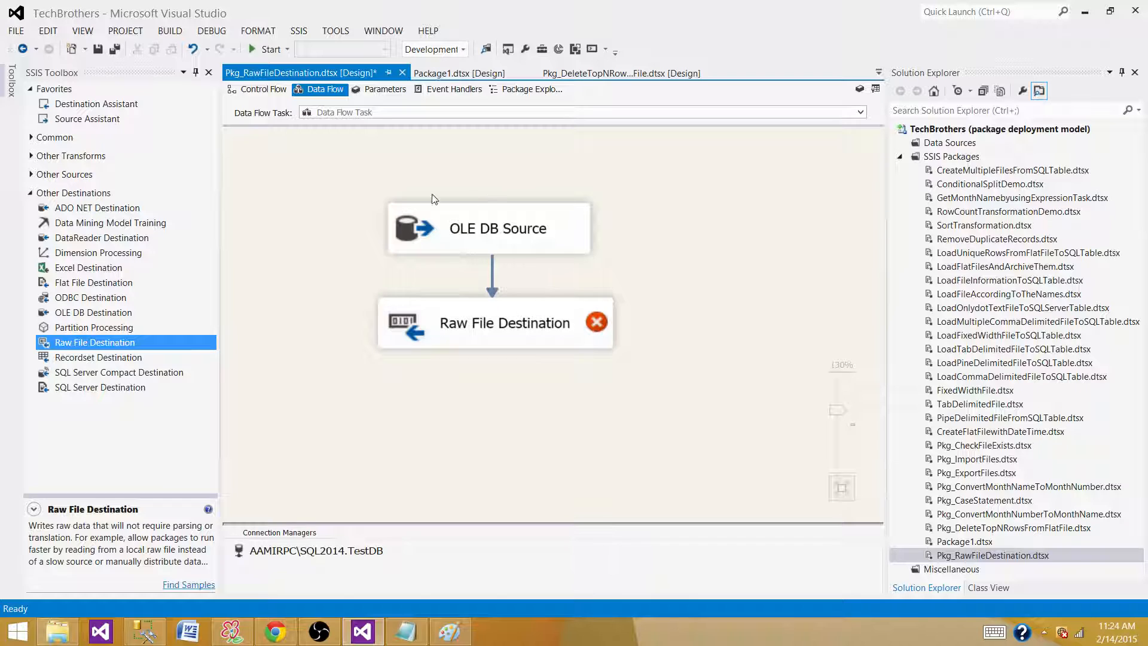
{"action": "left_click", "coordinate": [489, 228]}
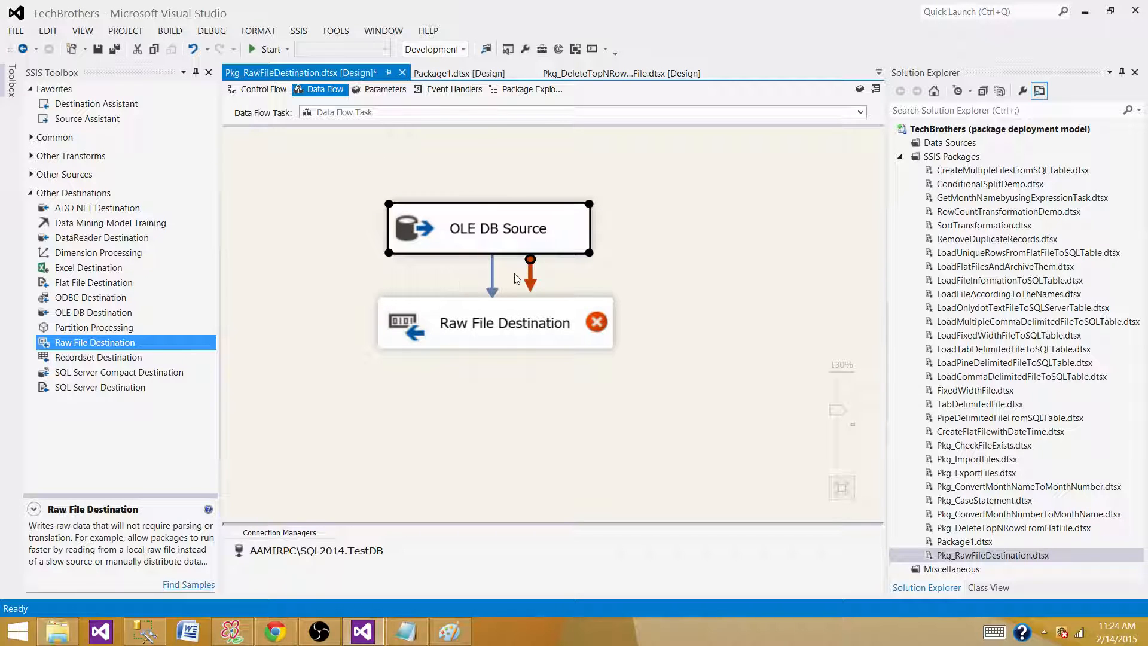
{"action": "mouse_move", "coordinate": [437, 390]}
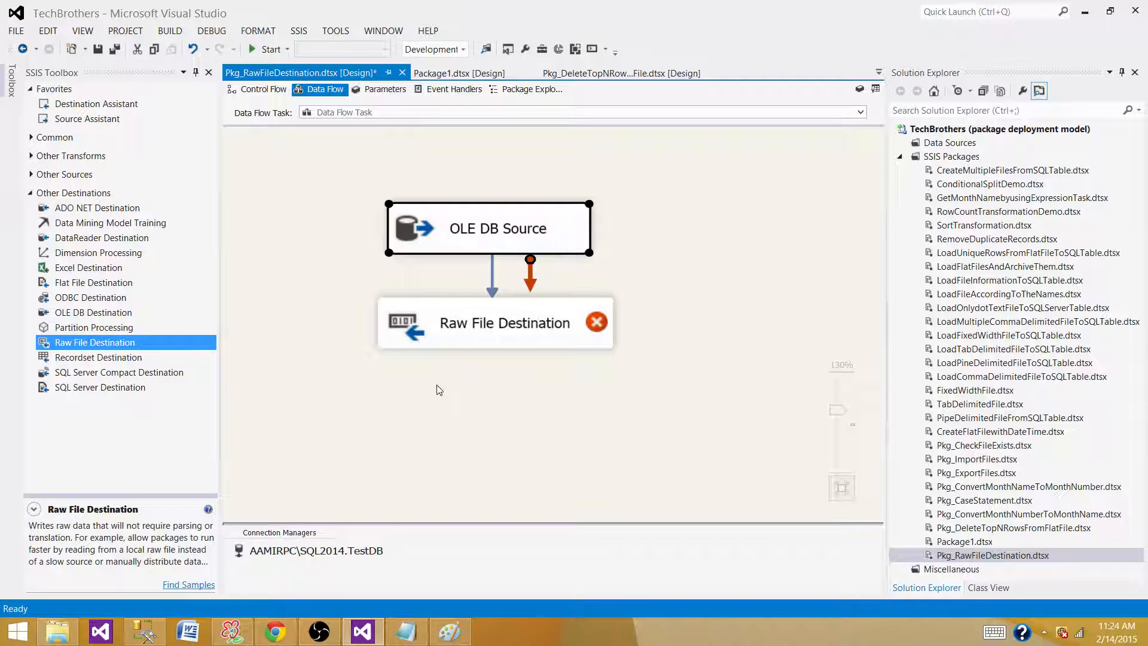
{"action": "mouse_move", "coordinate": [309, 207]}
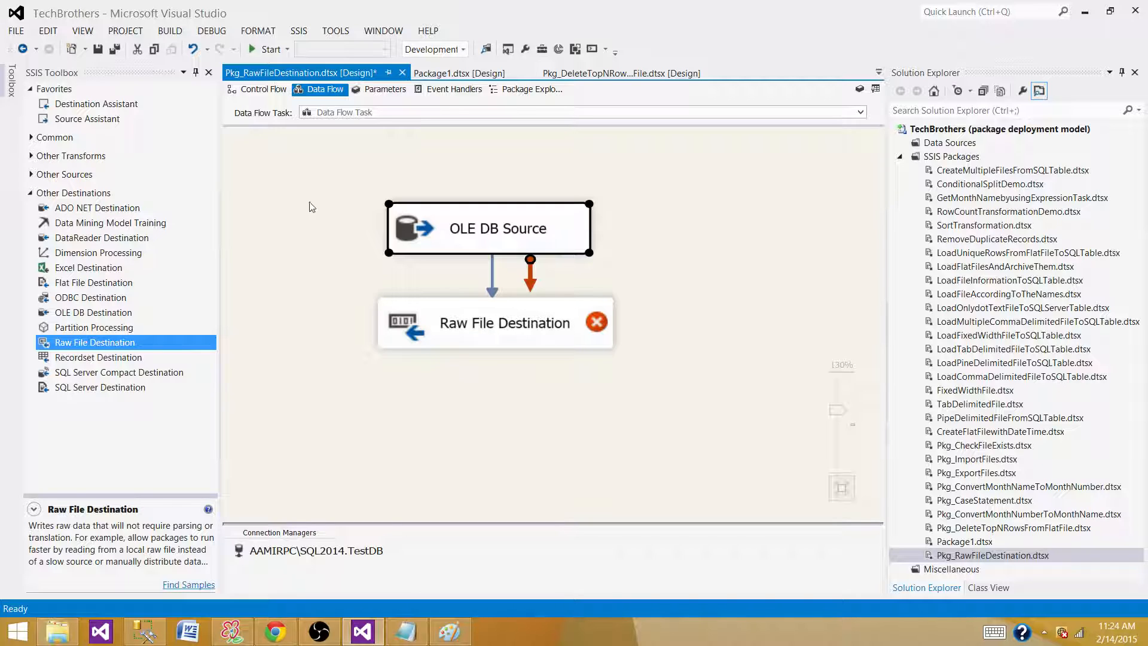
{"action": "left_click", "coordinate": [262, 88]}
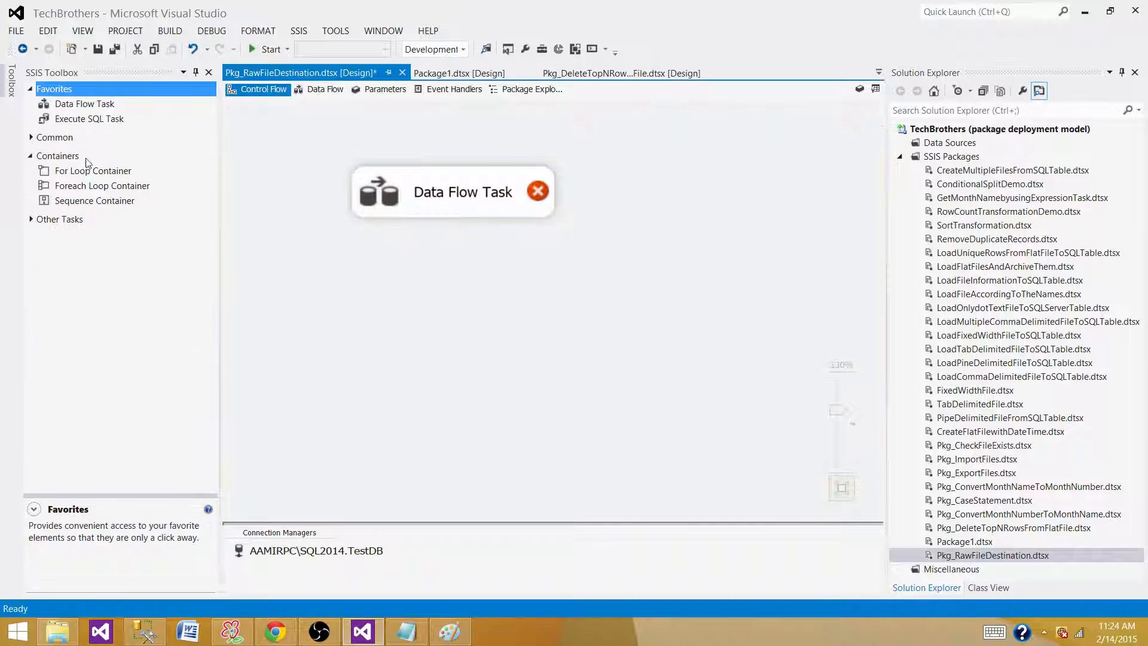
{"action": "left_click", "coordinate": [84, 103]}
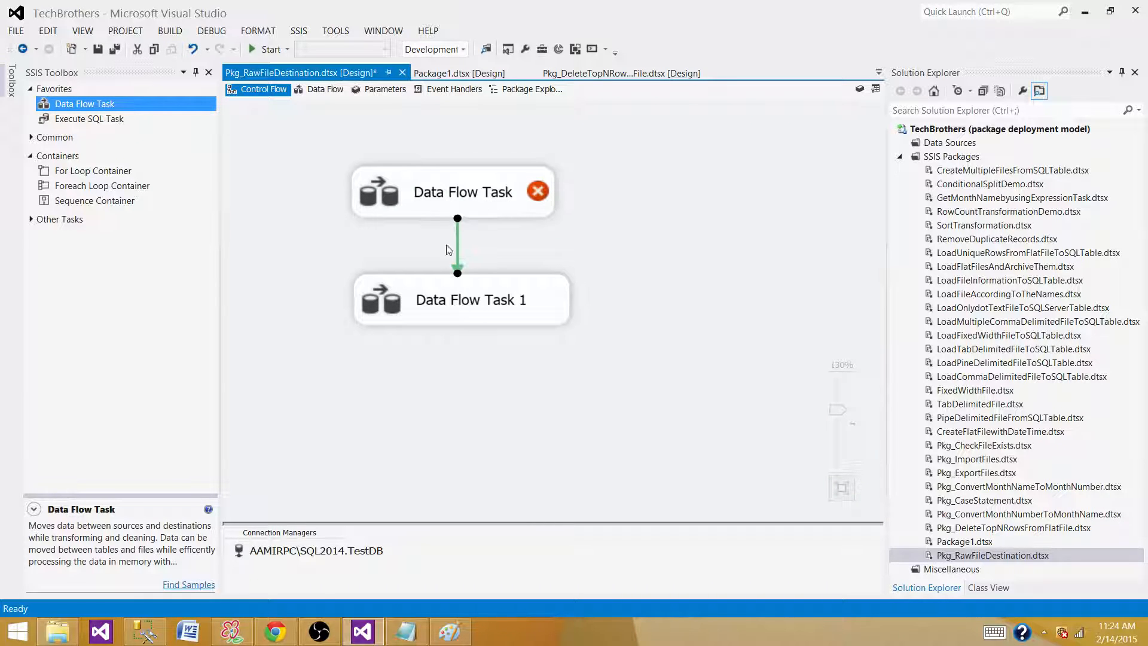
{"action": "mouse_move", "coordinate": [461, 192]}
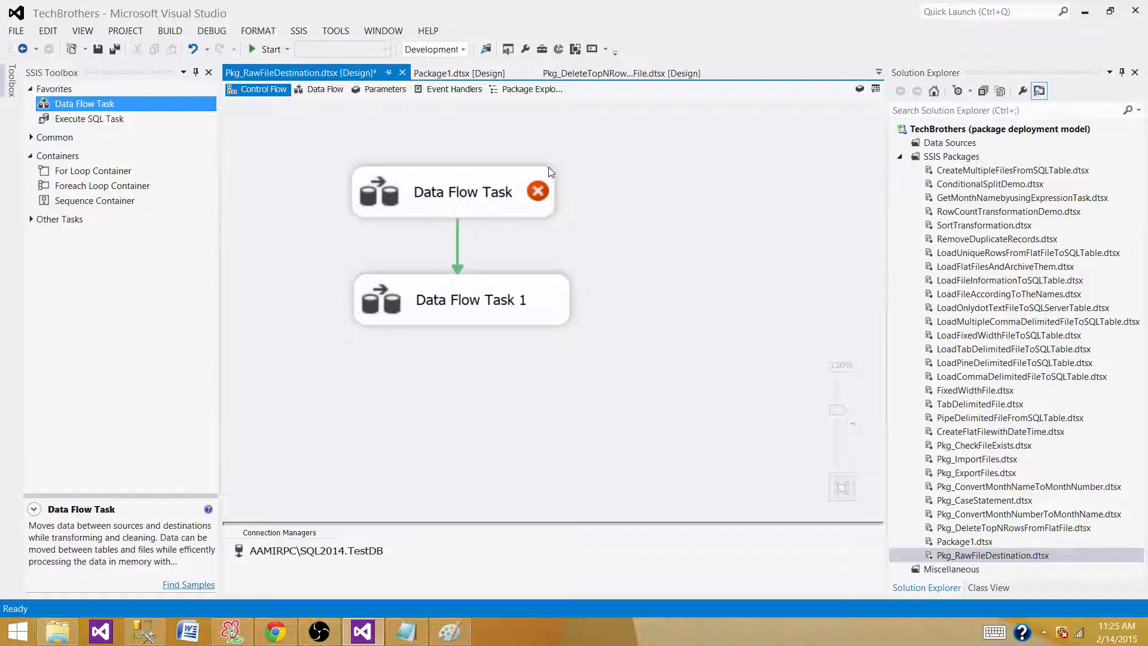
{"action": "left_click", "coordinate": [326, 88]}
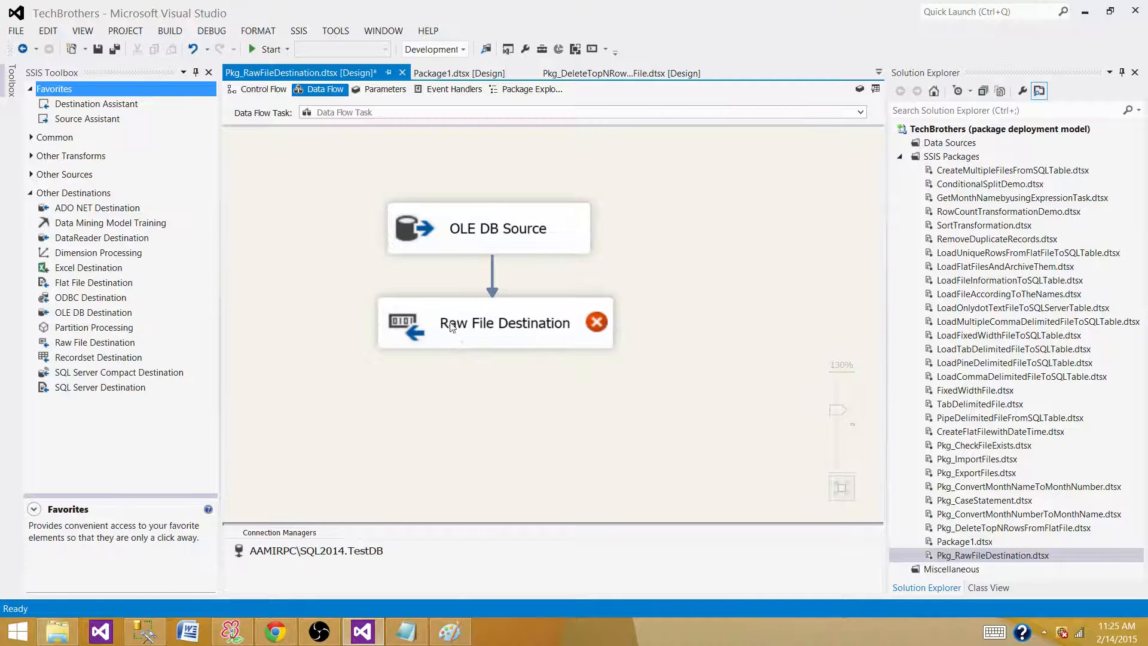
{"action": "left_click", "coordinate": [261, 88]}
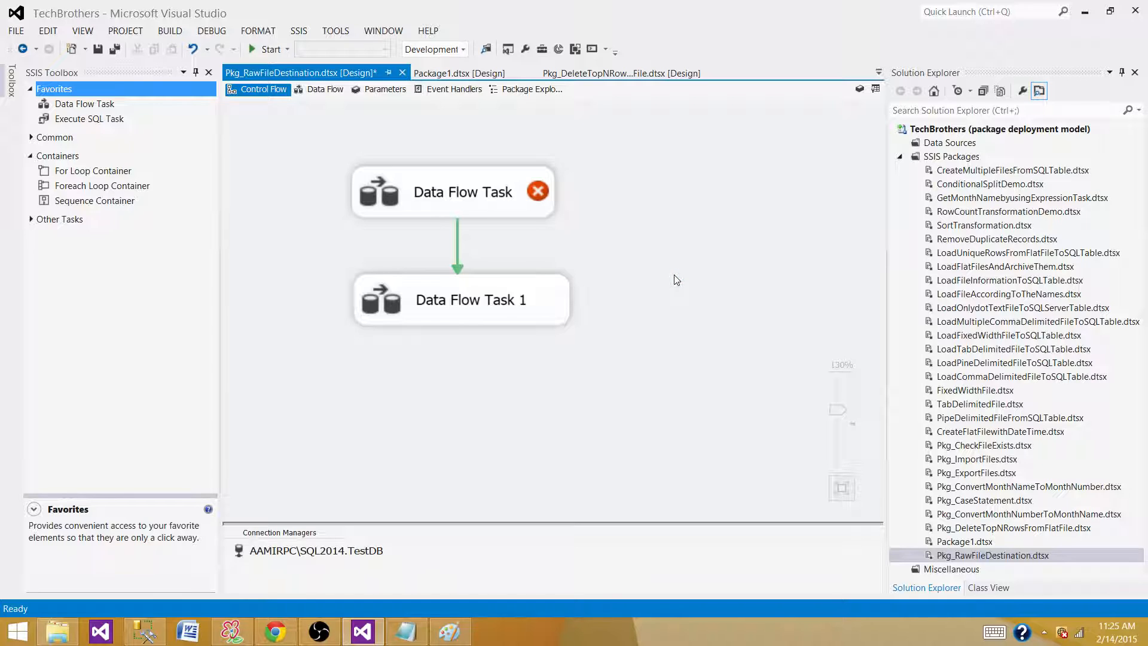
{"action": "mouse_move", "coordinate": [575, 212]}
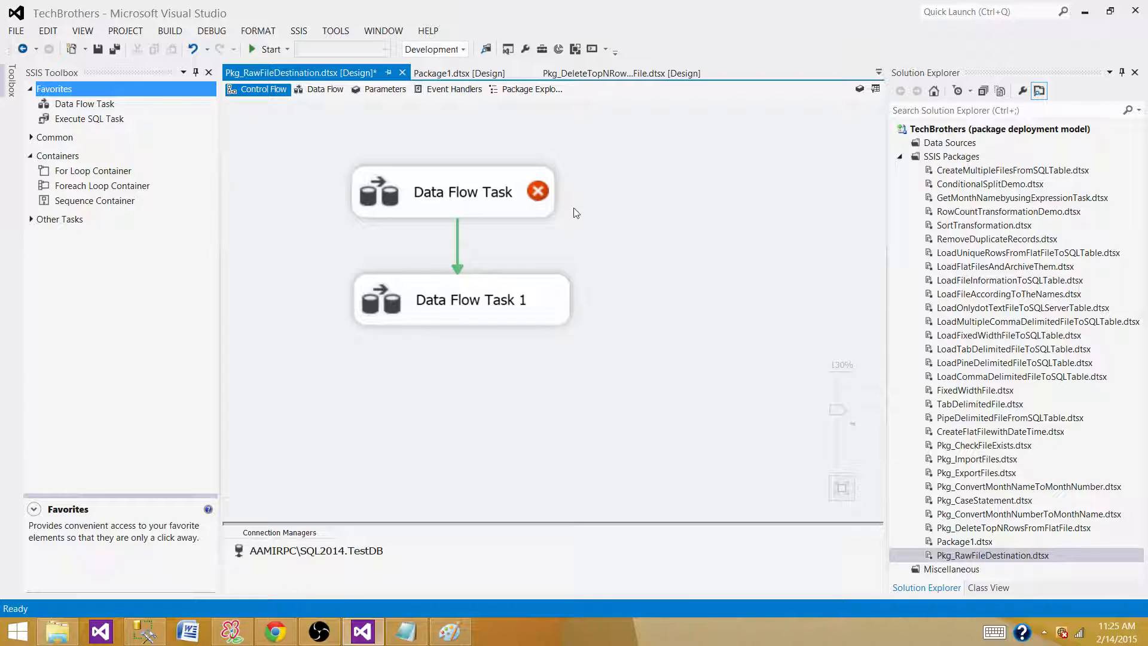
{"action": "mouse_move", "coordinate": [441, 461]}
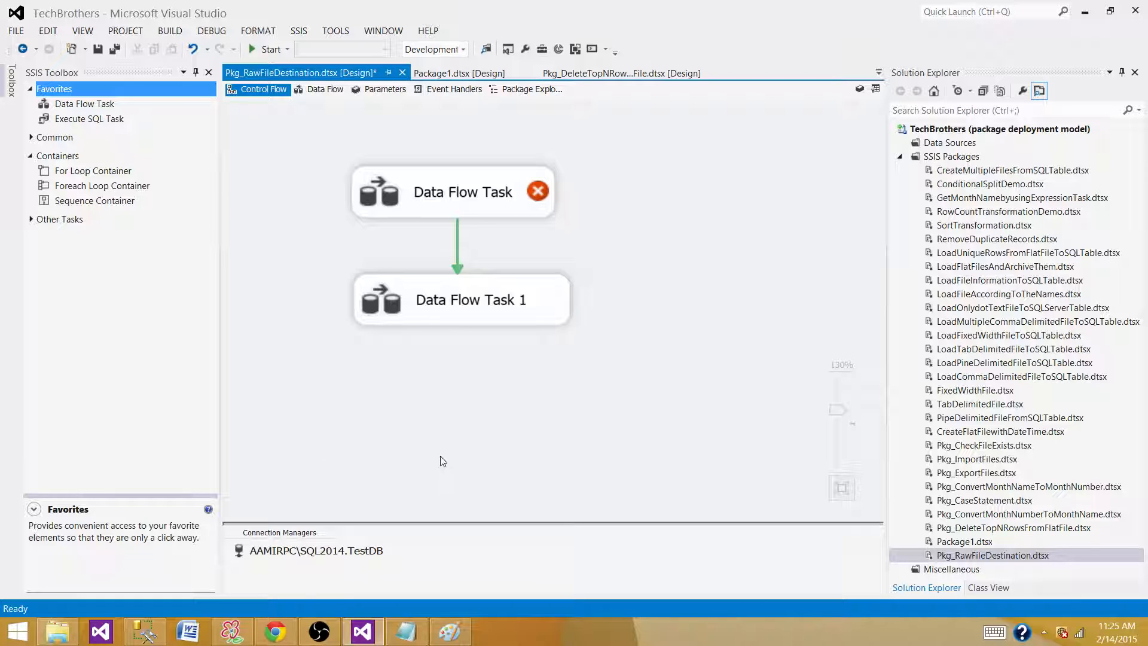
{"action": "mouse_move", "coordinate": [596, 392]}
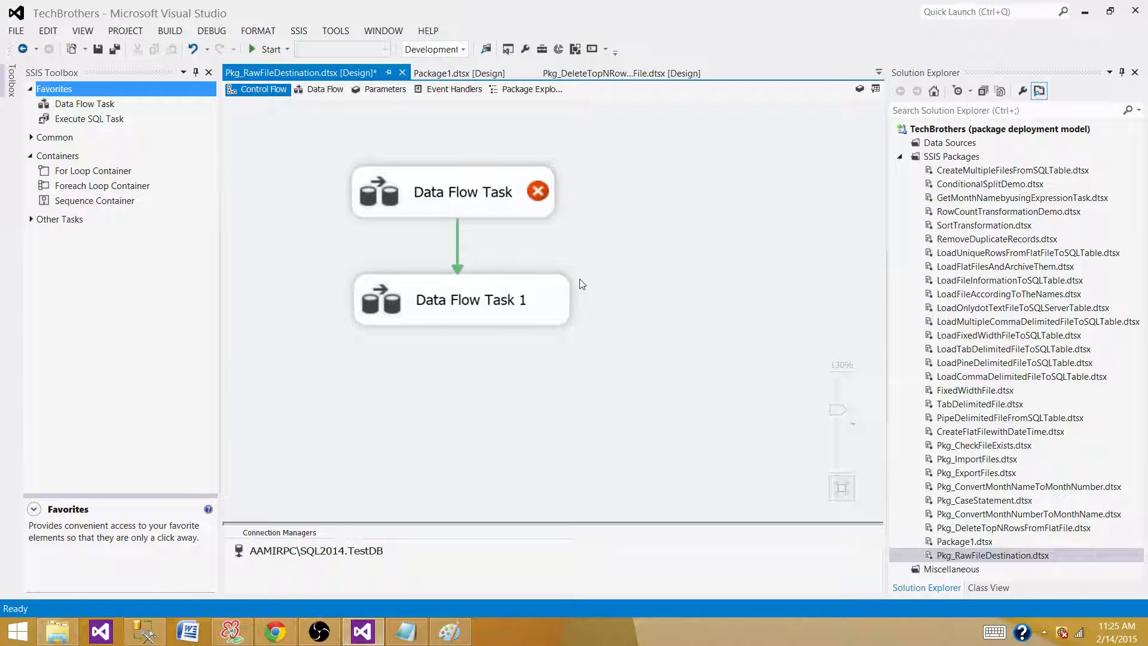
{"action": "left_click", "coordinate": [461, 191]}
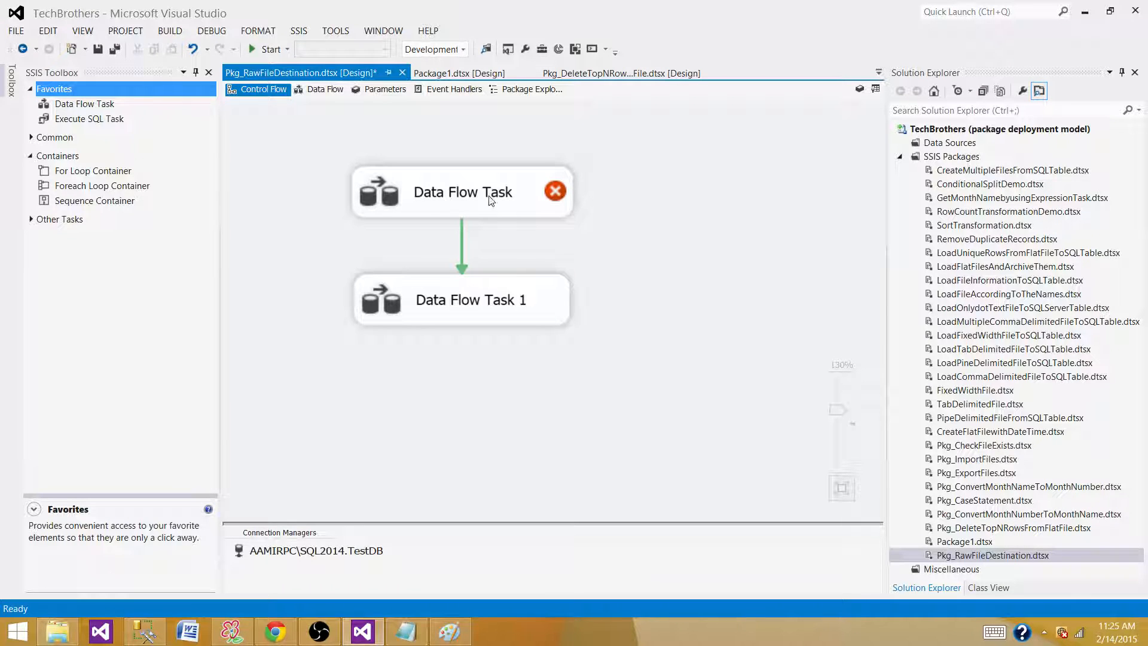
Step: Enter the first Data Flow Task and open the Raw File Destination Editor
{"action": "left_click", "coordinate": [463, 192]}
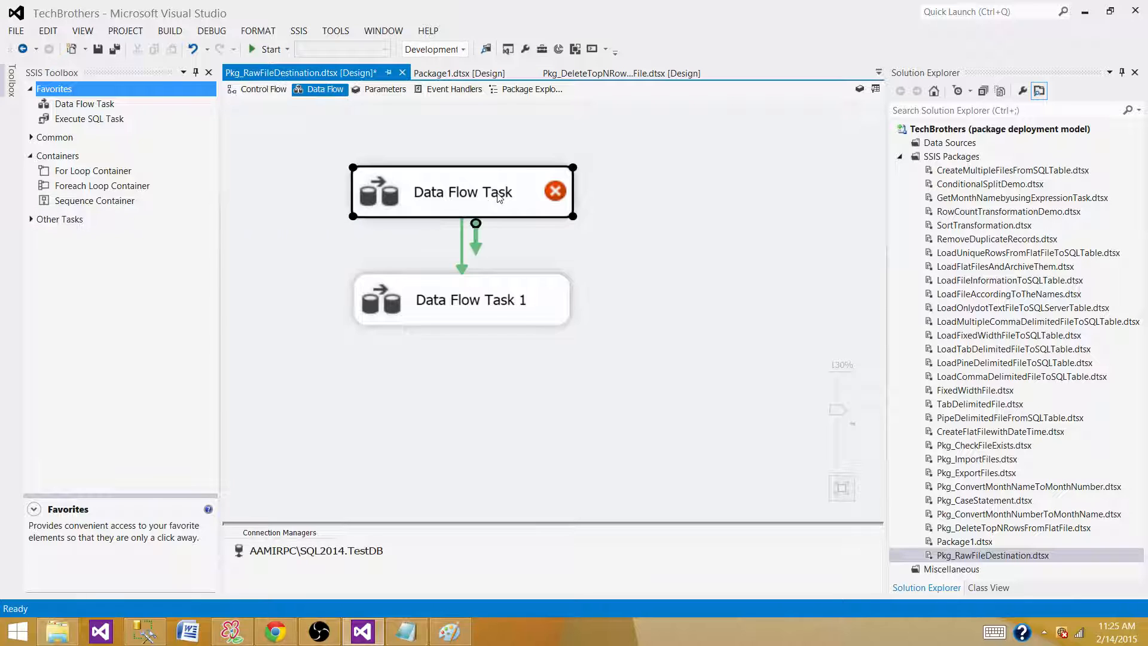
{"action": "double_click", "coordinate": [461, 192]}
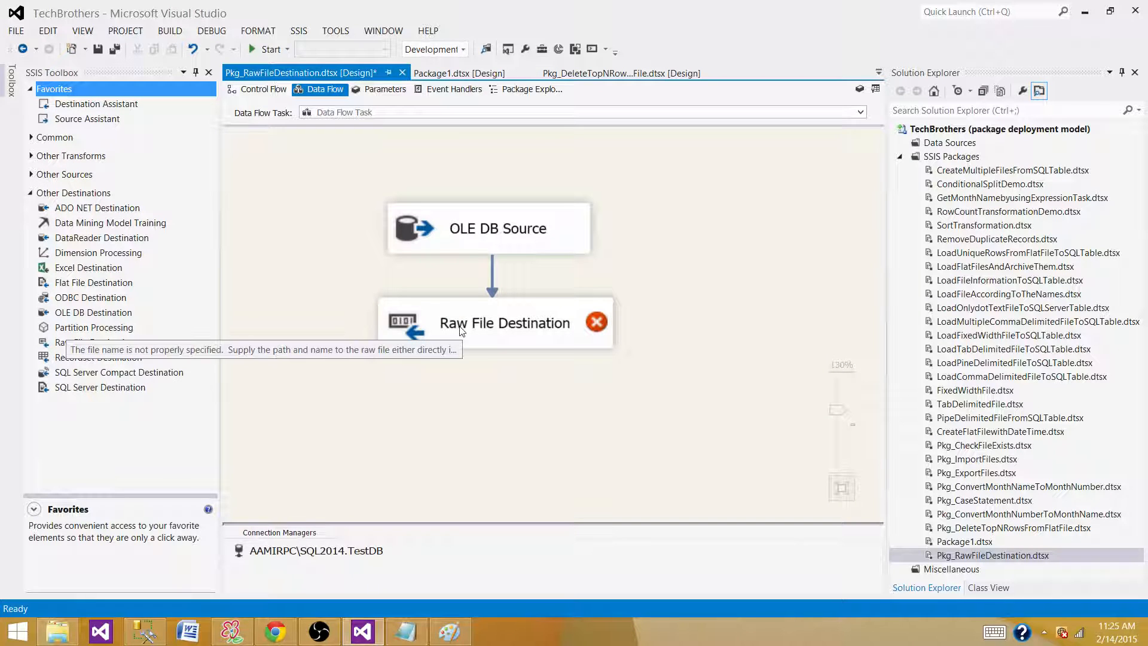
{"action": "double_click", "coordinate": [503, 323]}
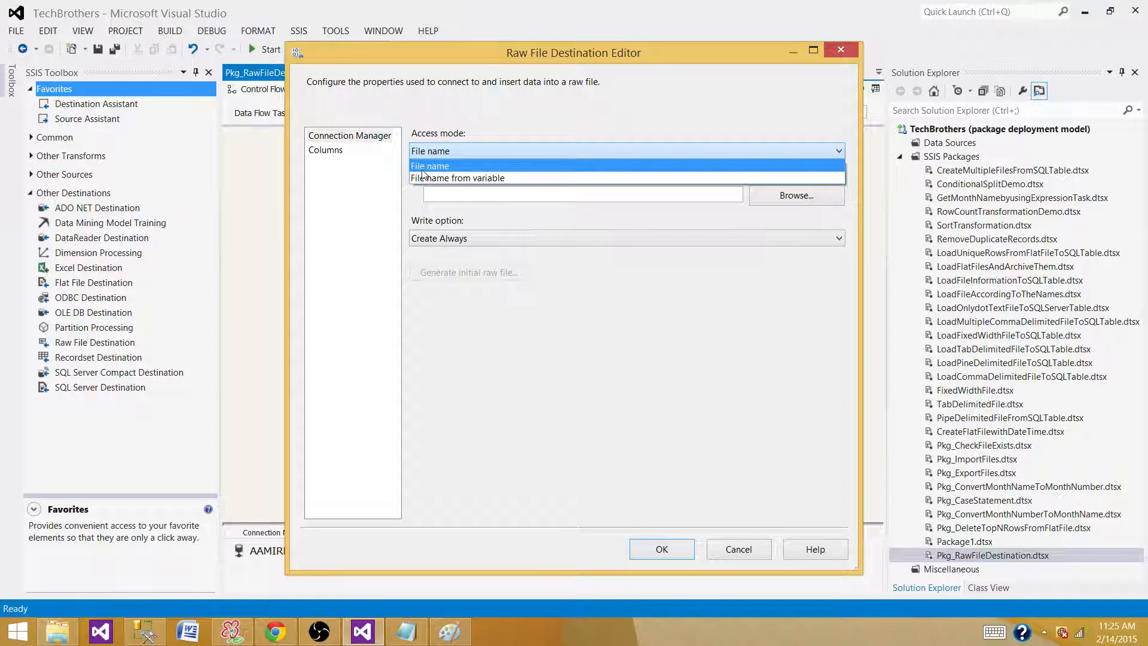
{"action": "mouse_move", "coordinate": [458, 178]}
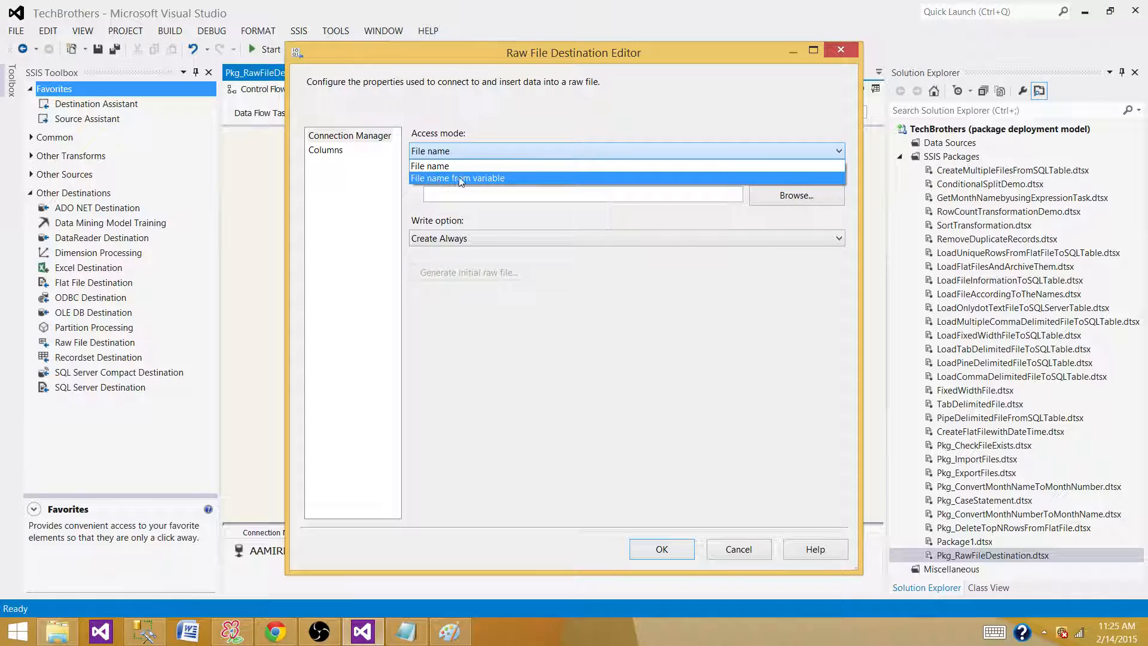
{"action": "mouse_move", "coordinate": [443, 180]}
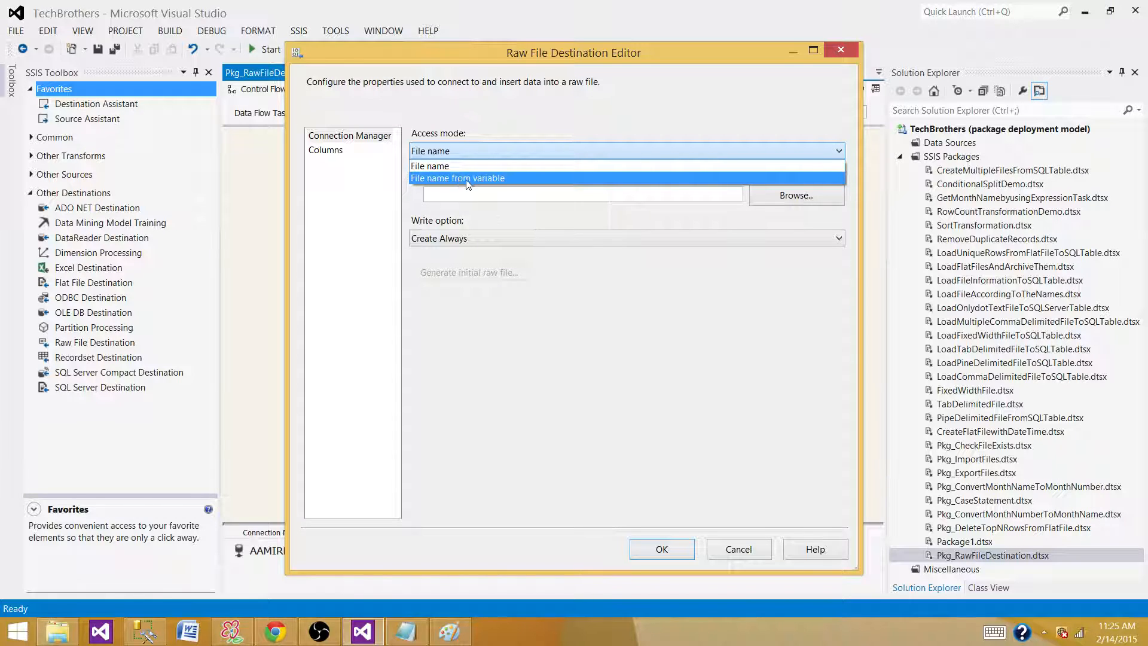
{"action": "mouse_move", "coordinate": [483, 180]}
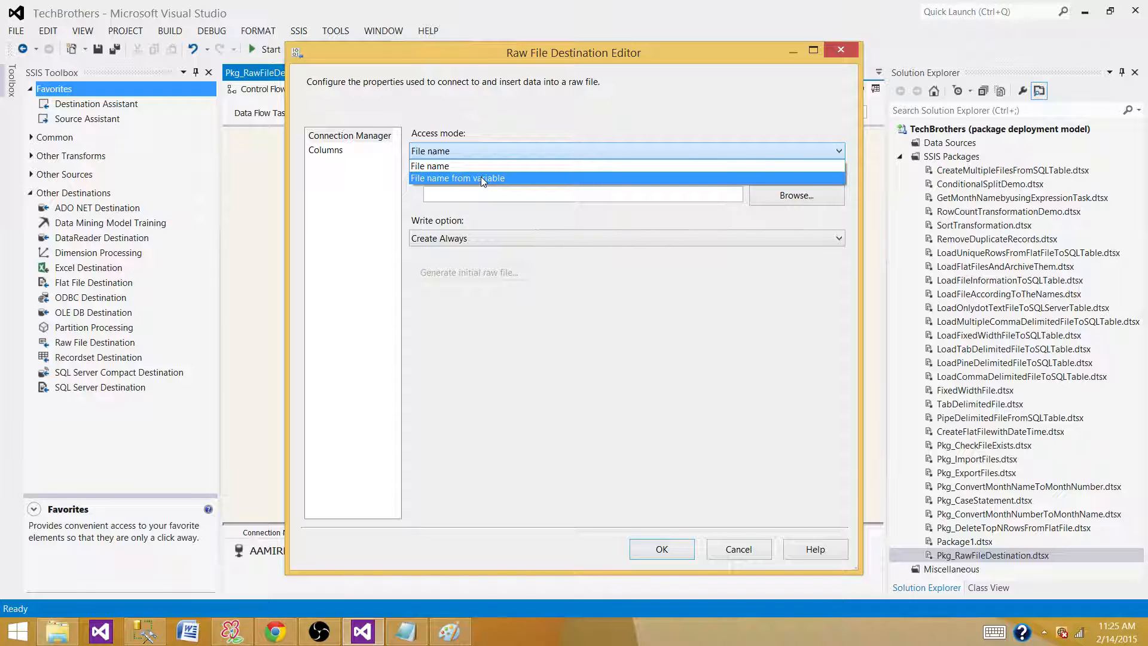
{"action": "mouse_move", "coordinate": [479, 183]}
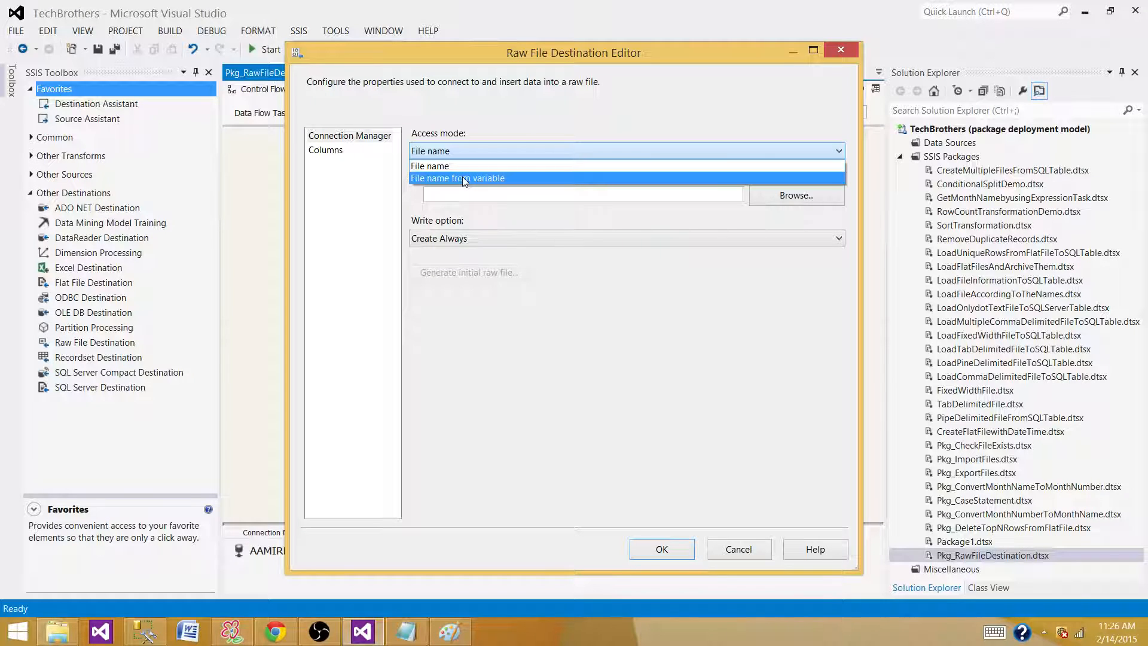
{"action": "mouse_move", "coordinate": [442, 166]}
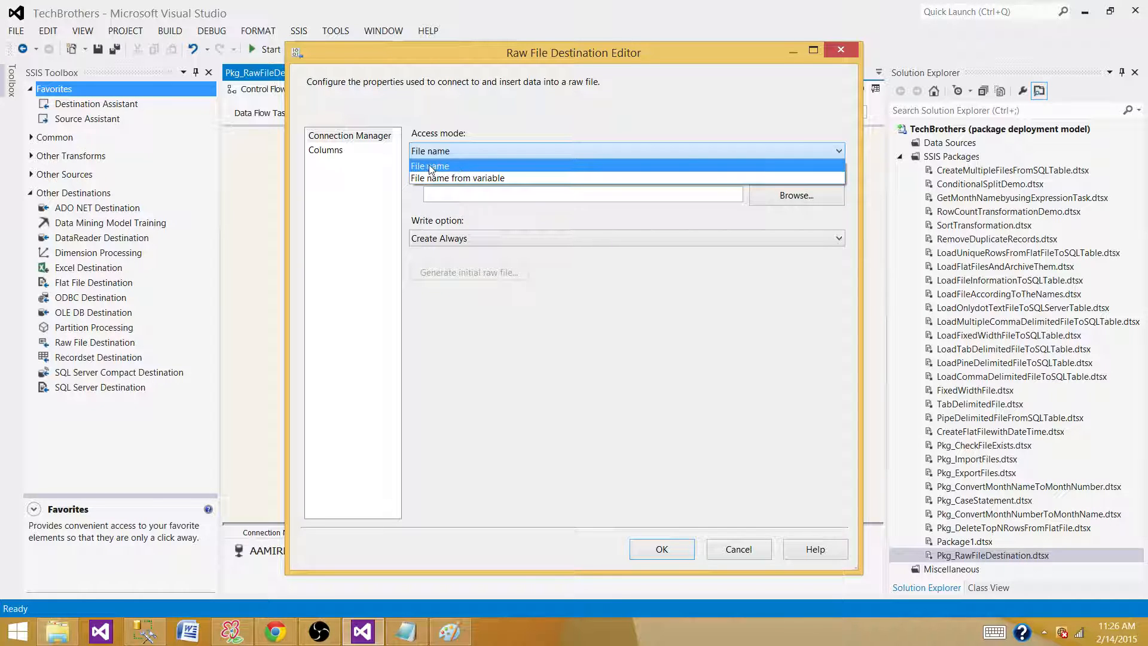
Step: Keep access mode File name and target Desktop\OutputFolder\RawFileDestination
{"action": "left_click", "coordinate": [430, 166]}
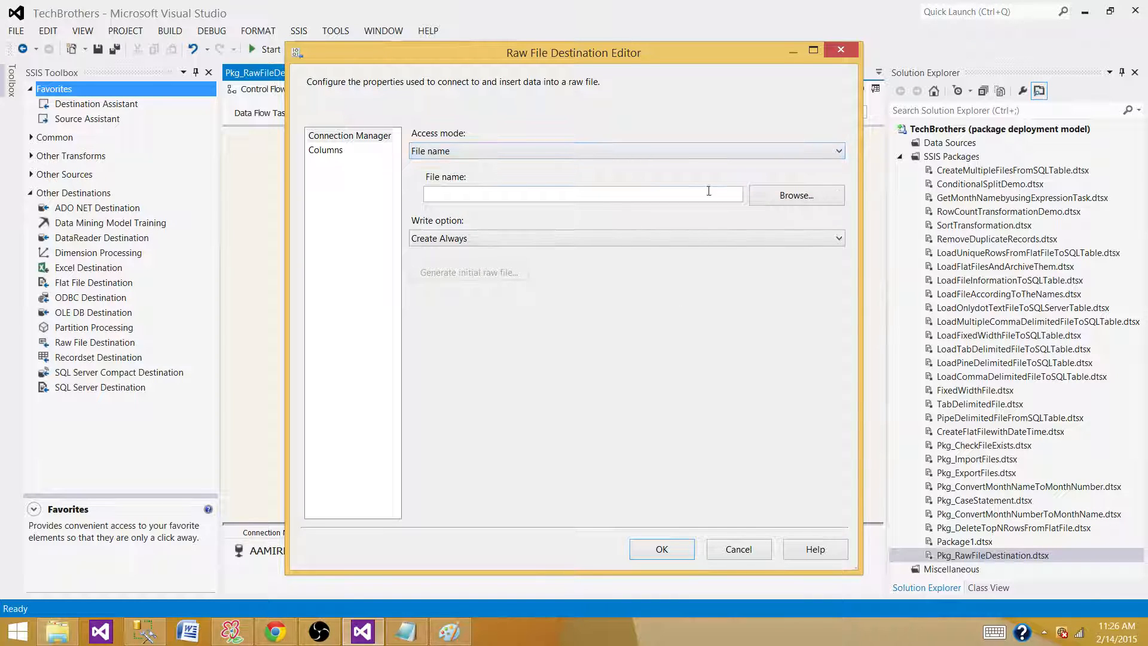
{"action": "mouse_move", "coordinate": [619, 296]}
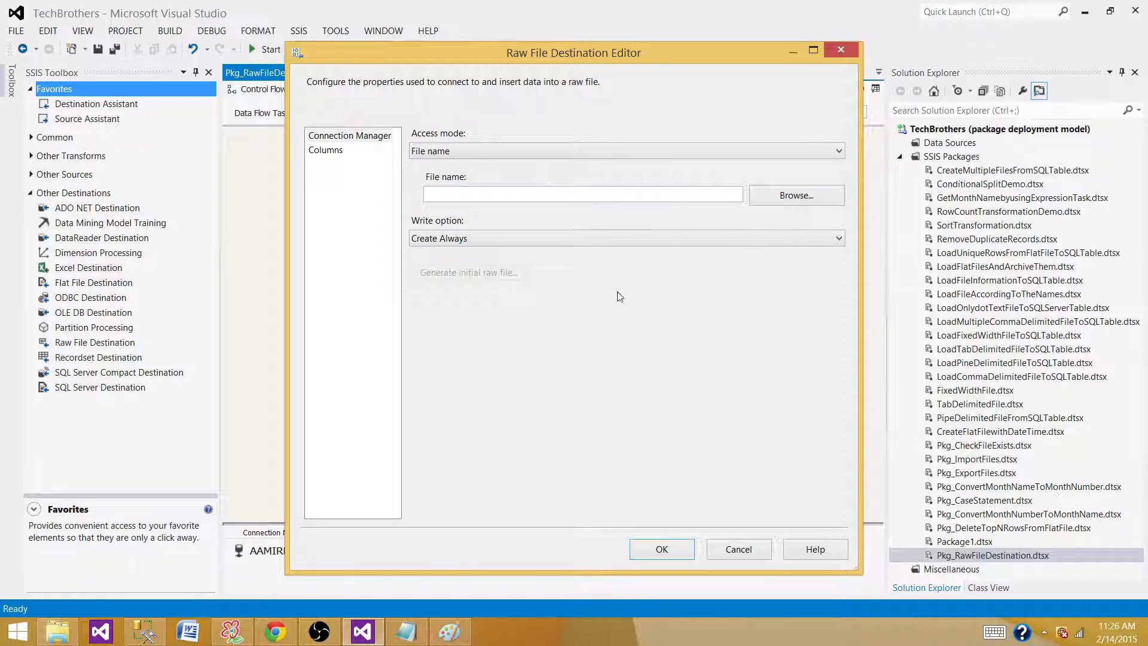
{"action": "mouse_move", "coordinate": [736, 218]}
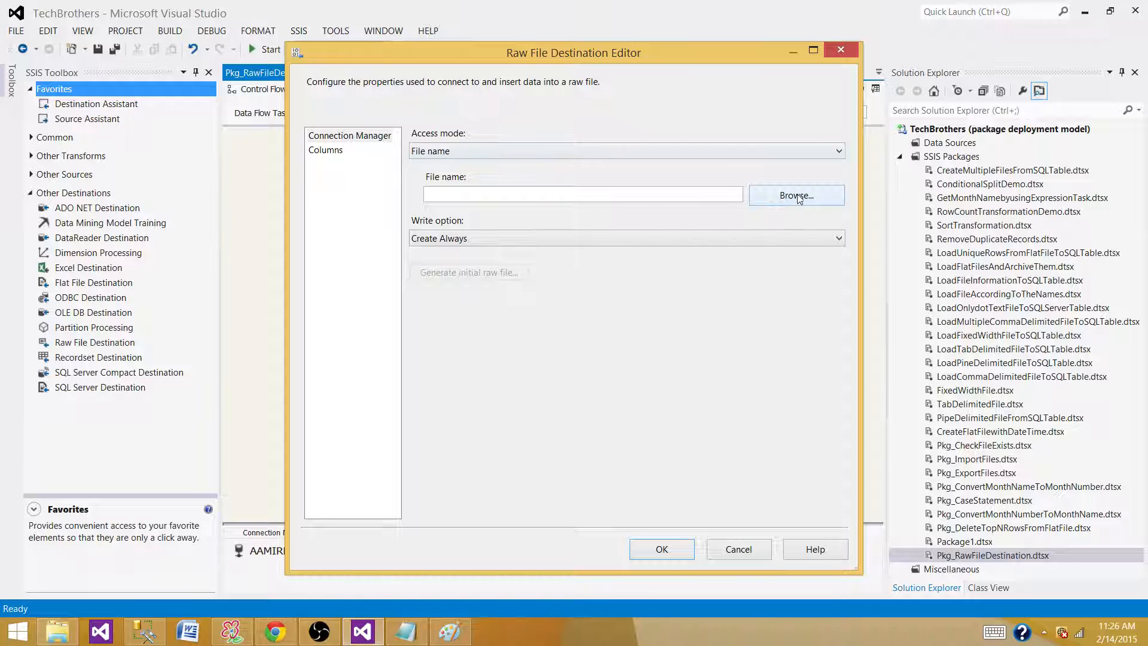
{"action": "left_click", "coordinate": [796, 195]}
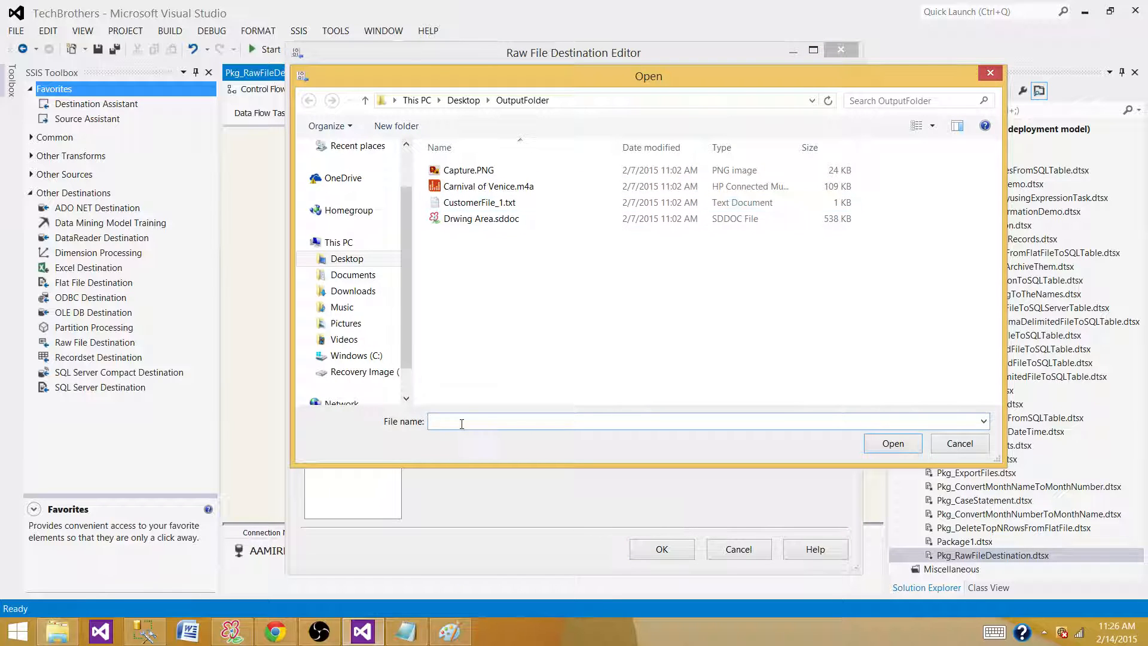
{"action": "type", "text": "RawFileDestin"}
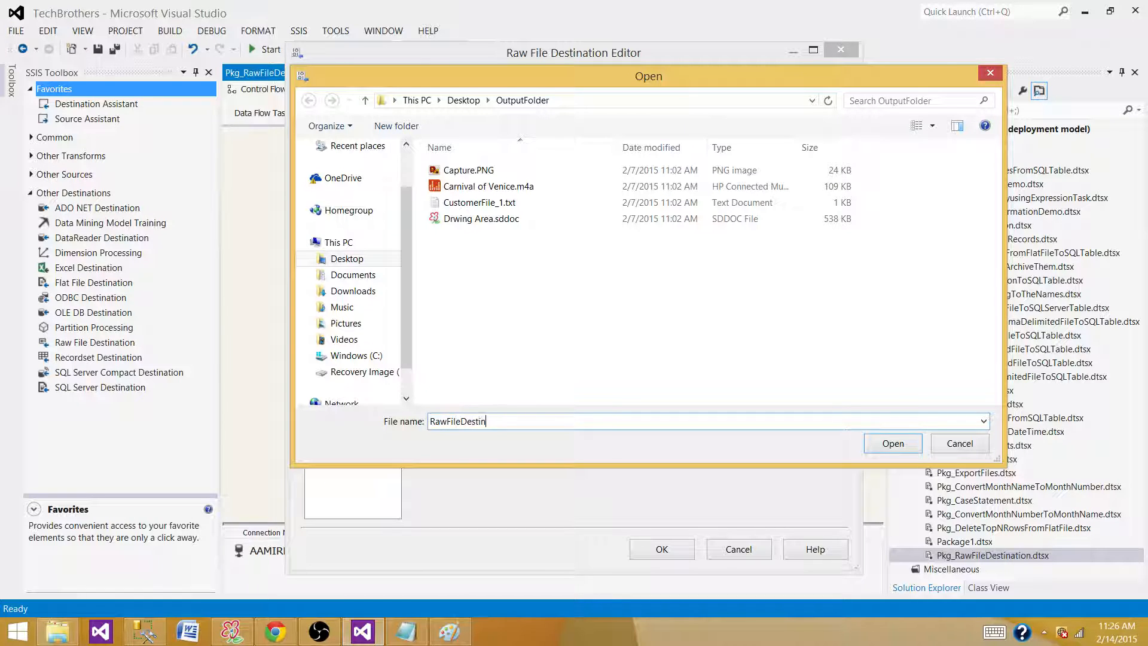
{"action": "type", "text": "ation"}
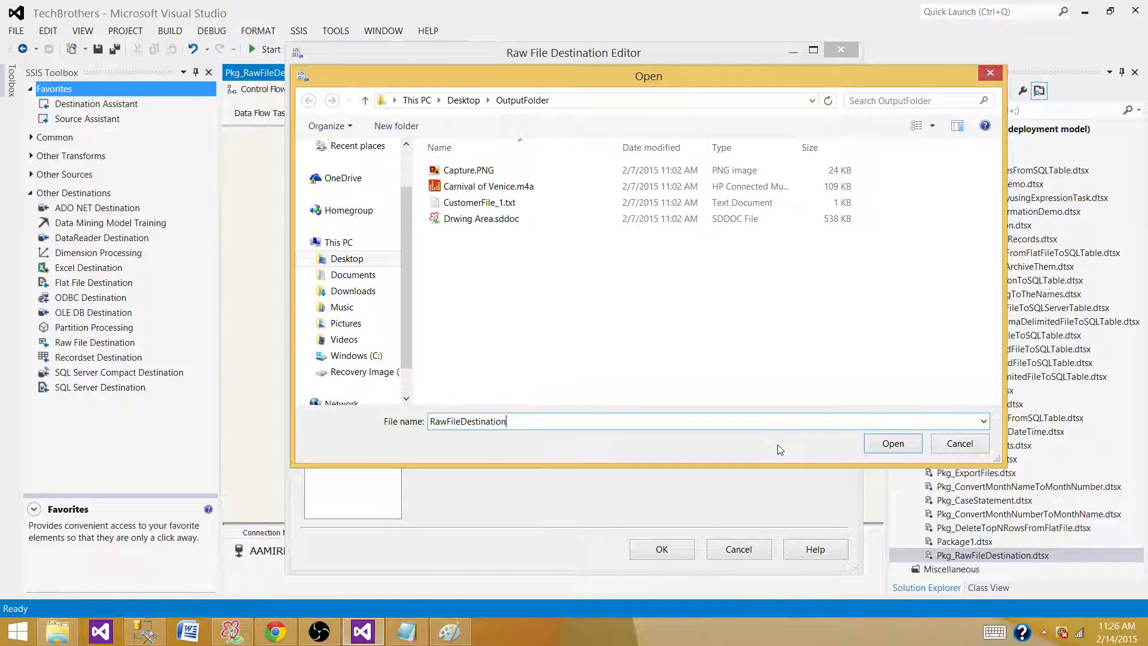
{"action": "left_click", "coordinate": [892, 443]}
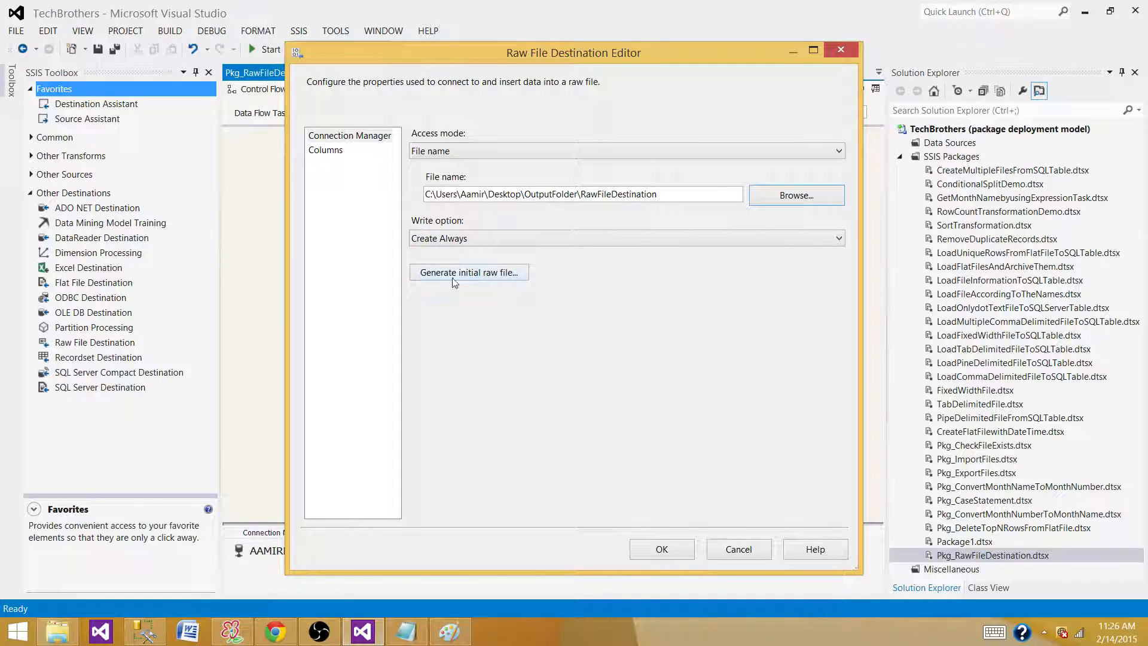
{"action": "mouse_move", "coordinate": [478, 270]}
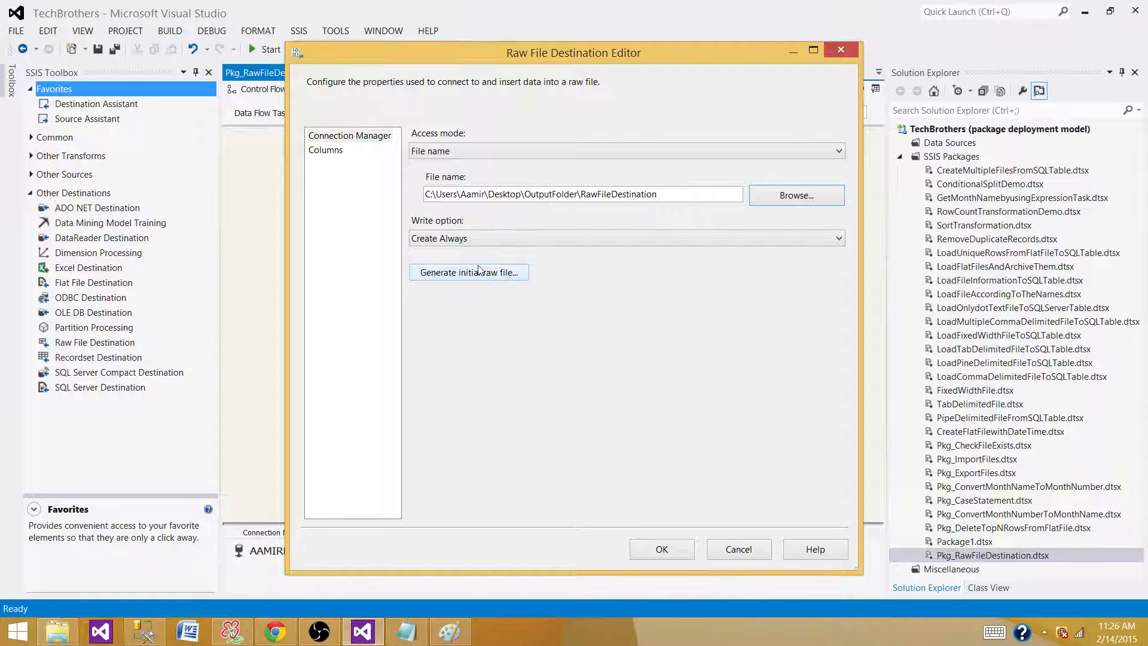
{"action": "mouse_move", "coordinate": [456, 315]}
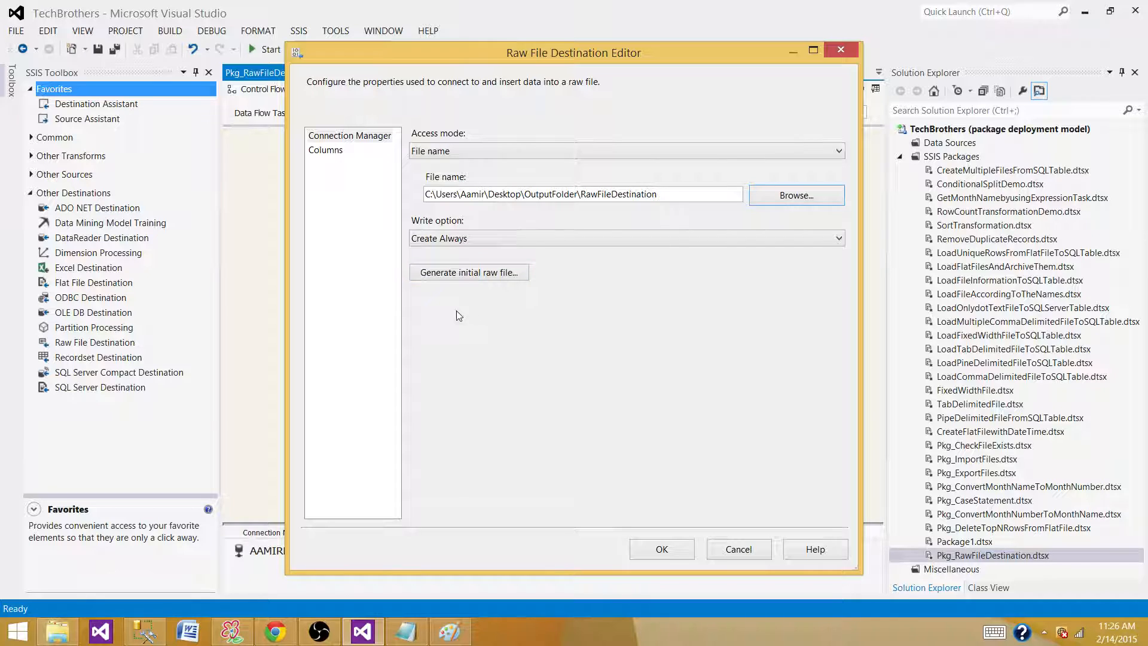
Step: Check FName, LName, Address, phoneNumber and RegionCD on the Columns page
{"action": "left_click", "coordinate": [326, 150]}
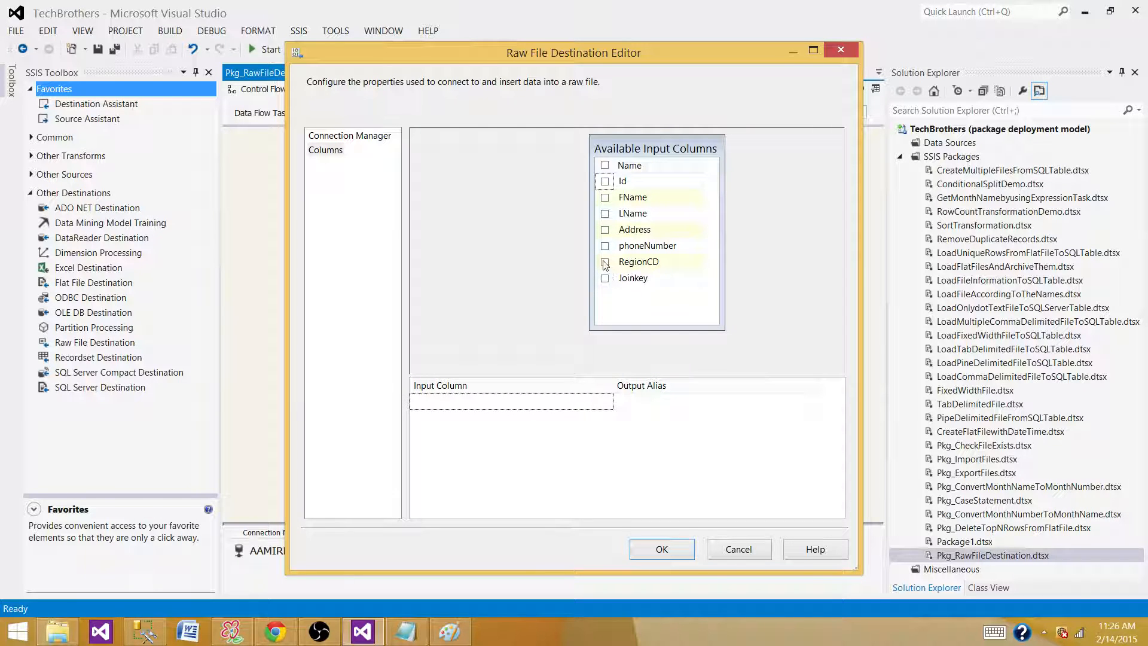
{"action": "left_click", "coordinate": [604, 197]}
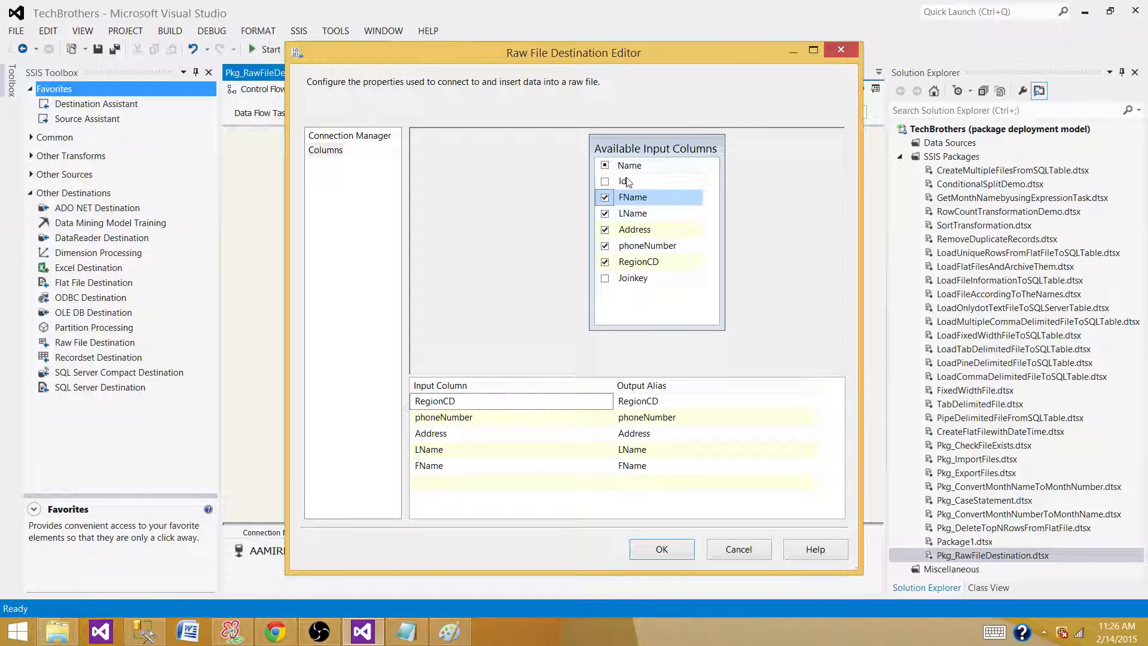
{"action": "mouse_move", "coordinate": [647, 261]}
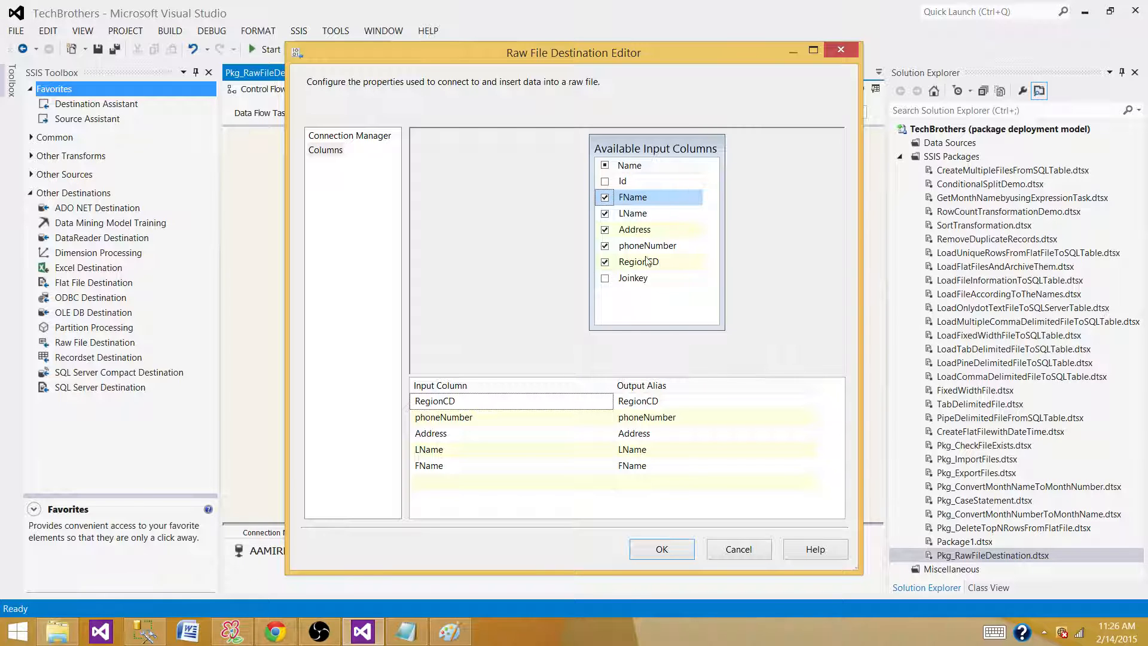
{"action": "mouse_move", "coordinate": [619, 271]}
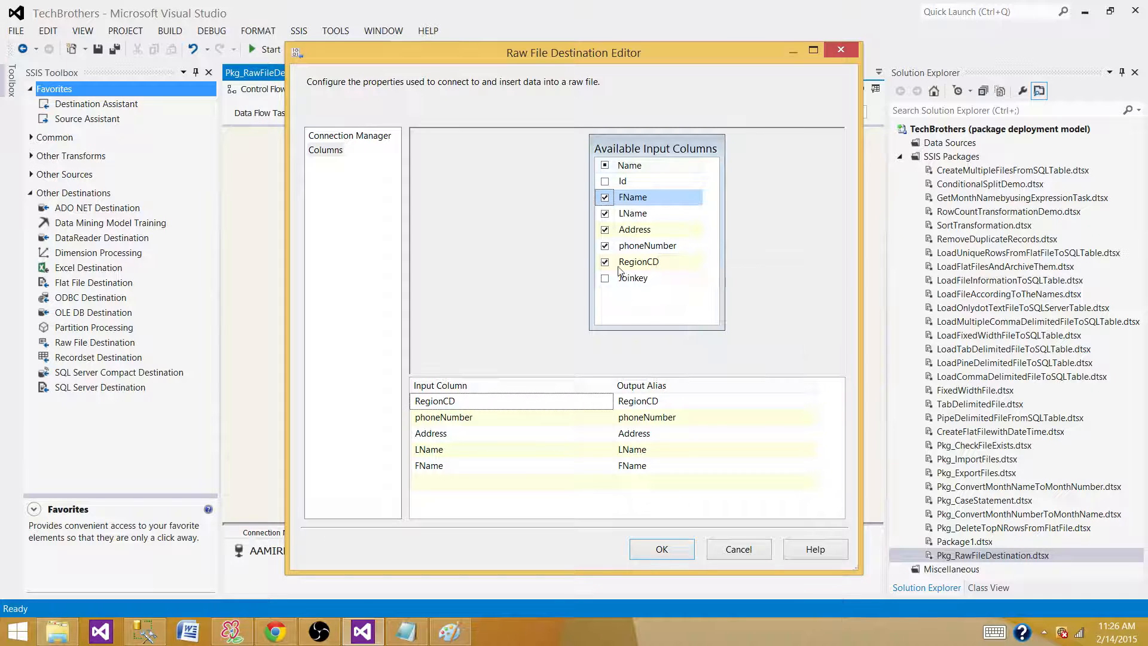
{"action": "mouse_move", "coordinate": [656, 176]}
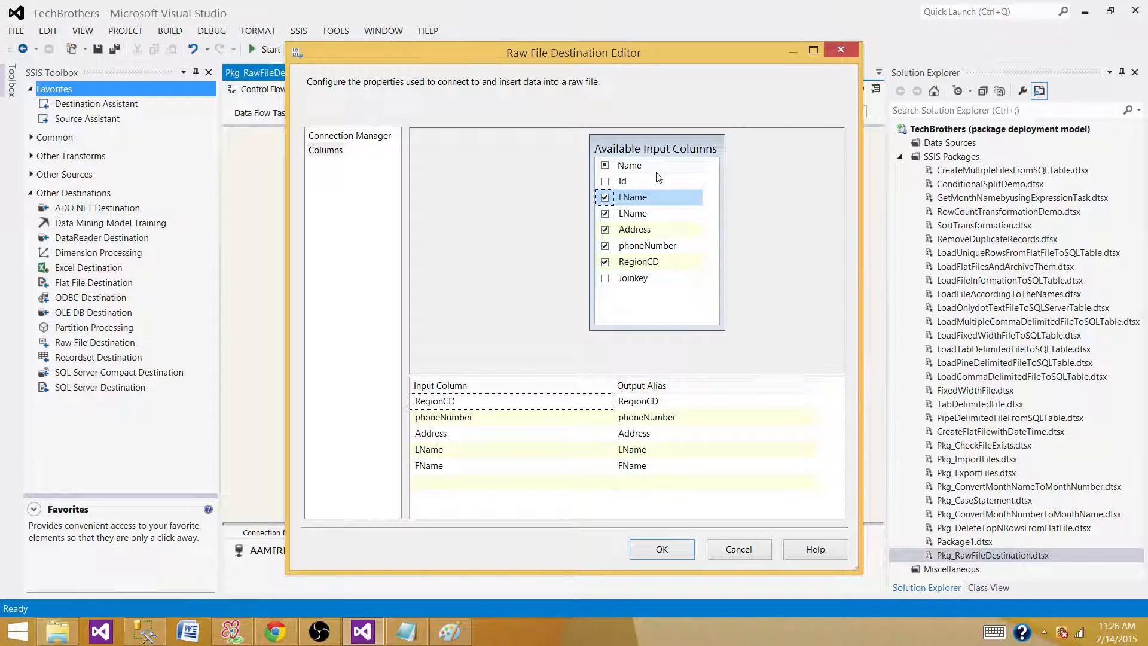
{"action": "mouse_move", "coordinate": [681, 251]}
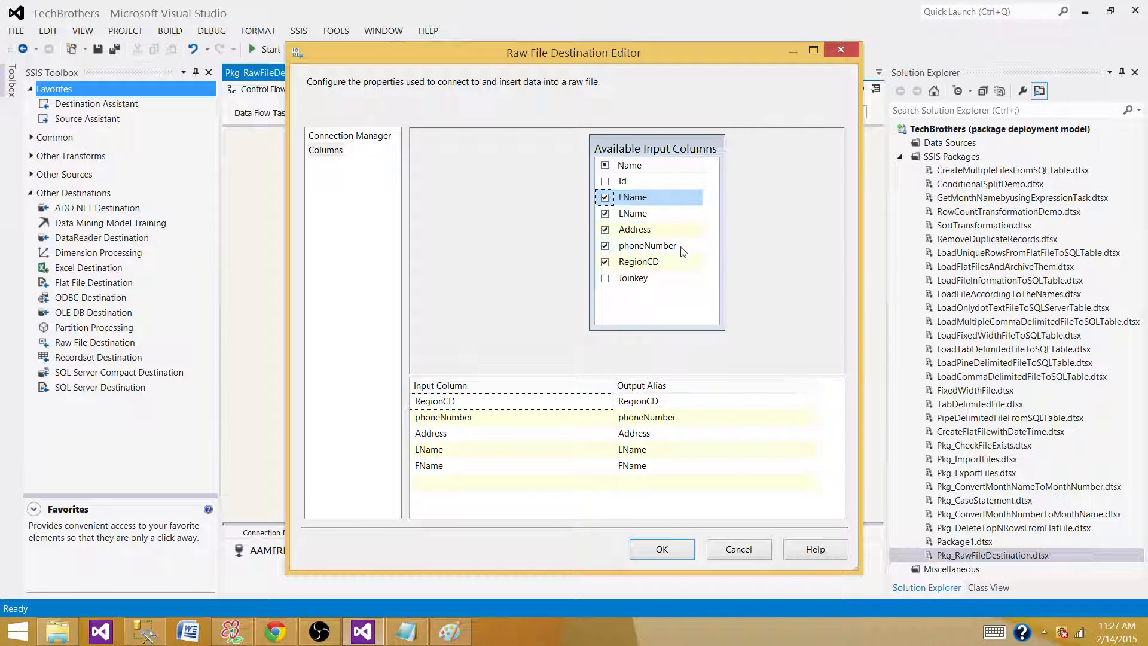
{"action": "mouse_move", "coordinate": [654, 274]}
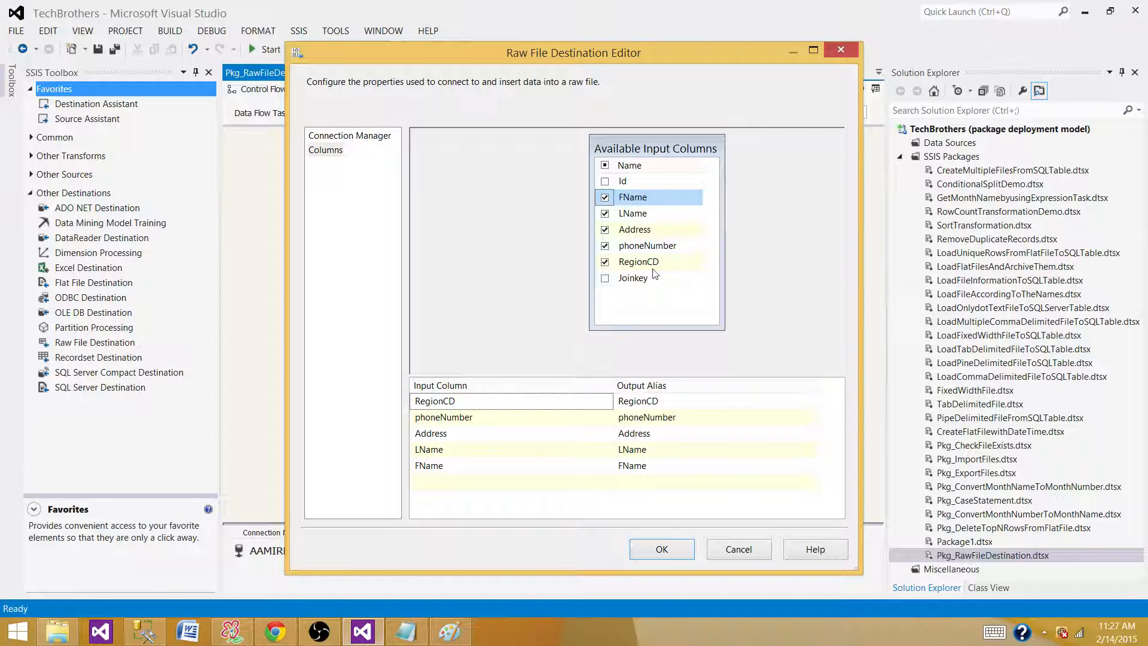
{"action": "mouse_move", "coordinate": [632, 196]}
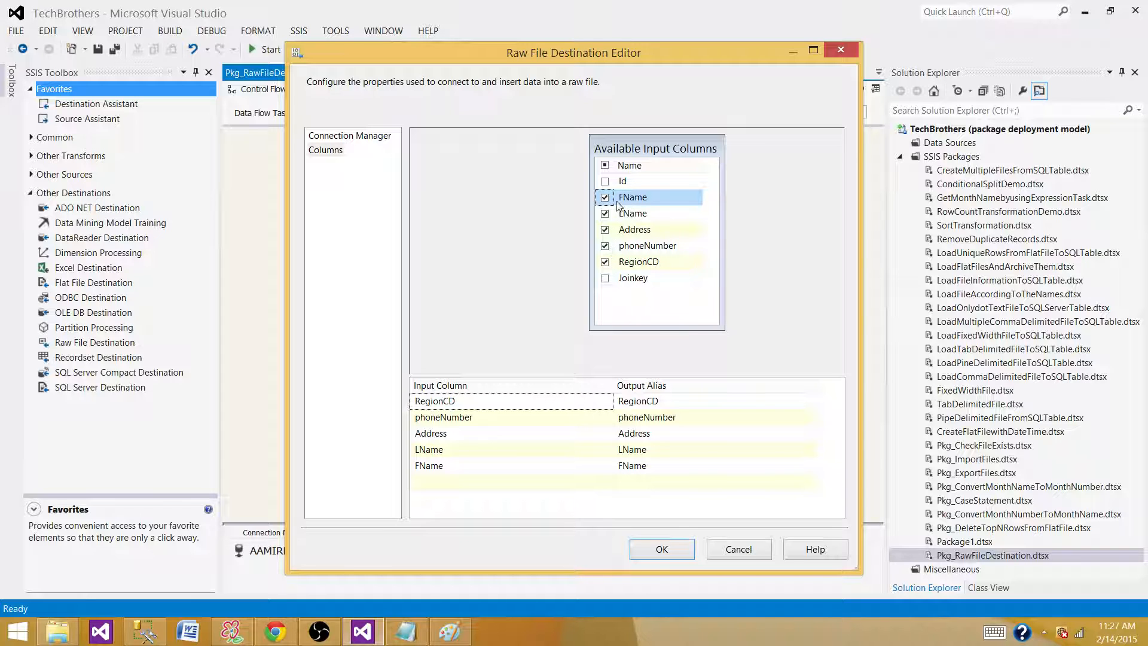
{"action": "mouse_move", "coordinate": [662, 250]}
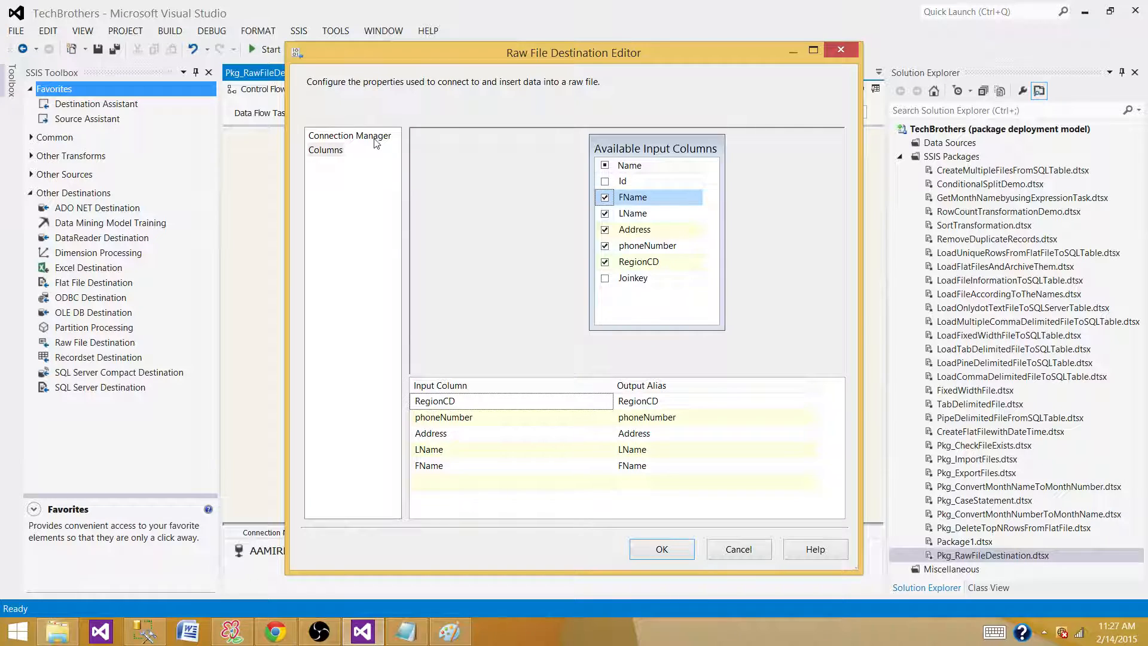
Step: Generate the initial raw file from the Connection Manager page and accept the prompt
{"action": "left_click", "coordinate": [349, 136]}
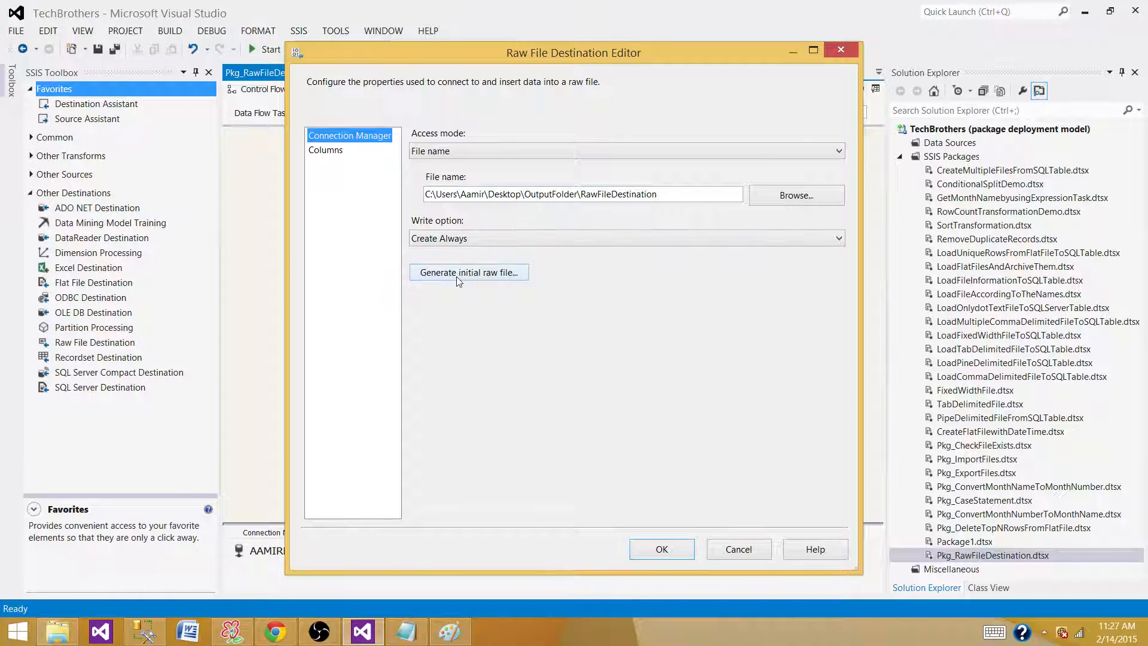
{"action": "left_click", "coordinate": [469, 272]}
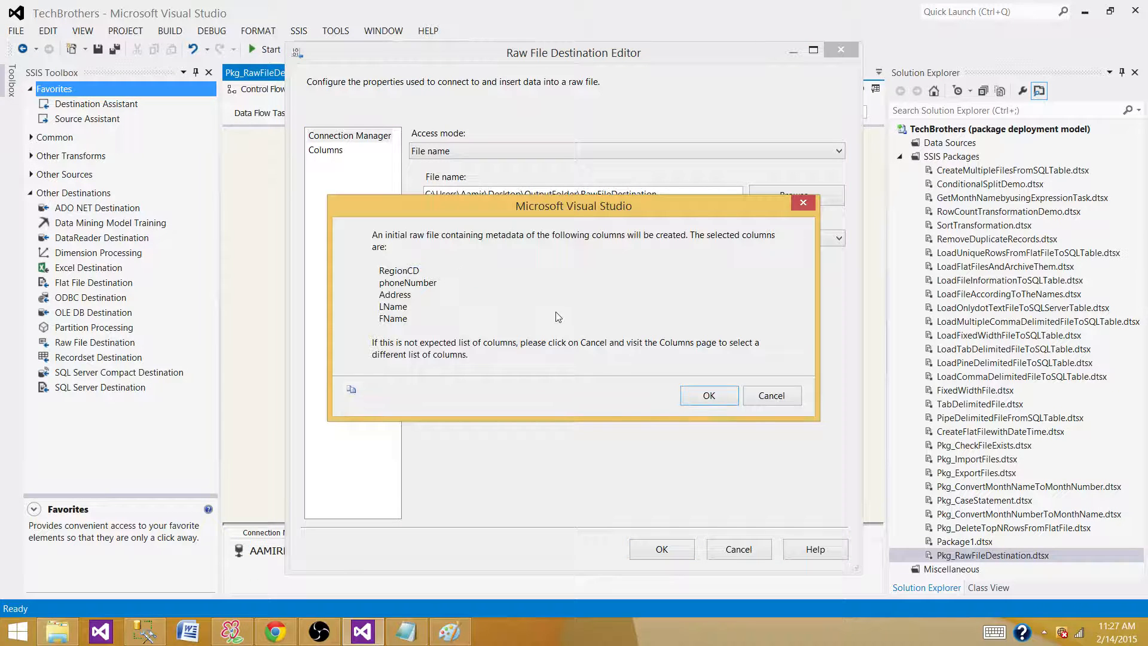
{"action": "mouse_move", "coordinate": [532, 249]}
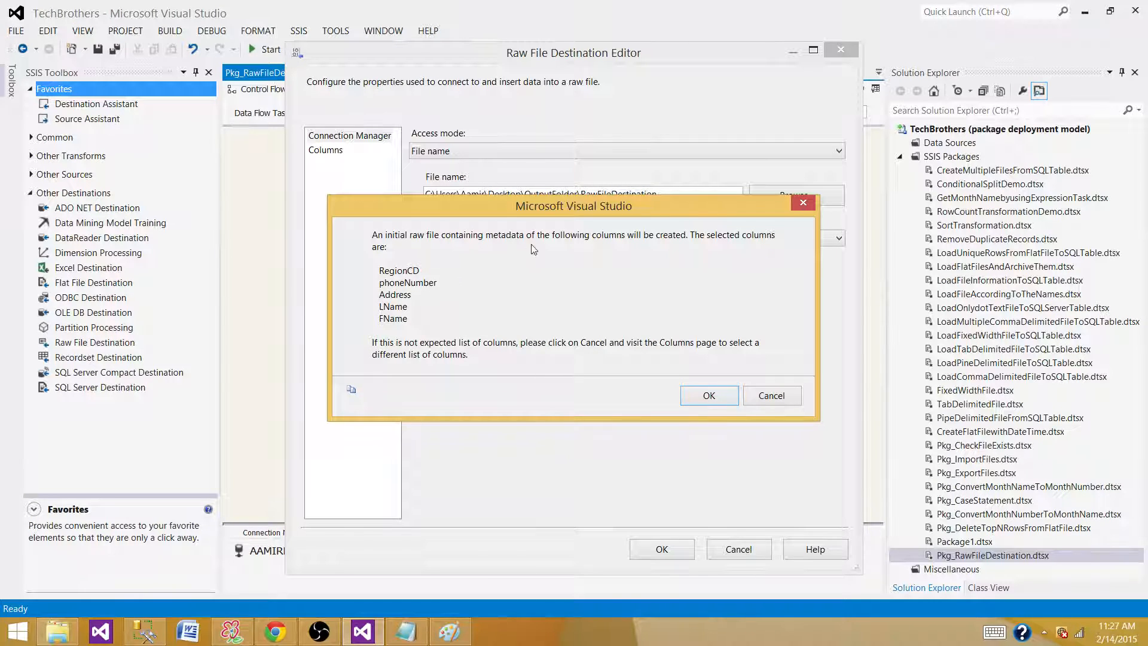
{"action": "mouse_move", "coordinate": [526, 252]}
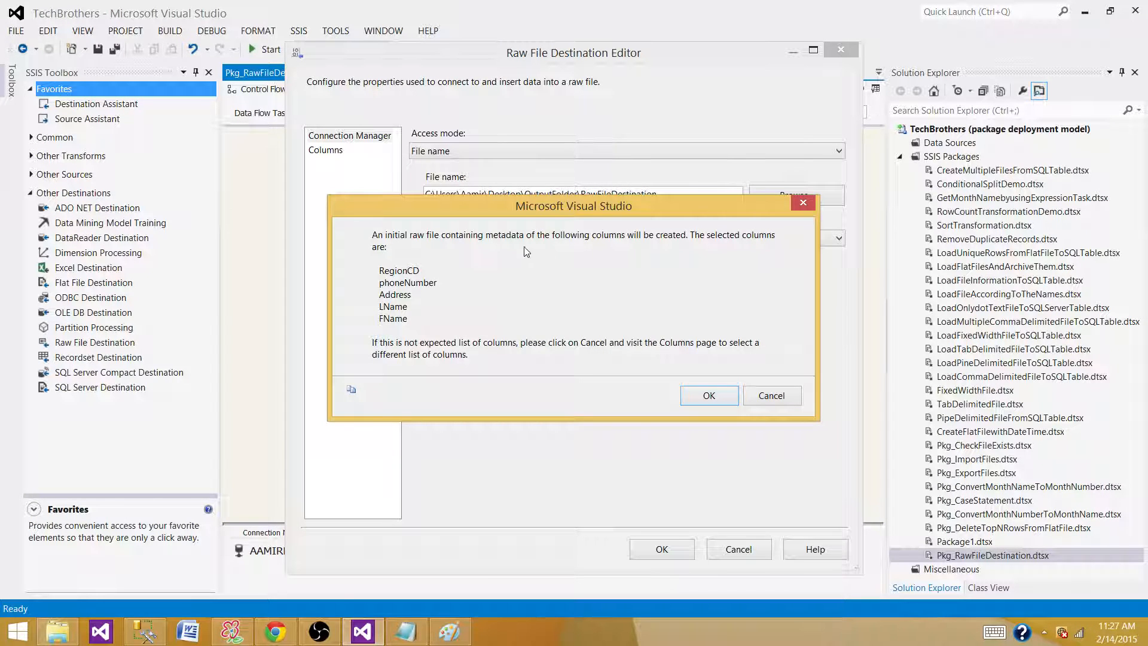
{"action": "mouse_move", "coordinate": [411, 290]}
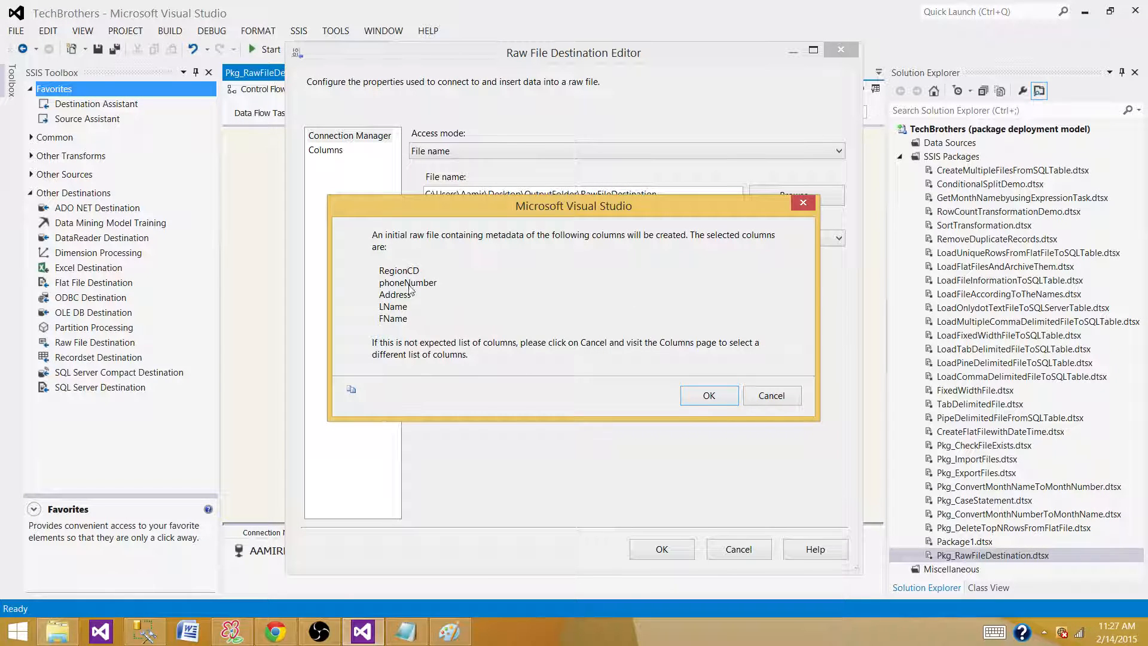
{"action": "left_click", "coordinate": [708, 395]}
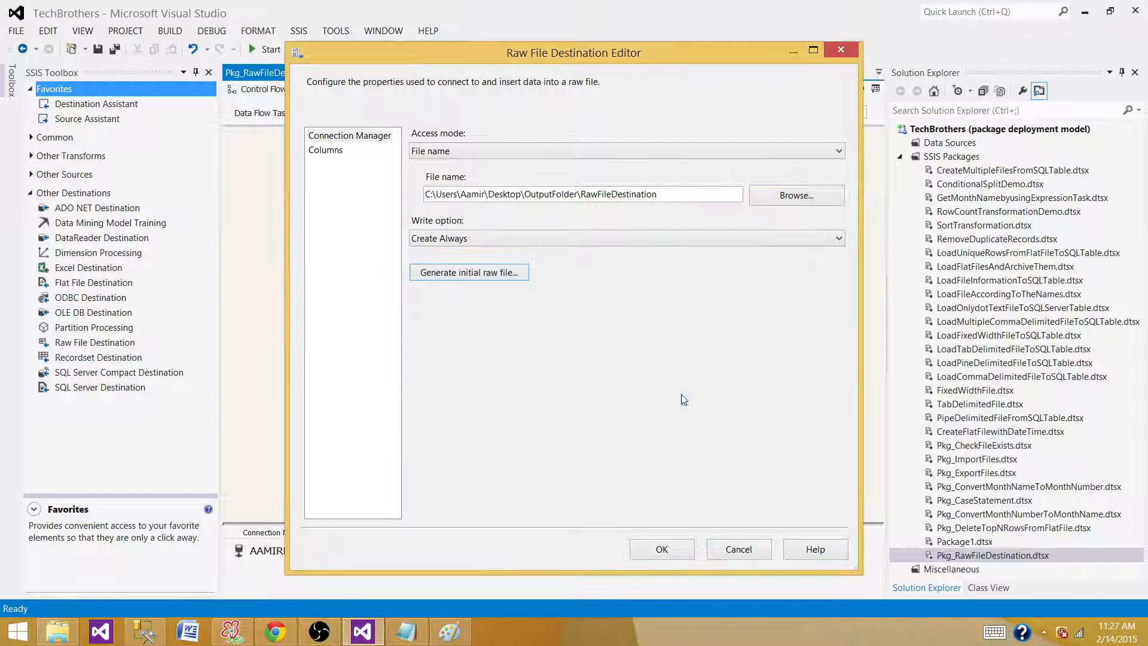
Step: Open RawFileDestination from Desktop\OutputFolder in Notepad via Open with
{"action": "left_click", "coordinate": [58, 630]}
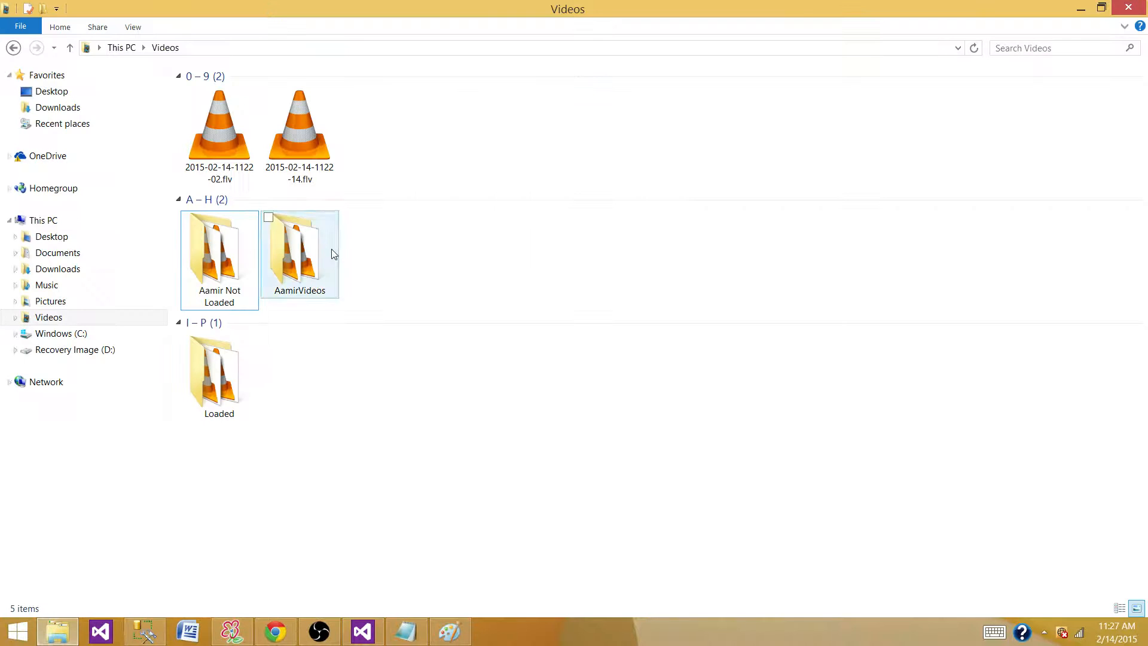
{"action": "left_click", "coordinate": [51, 237]}
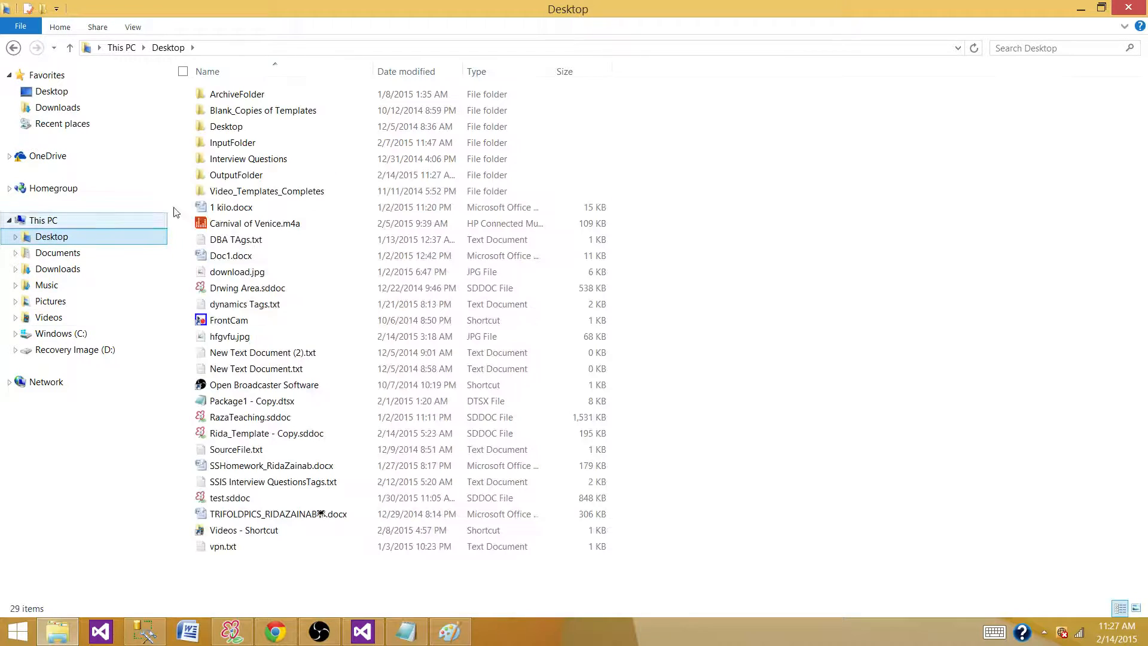
{"action": "double_click", "coordinate": [235, 174]}
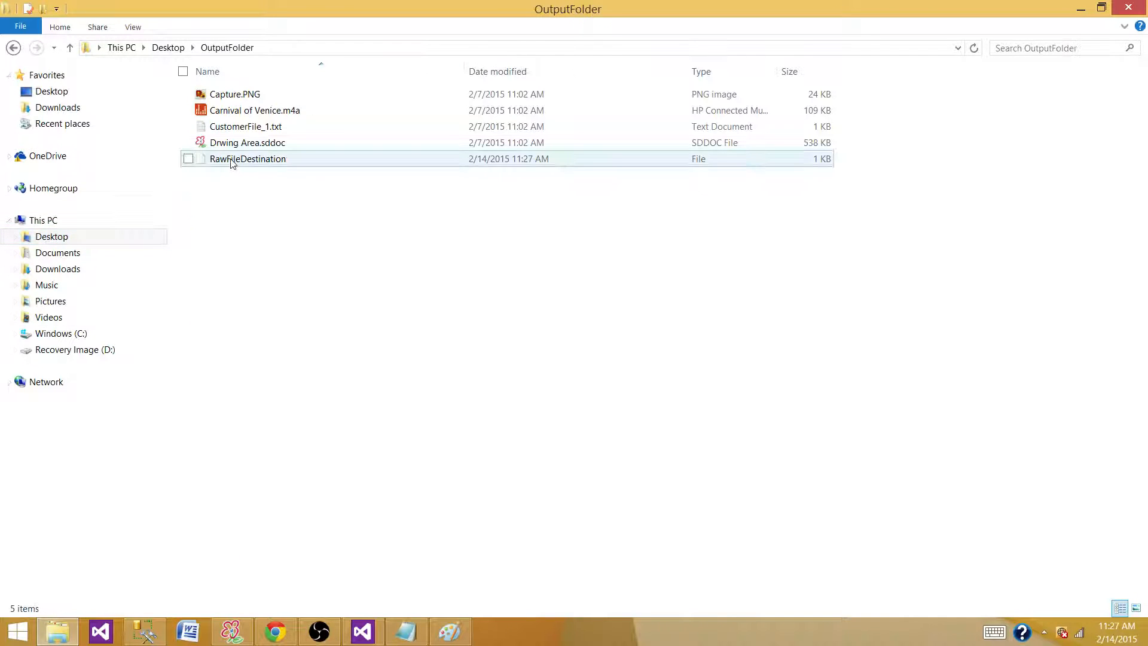
{"action": "right_click", "coordinate": [248, 158]}
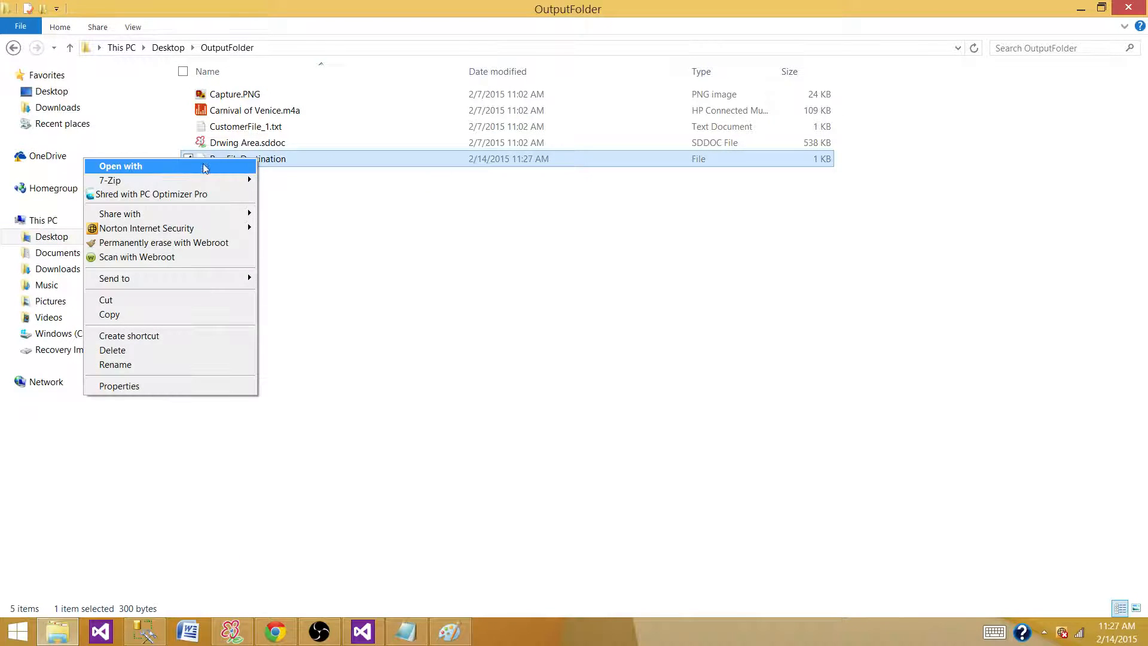
{"action": "left_click", "coordinate": [121, 166]}
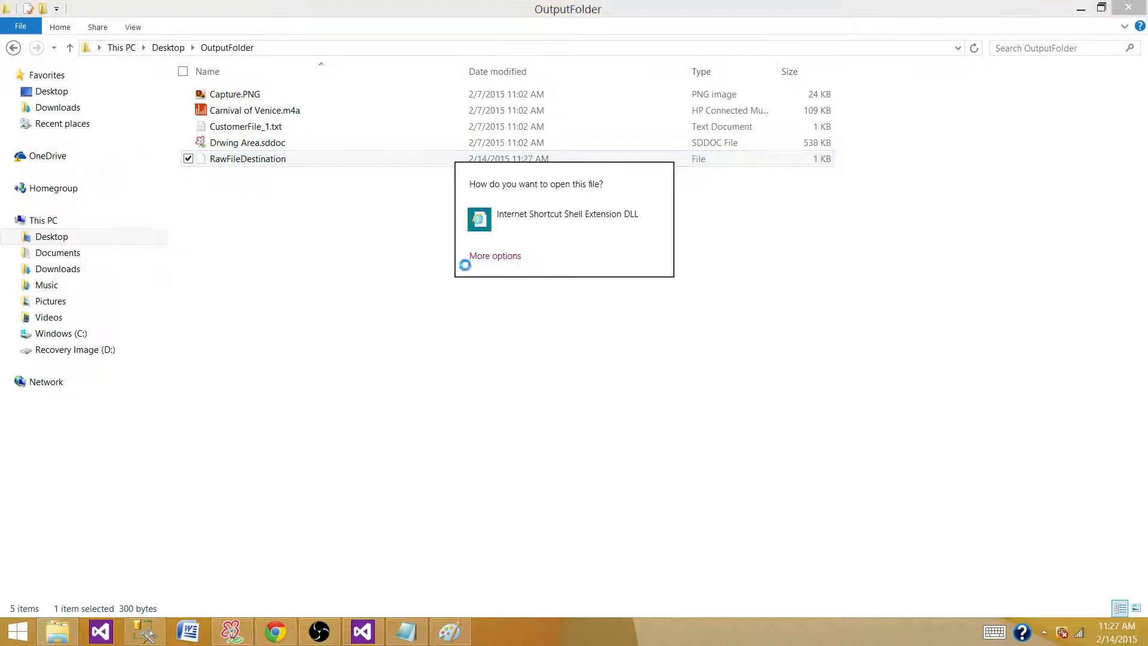
{"action": "left_click", "coordinate": [494, 255]}
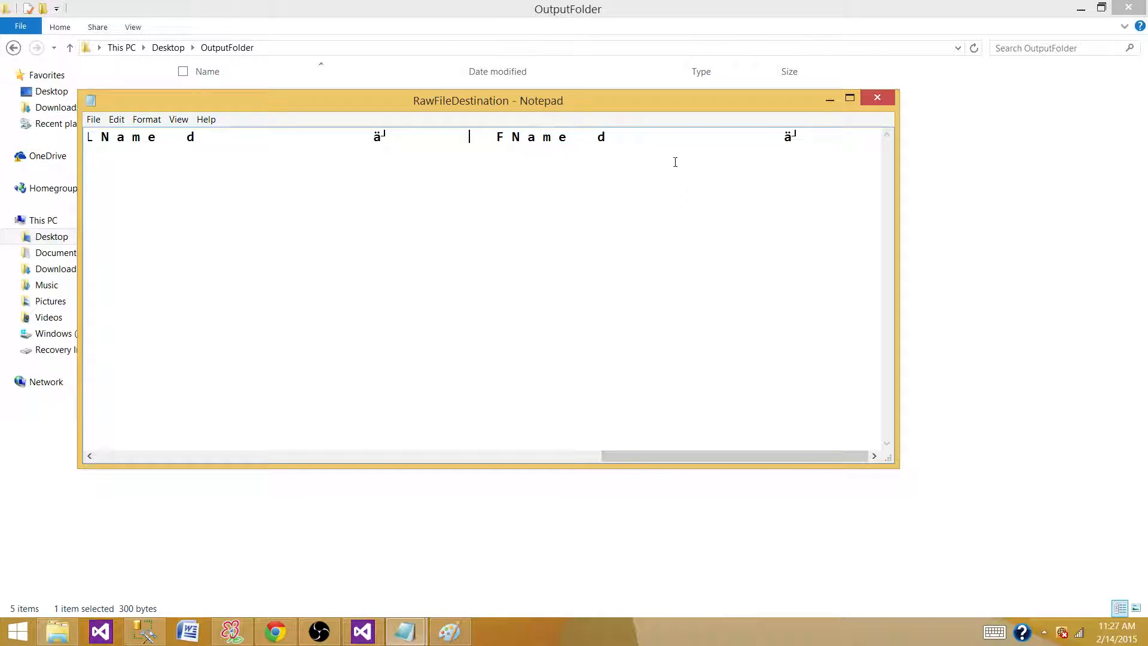
{"action": "mouse_move", "coordinate": [494, 136]}
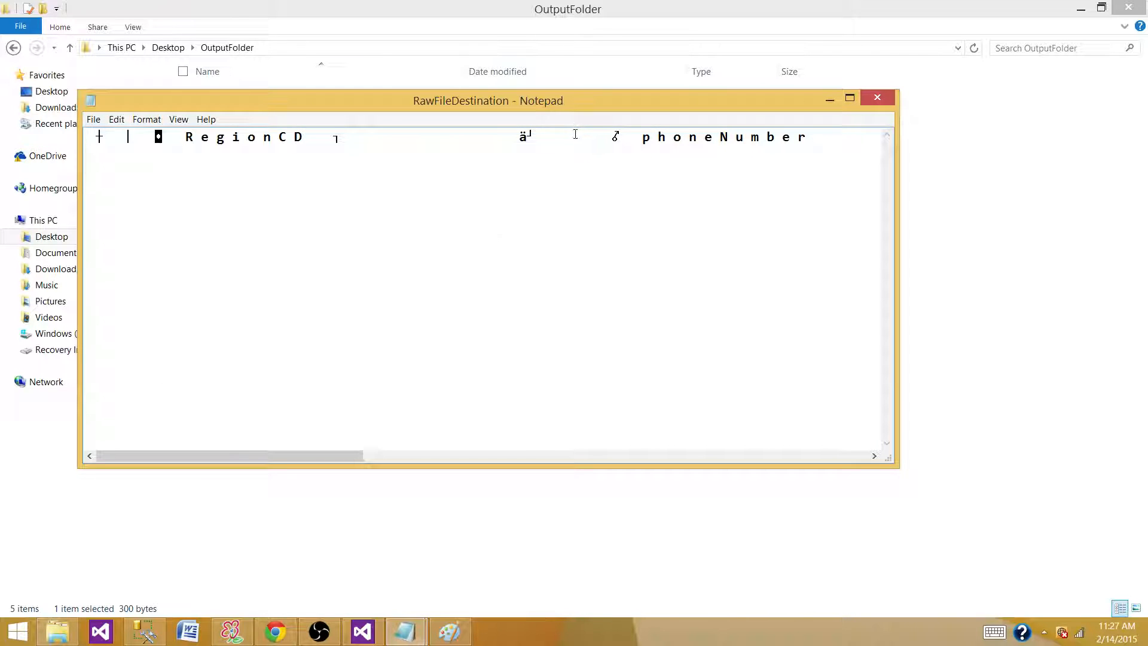
{"action": "mouse_move", "coordinate": [573, 185]}
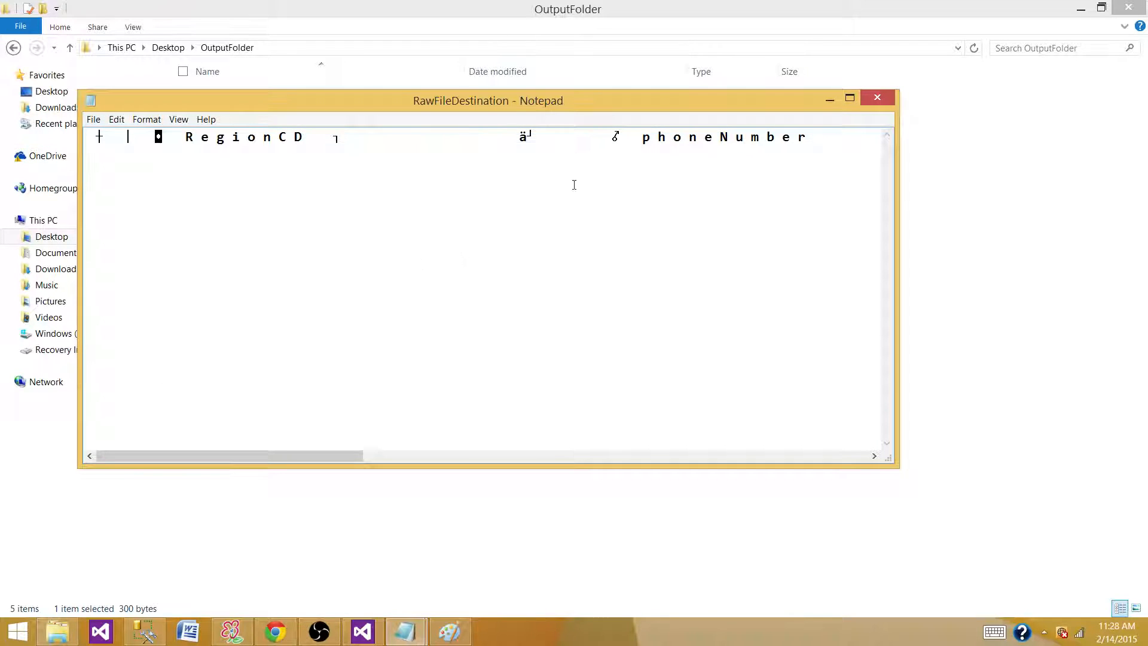
{"action": "mouse_move", "coordinate": [906, 105]}
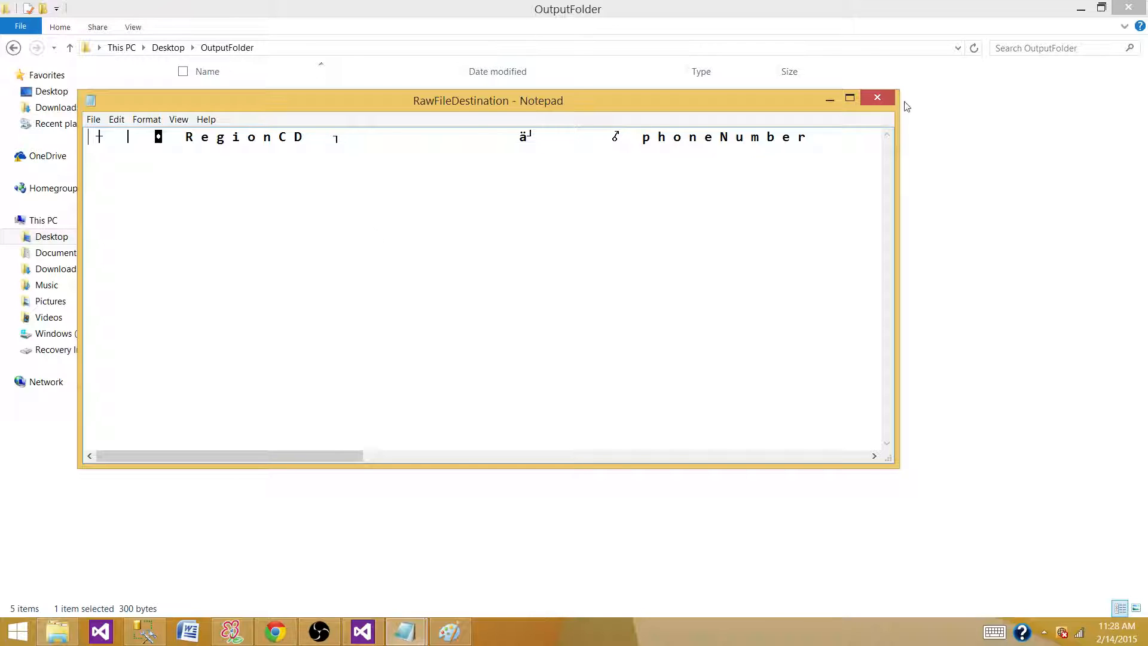
{"action": "left_click", "coordinate": [877, 97]}
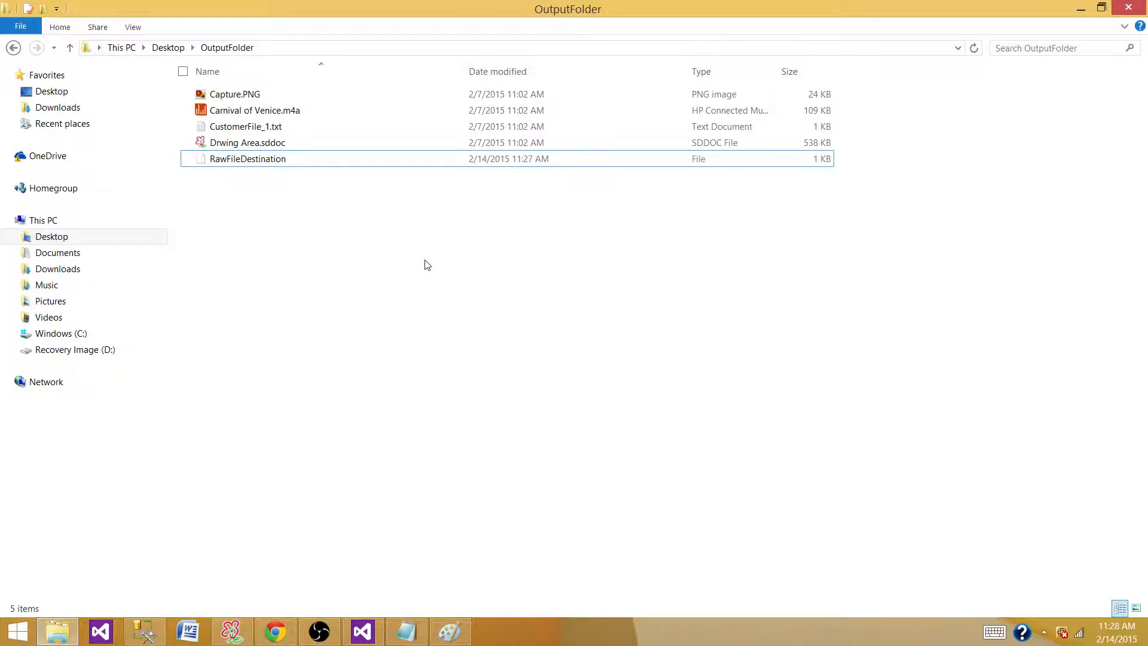
{"action": "mouse_move", "coordinate": [270, 209]}
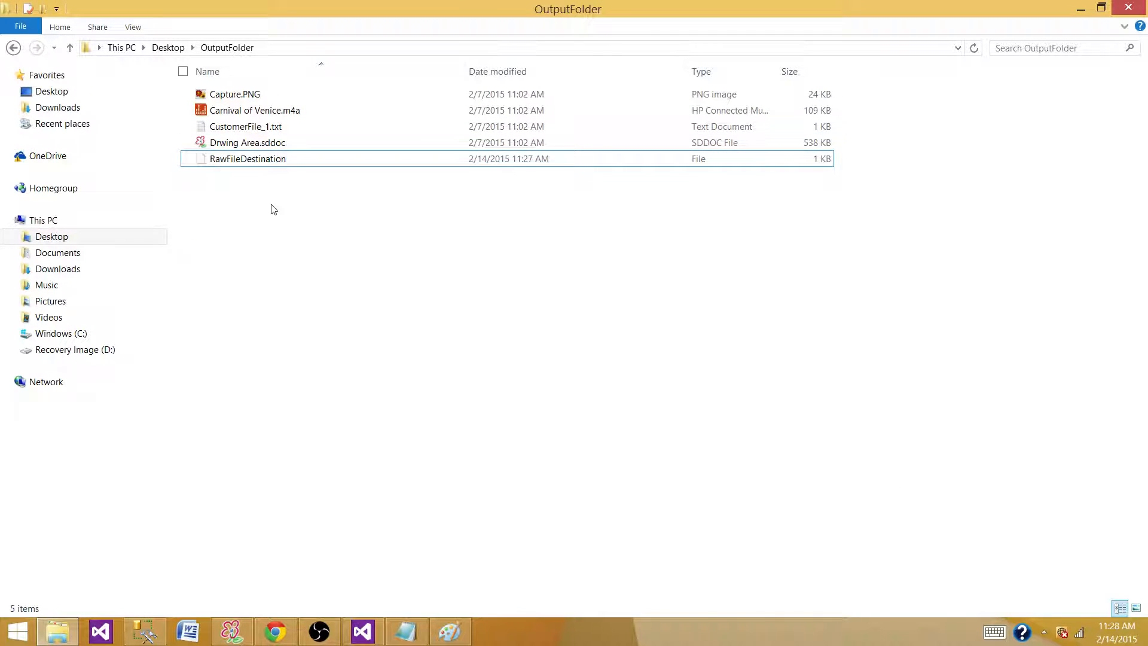
{"action": "mouse_move", "coordinate": [216, 192]}
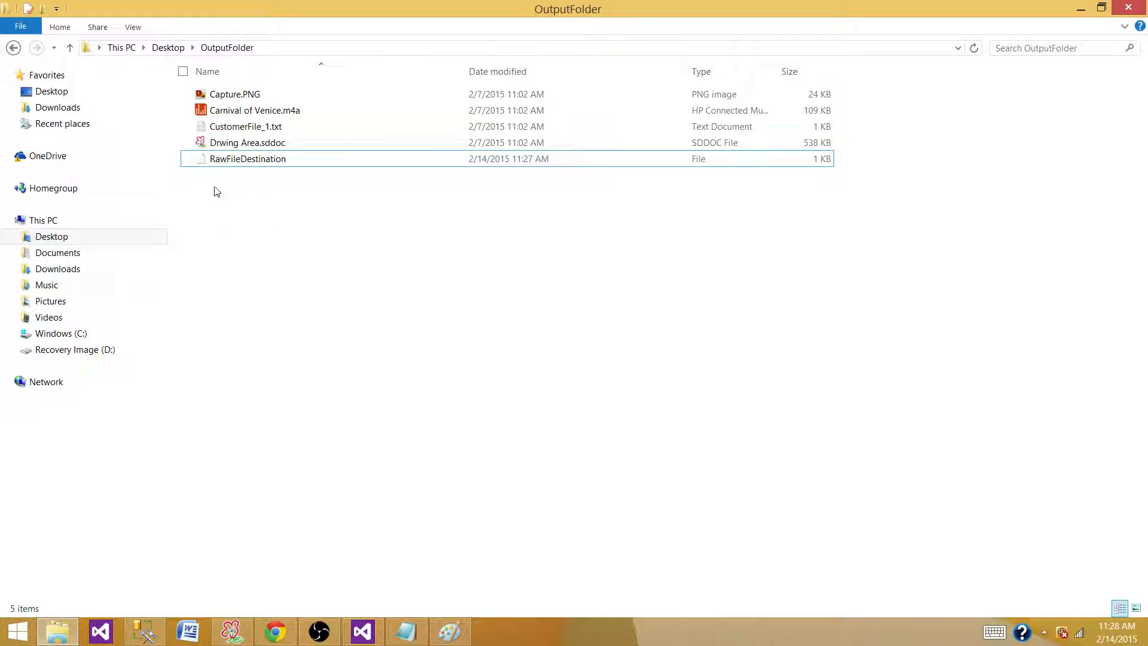
{"action": "mouse_move", "coordinate": [407, 398]}
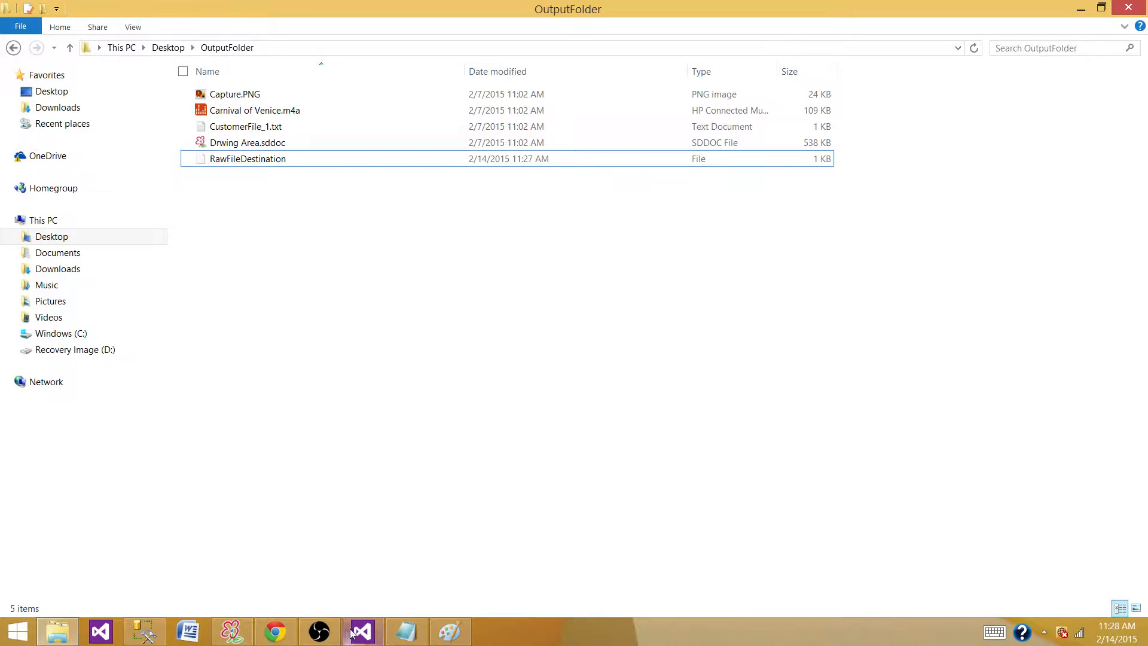
Step: Back in the Raw File Destination Editor, keep Create Always and review the five columns
{"action": "left_click", "coordinate": [360, 631]}
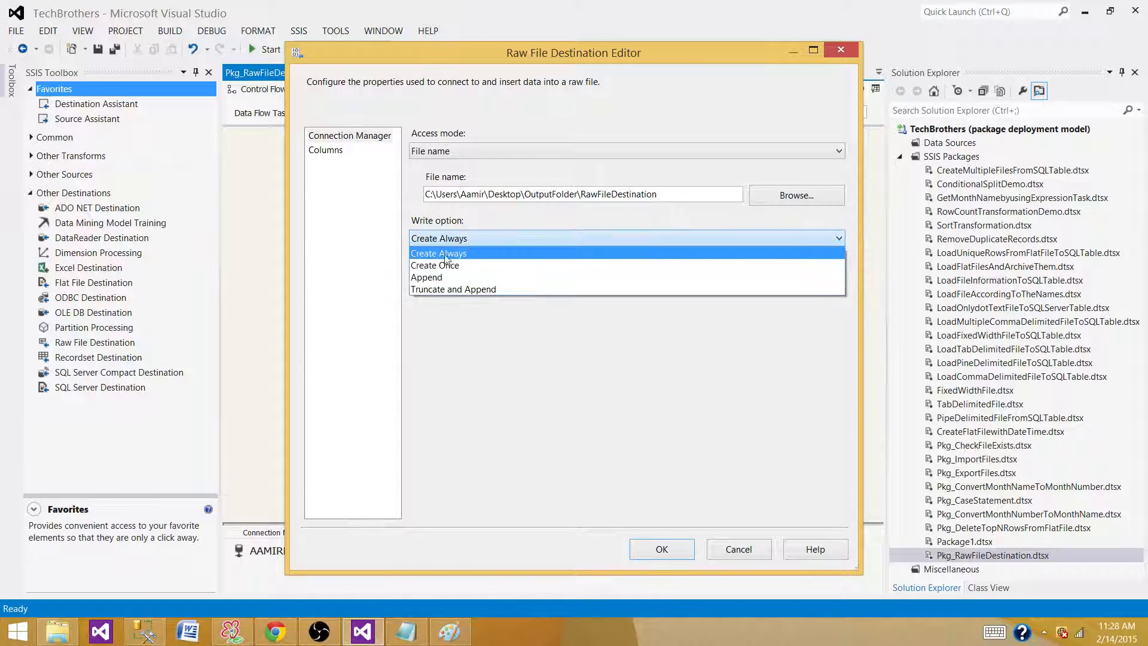
{"action": "mouse_move", "coordinate": [467, 262]}
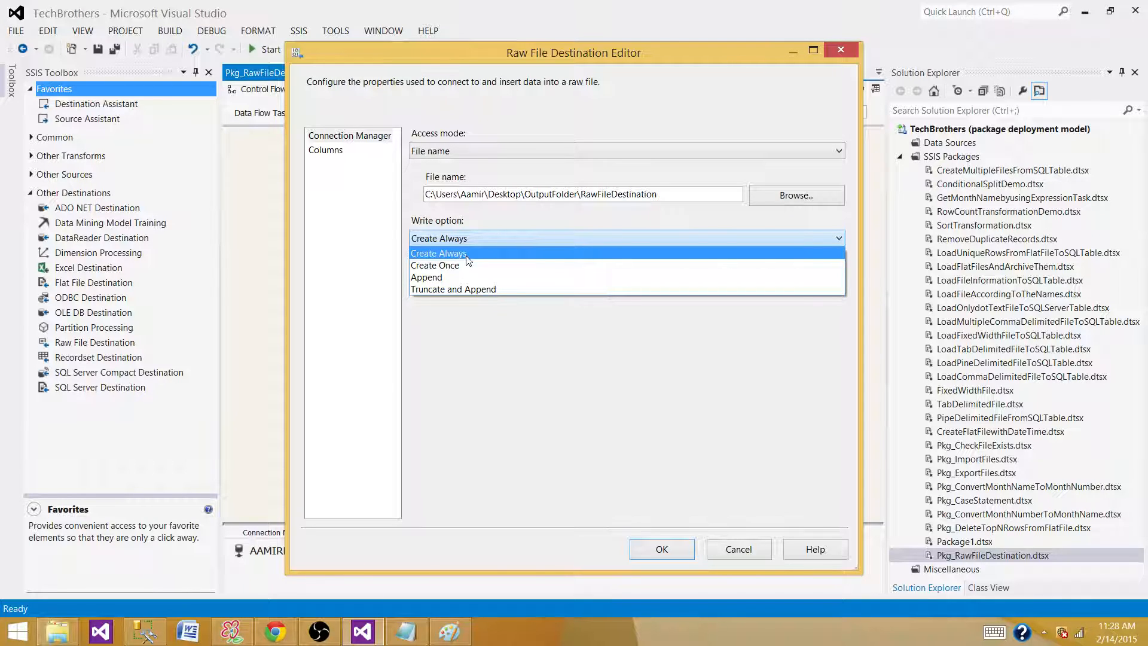
{"action": "mouse_move", "coordinate": [482, 265]}
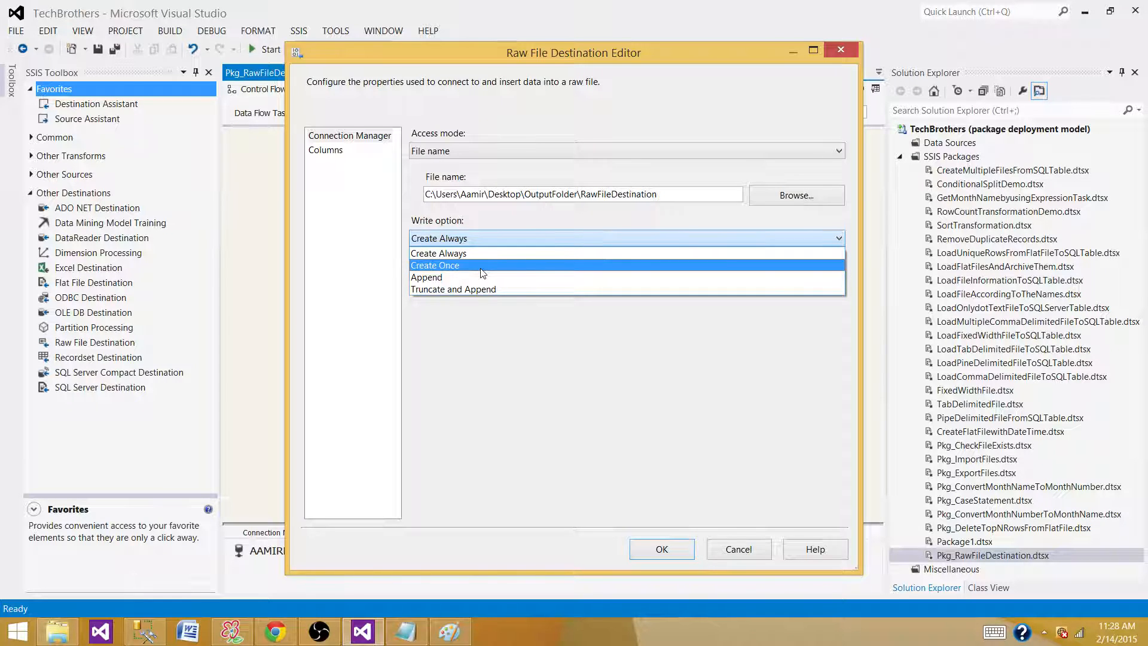
{"action": "mouse_move", "coordinate": [476, 277]}
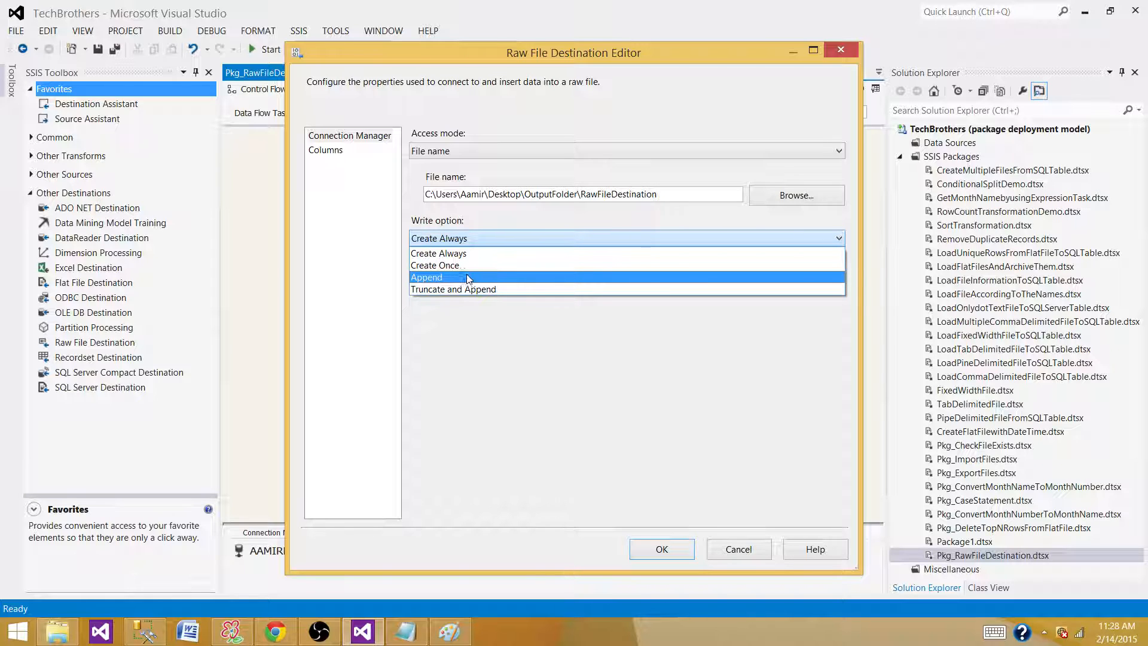
{"action": "mouse_move", "coordinate": [467, 288]}
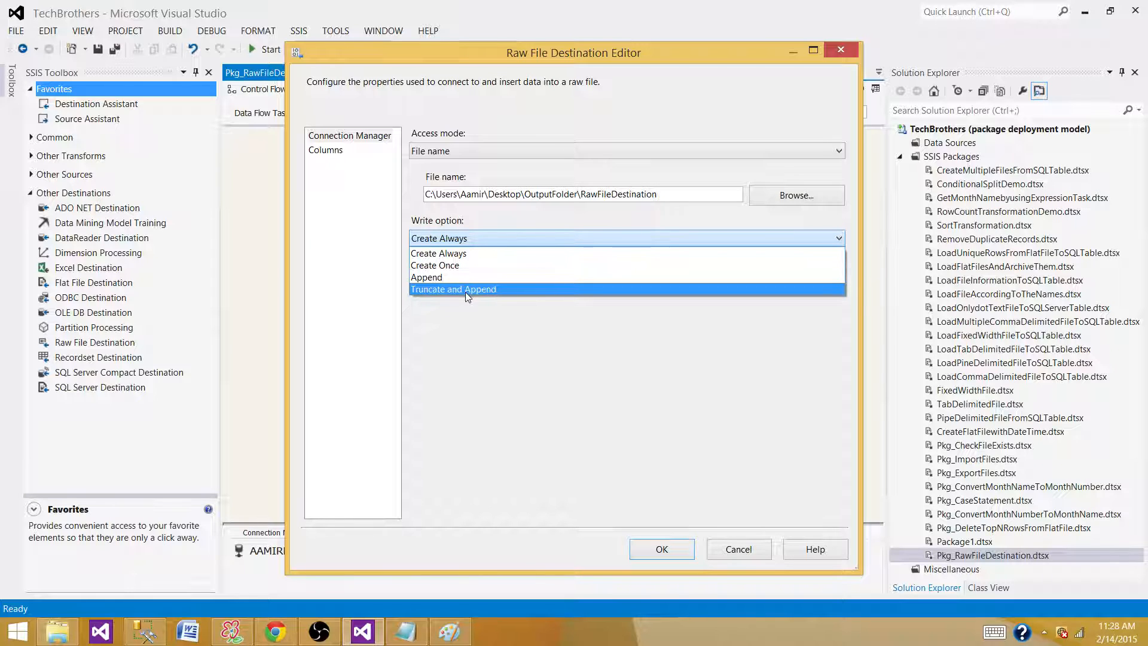
{"action": "mouse_move", "coordinate": [437, 293]}
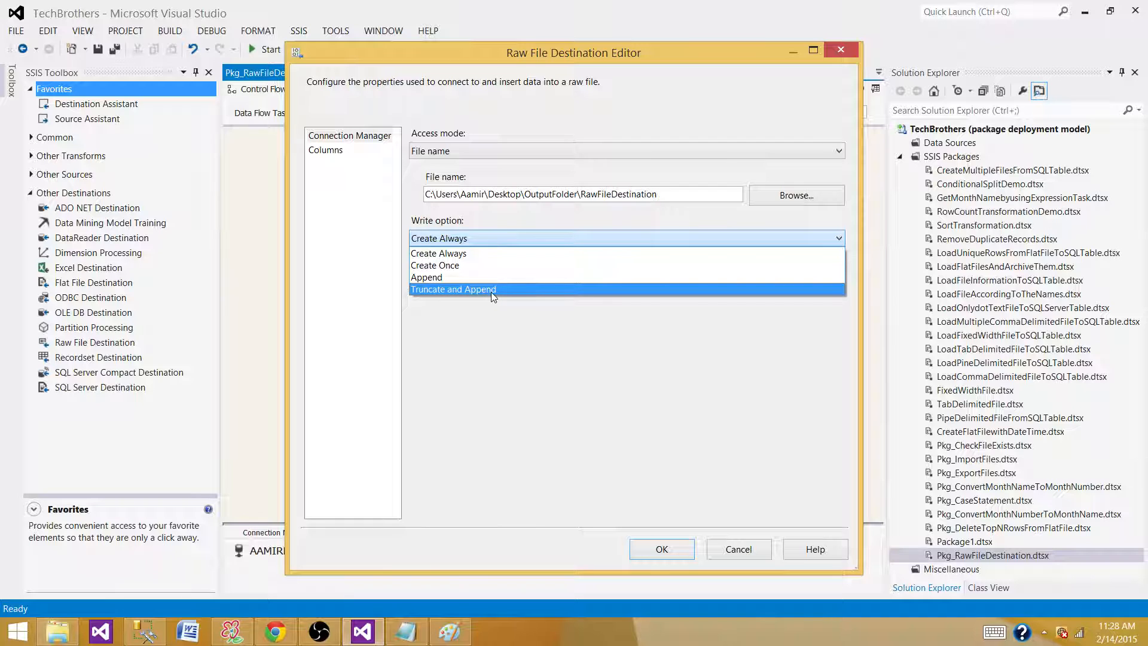
{"action": "mouse_move", "coordinate": [438, 252]}
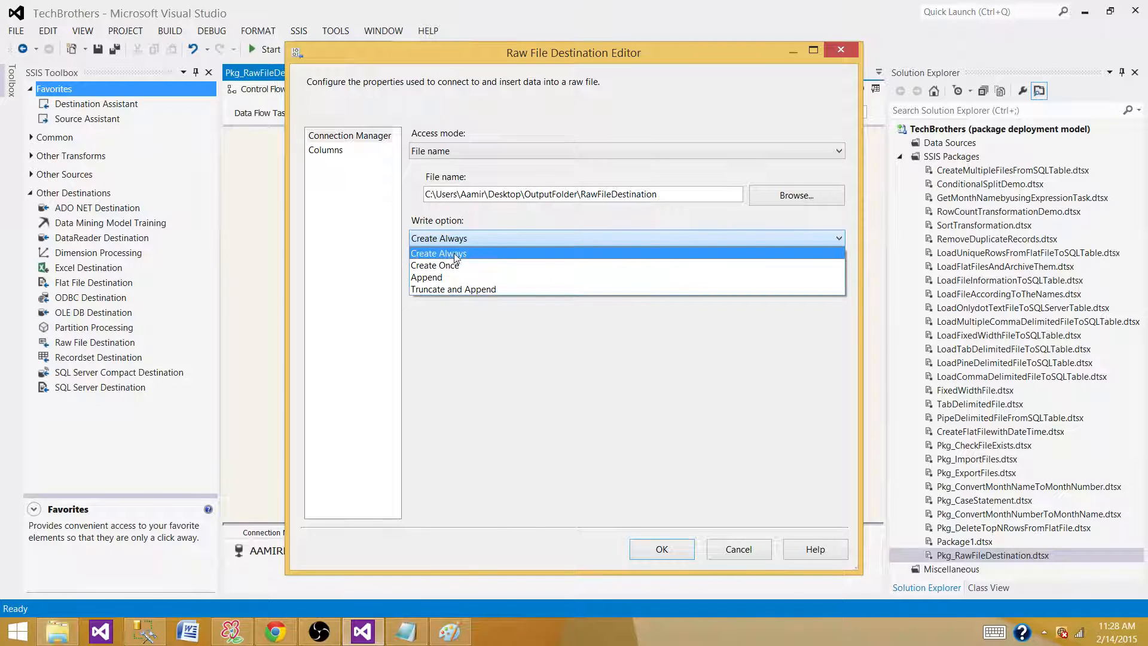
{"action": "left_click", "coordinate": [438, 252]}
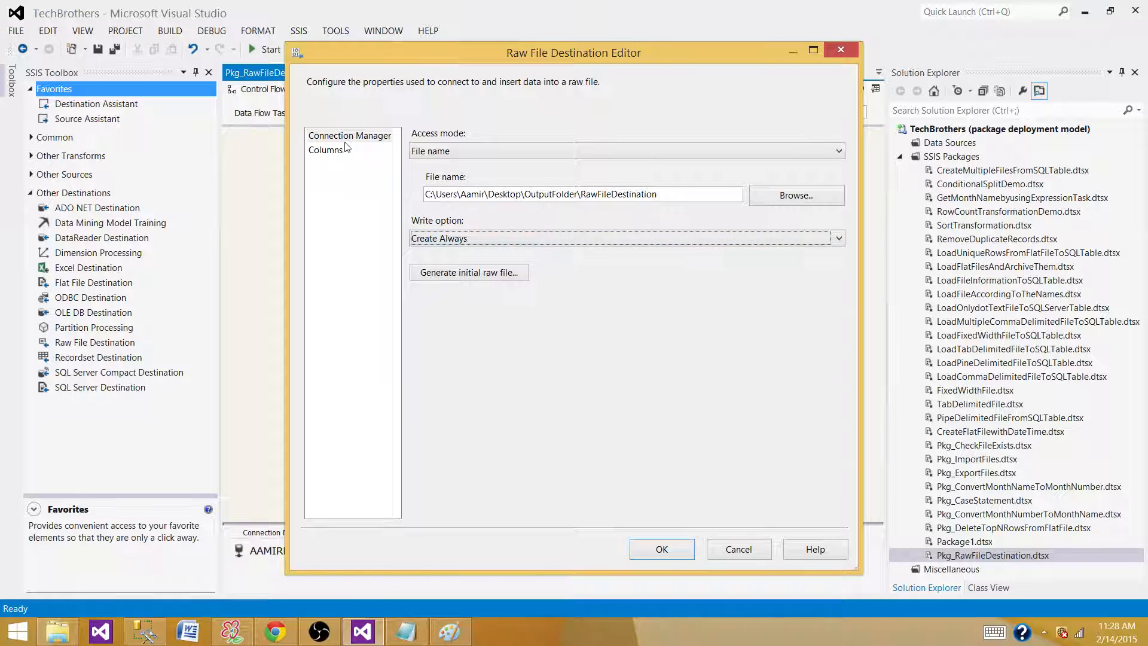
{"action": "left_click", "coordinate": [326, 149]}
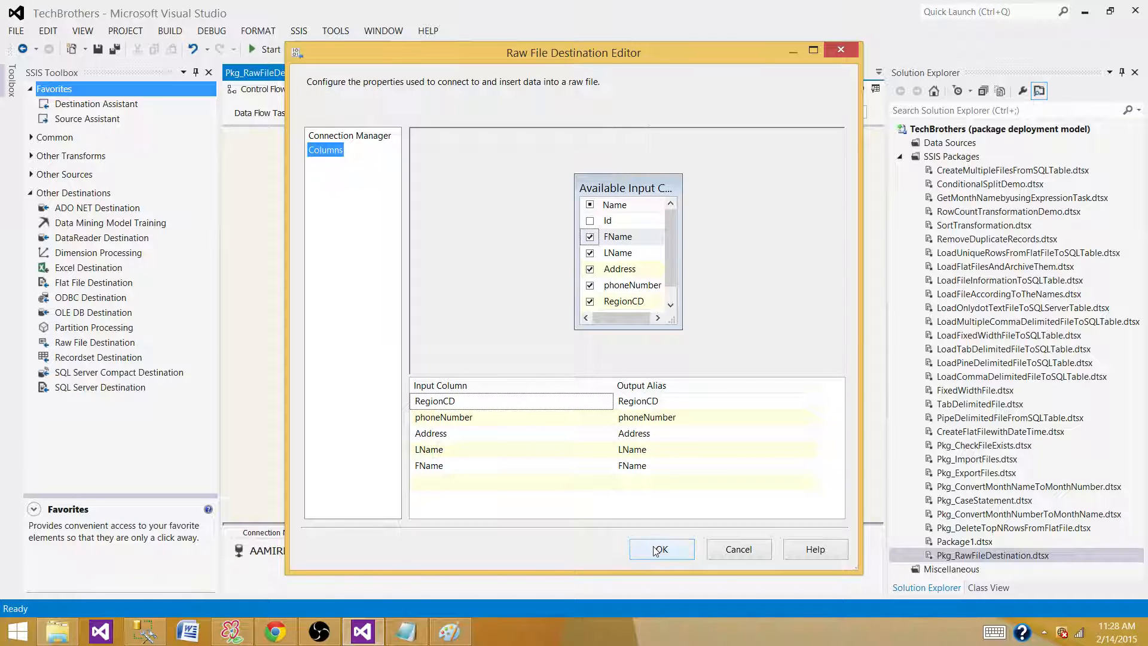
Step: Confirm the Raw File Destination settings and start running Pkg_RawFileDestination
{"action": "left_click", "coordinate": [660, 549]}
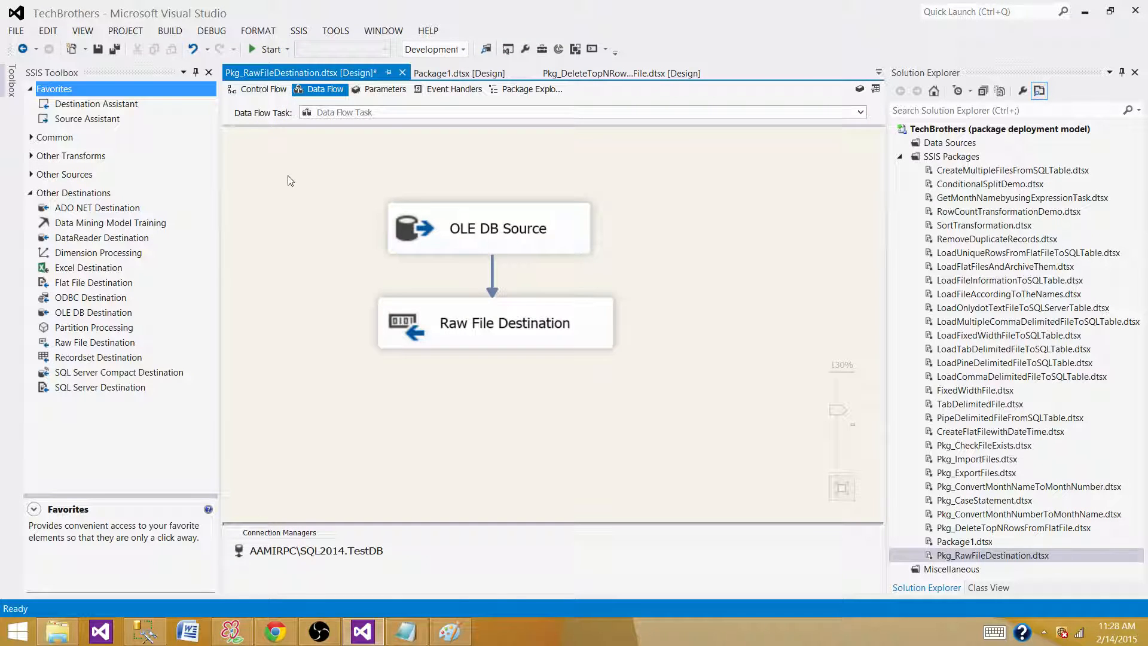
{"action": "left_click", "coordinate": [268, 49]}
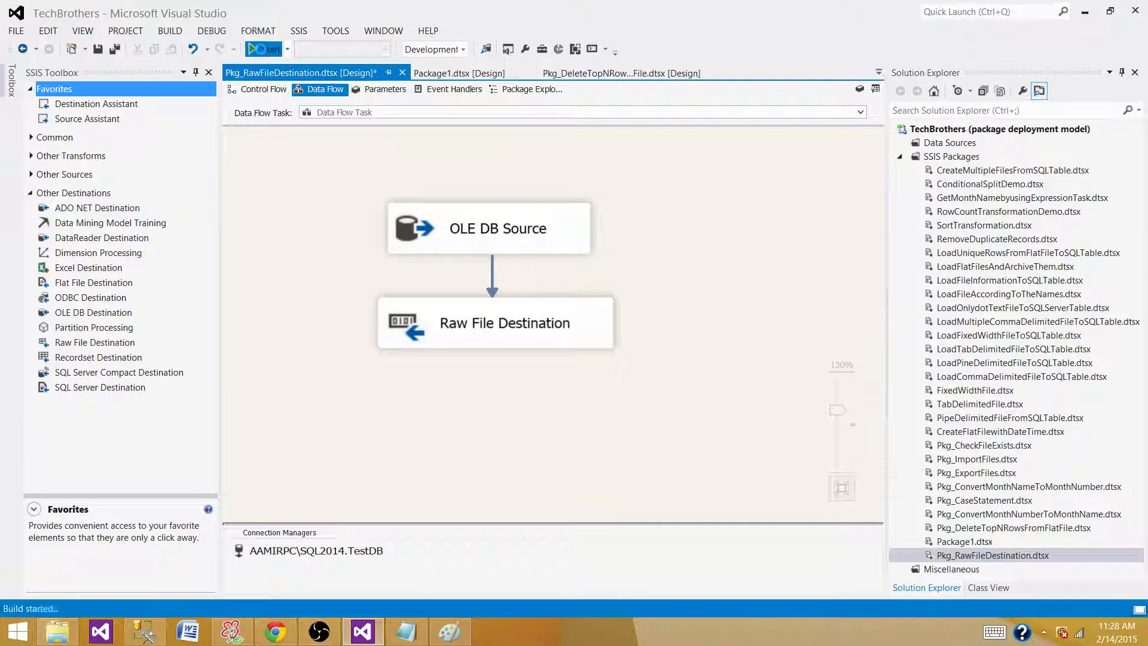
{"action": "left_click", "coordinate": [262, 49]}
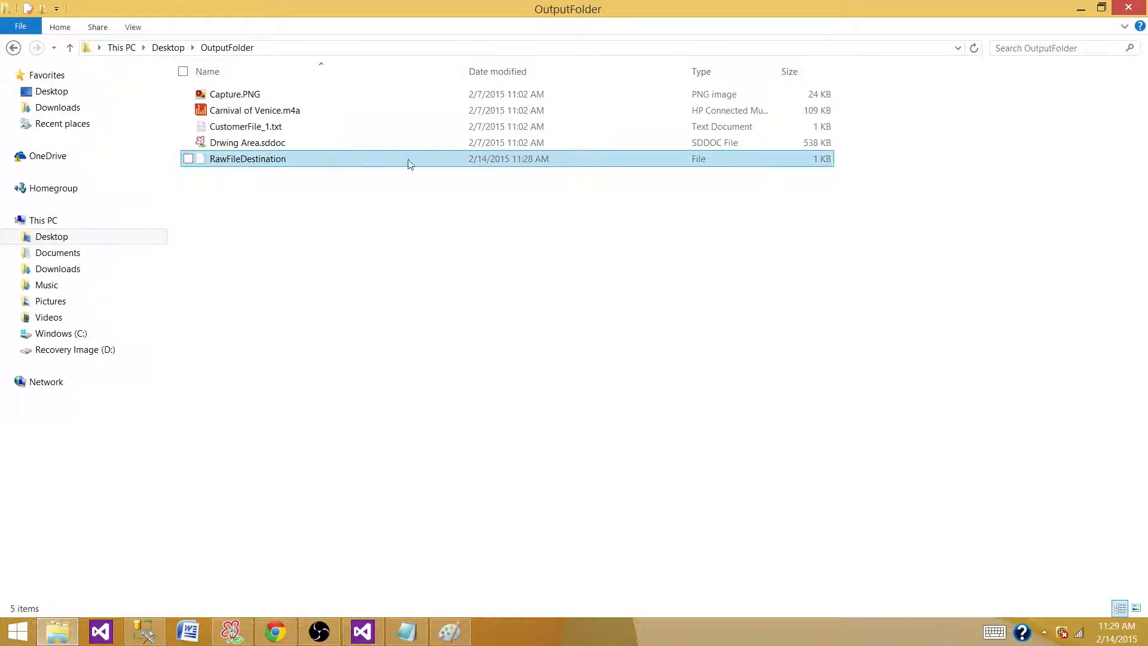
Step: Expand the full Open with program list for the RawFileDestination file
{"action": "right_click", "coordinate": [248, 159]}
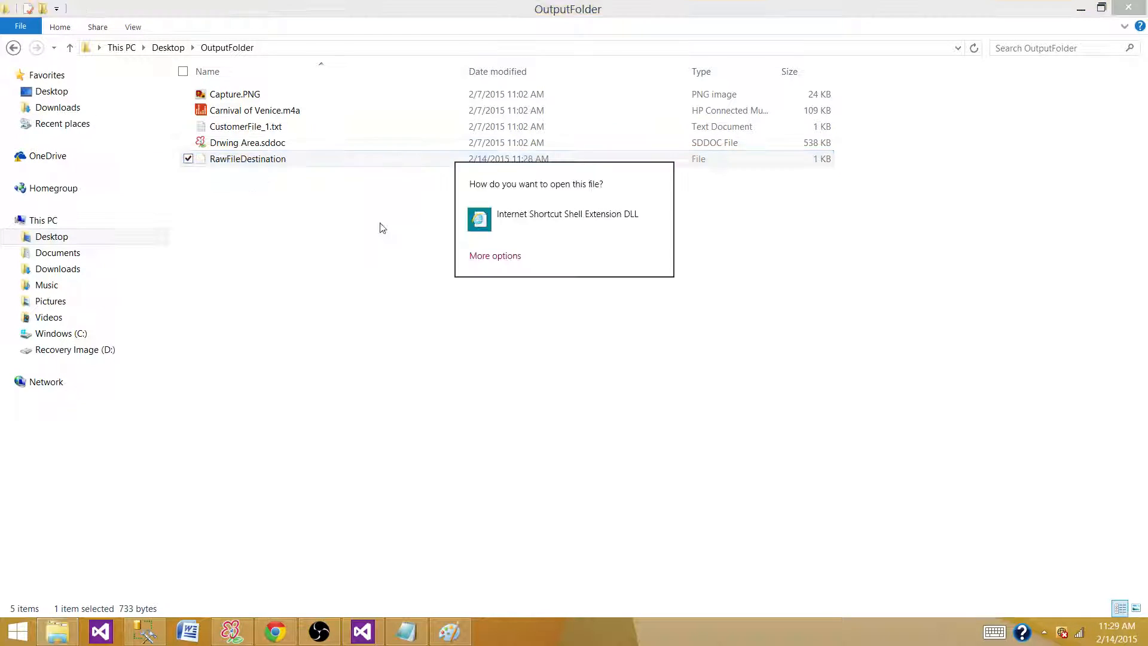
{"action": "left_click", "coordinate": [495, 256]}
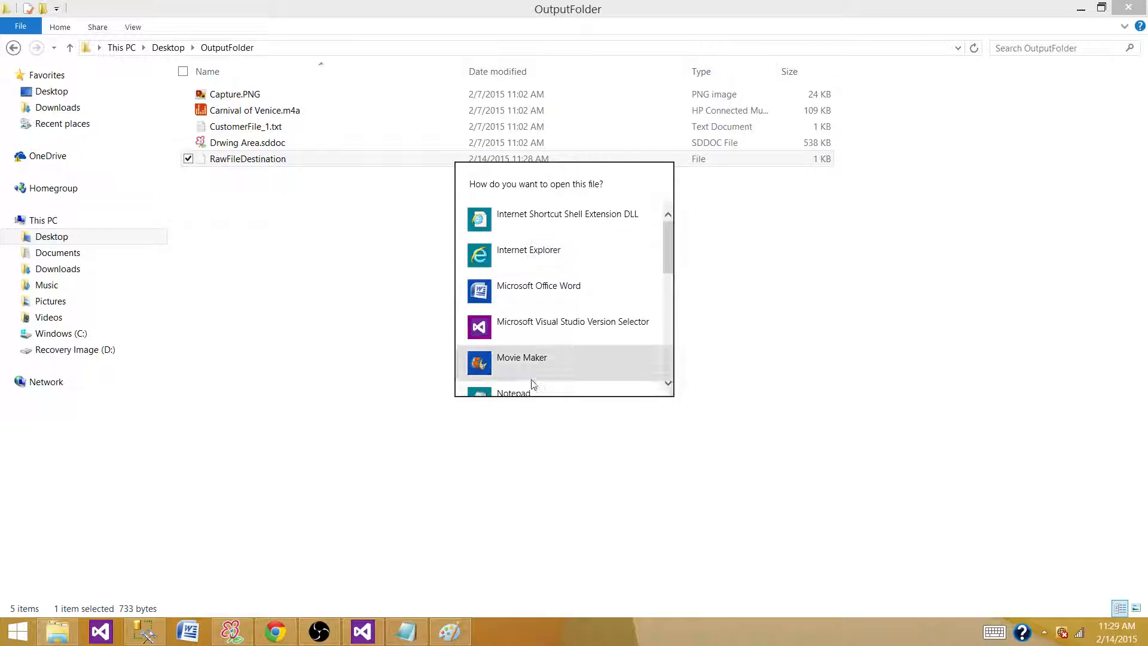
Step: Open RawFileDestination in Notepad to view RegionCD and phoneNumber metadata
{"action": "left_click", "coordinate": [513, 392]}
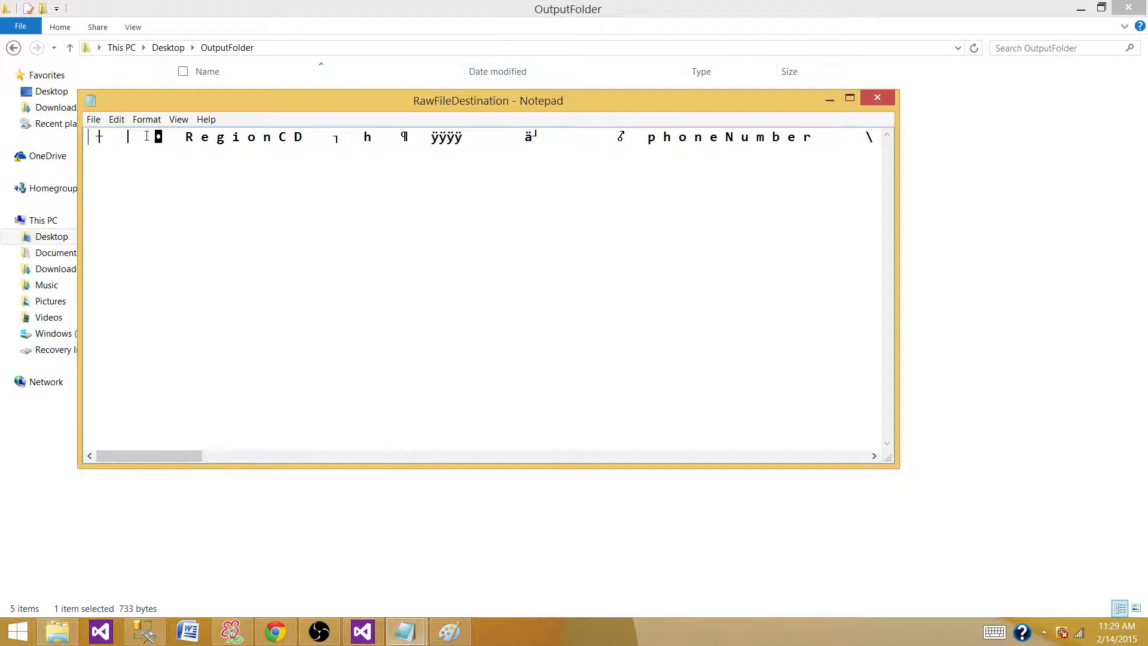
{"action": "mouse_move", "coordinate": [352, 130]}
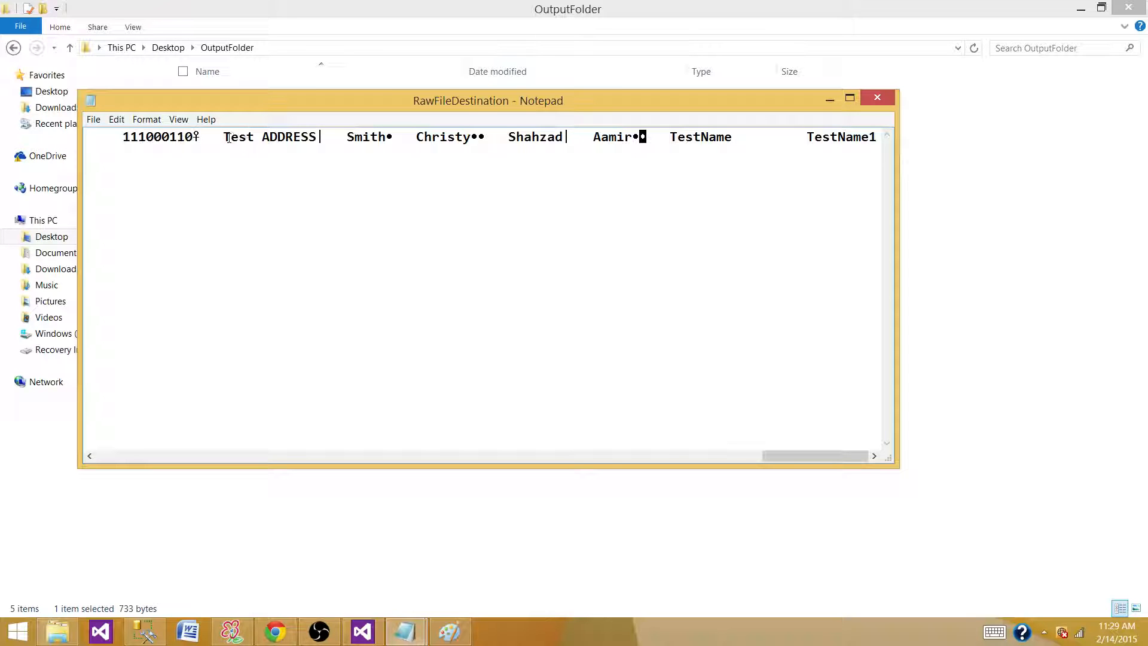
{"action": "mouse_move", "coordinate": [335, 131]}
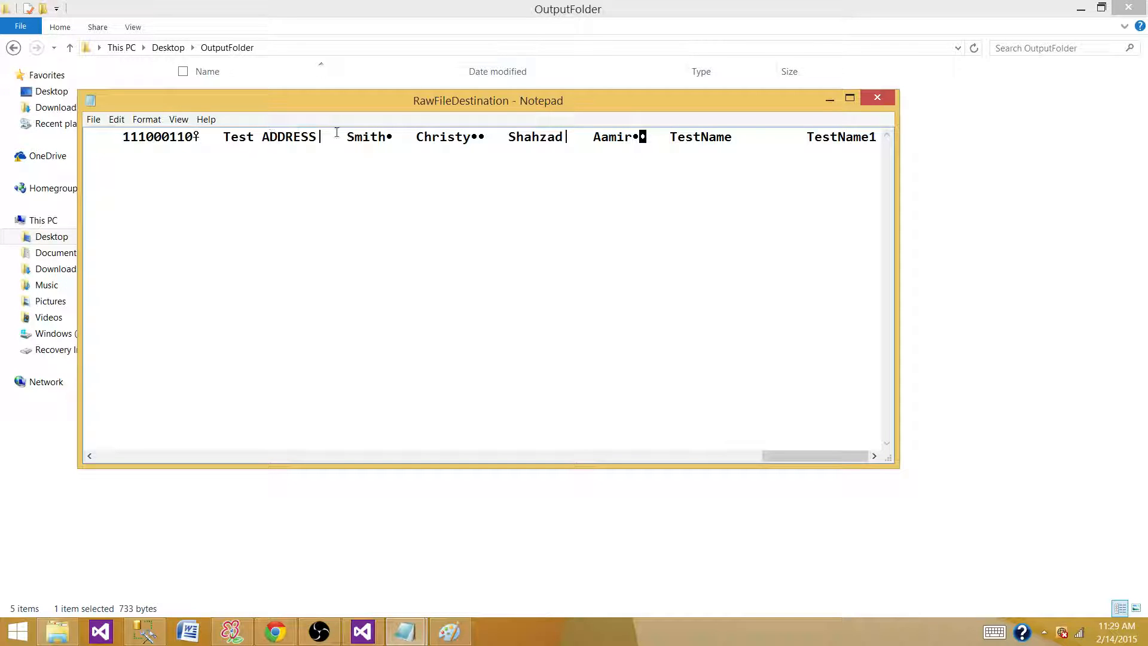
{"action": "mouse_move", "coordinate": [822, 145]}
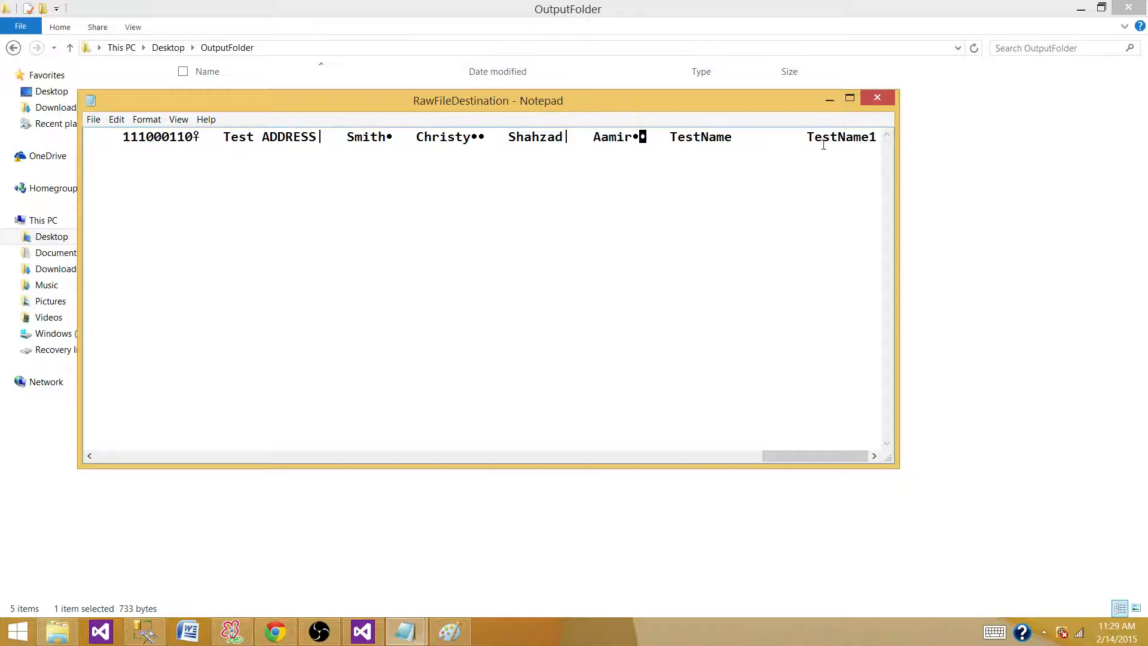
{"action": "mouse_move", "coordinate": [878, 97]}
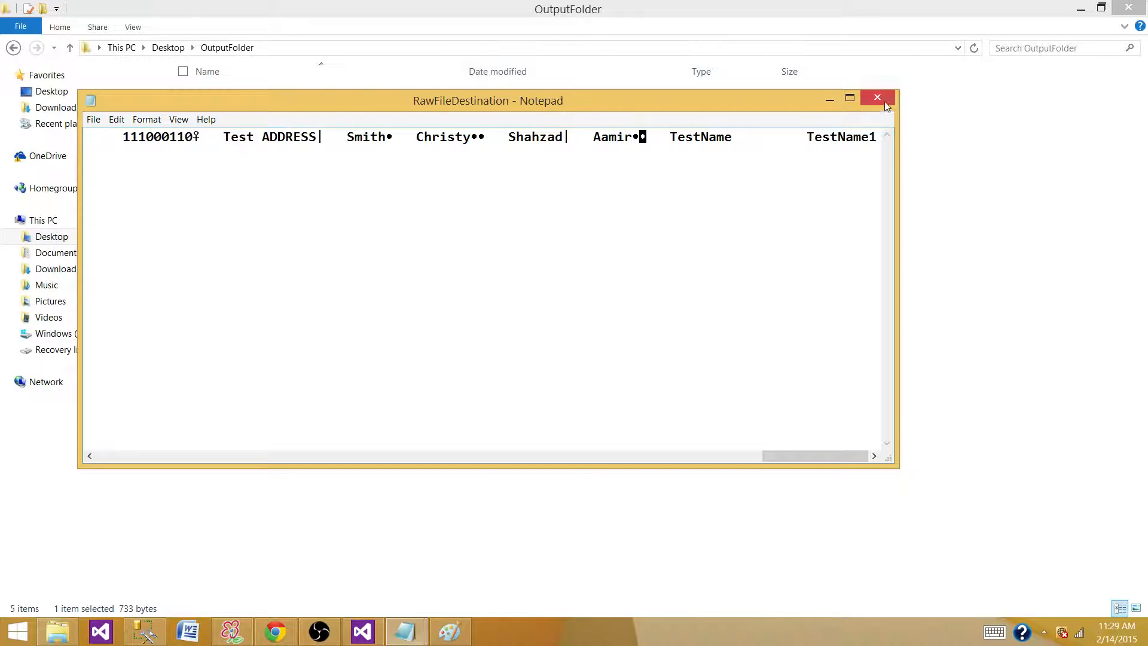
Step: Close Notepad and bring Visual Studio's raw file data flow back to the front
{"action": "left_click", "coordinate": [877, 98]}
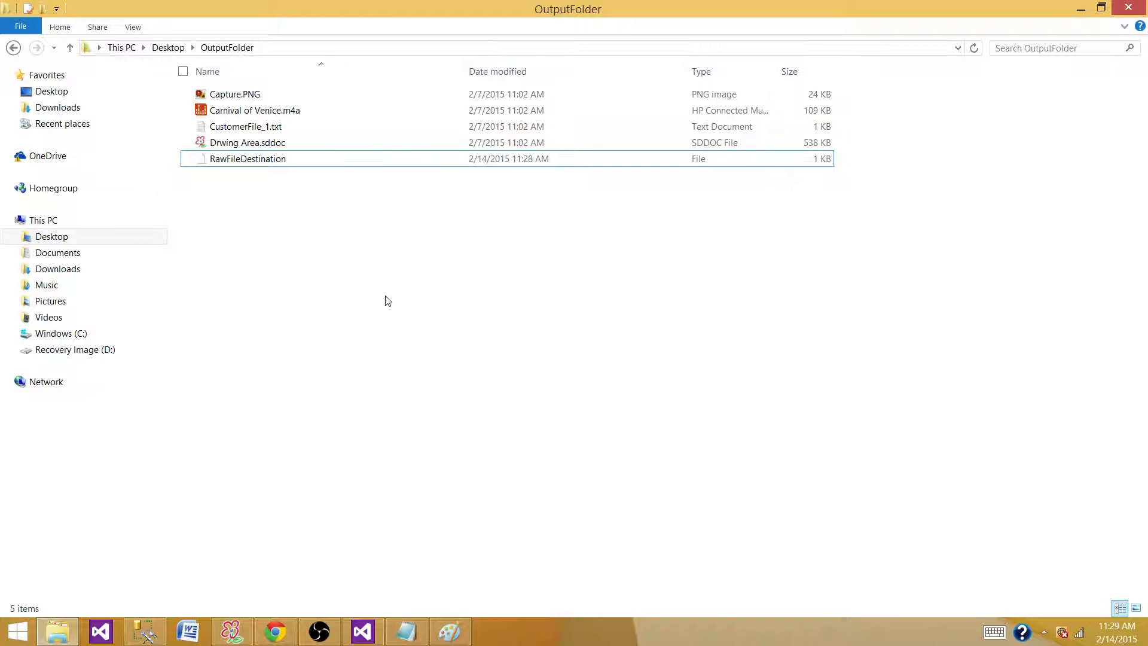
{"action": "mouse_move", "coordinate": [216, 270]}
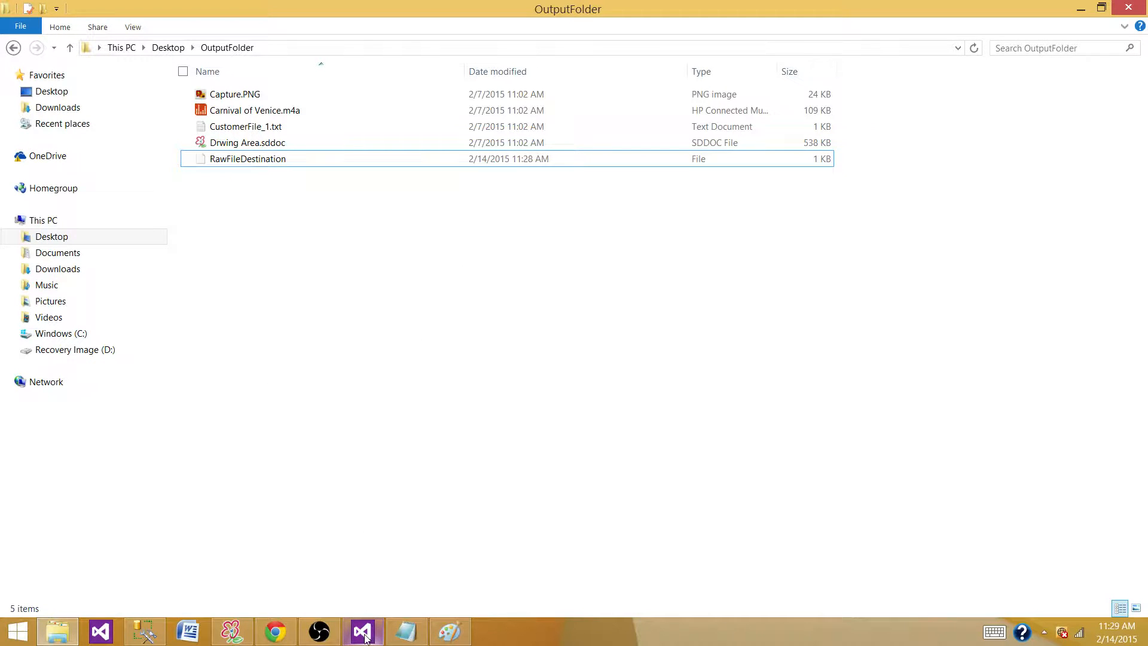
{"action": "left_click", "coordinate": [362, 632]}
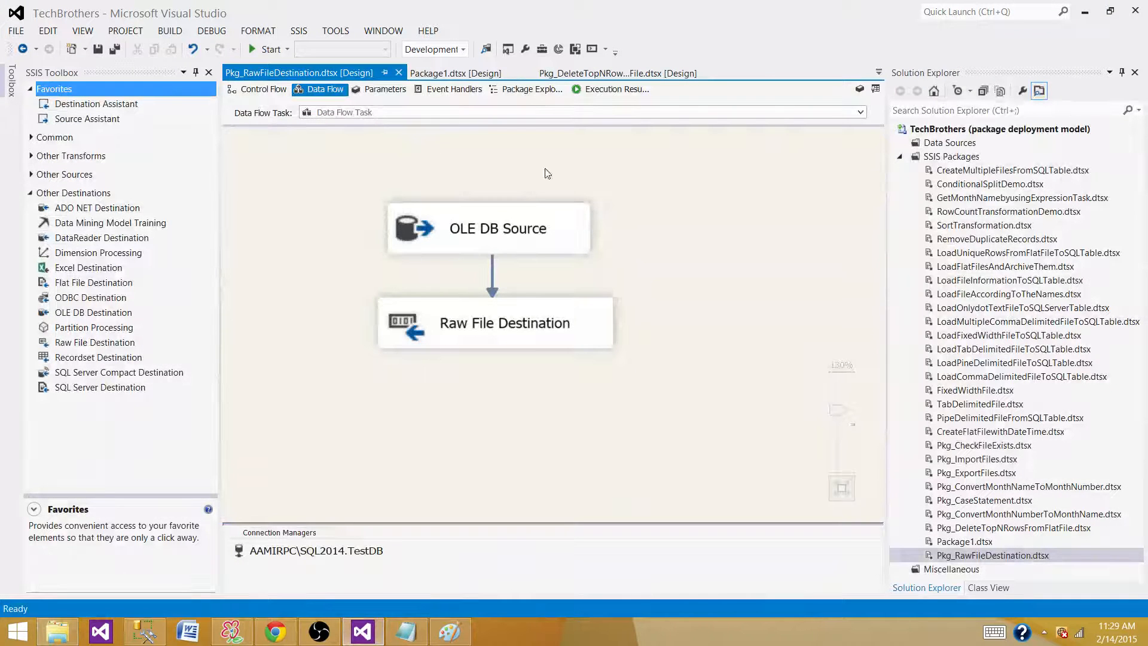